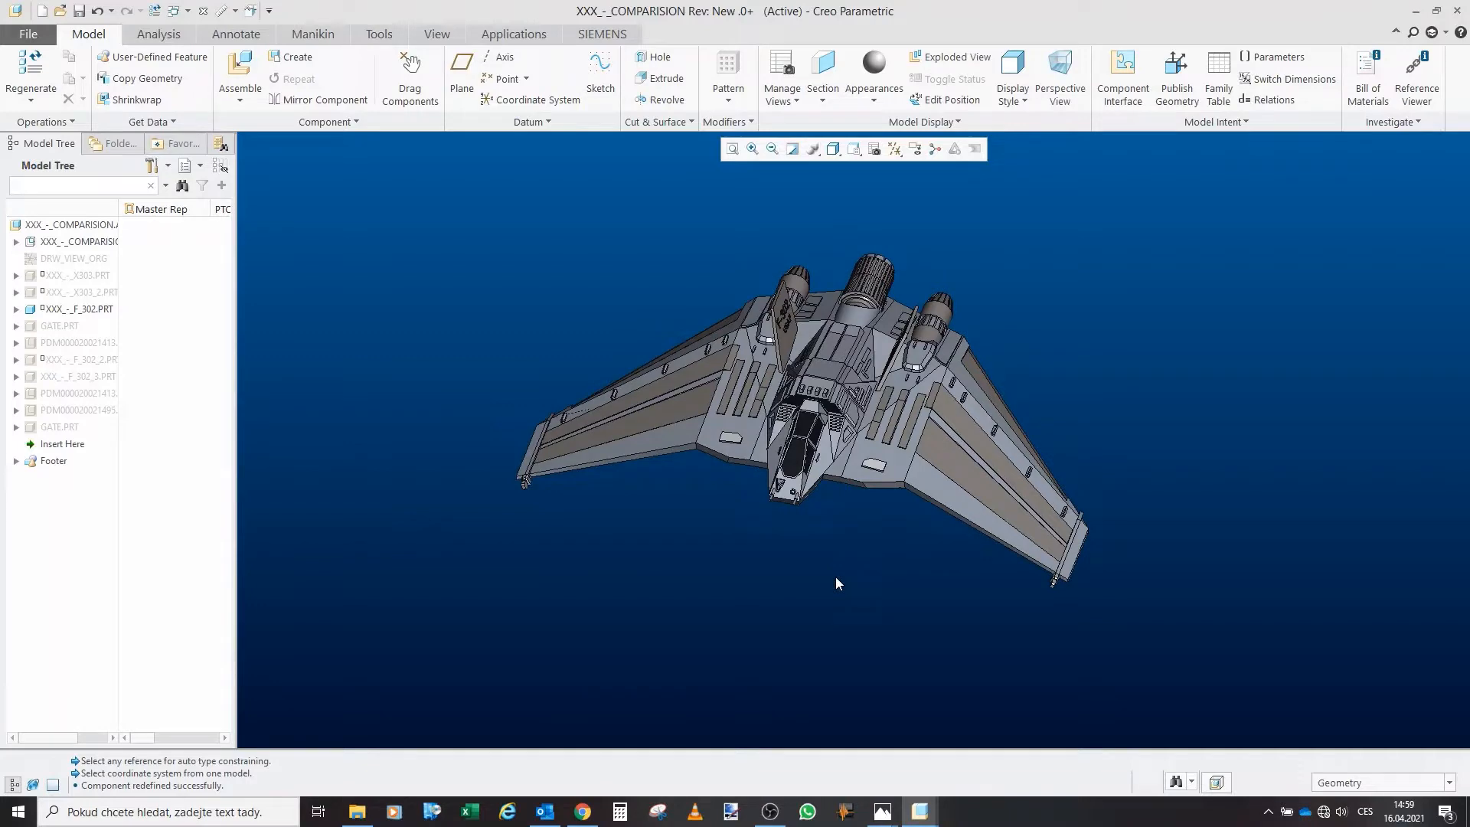
Orbit the fighter toward a nose-on view for comparison with the jumbo-jet photo
drag(837, 584, 813, 473)
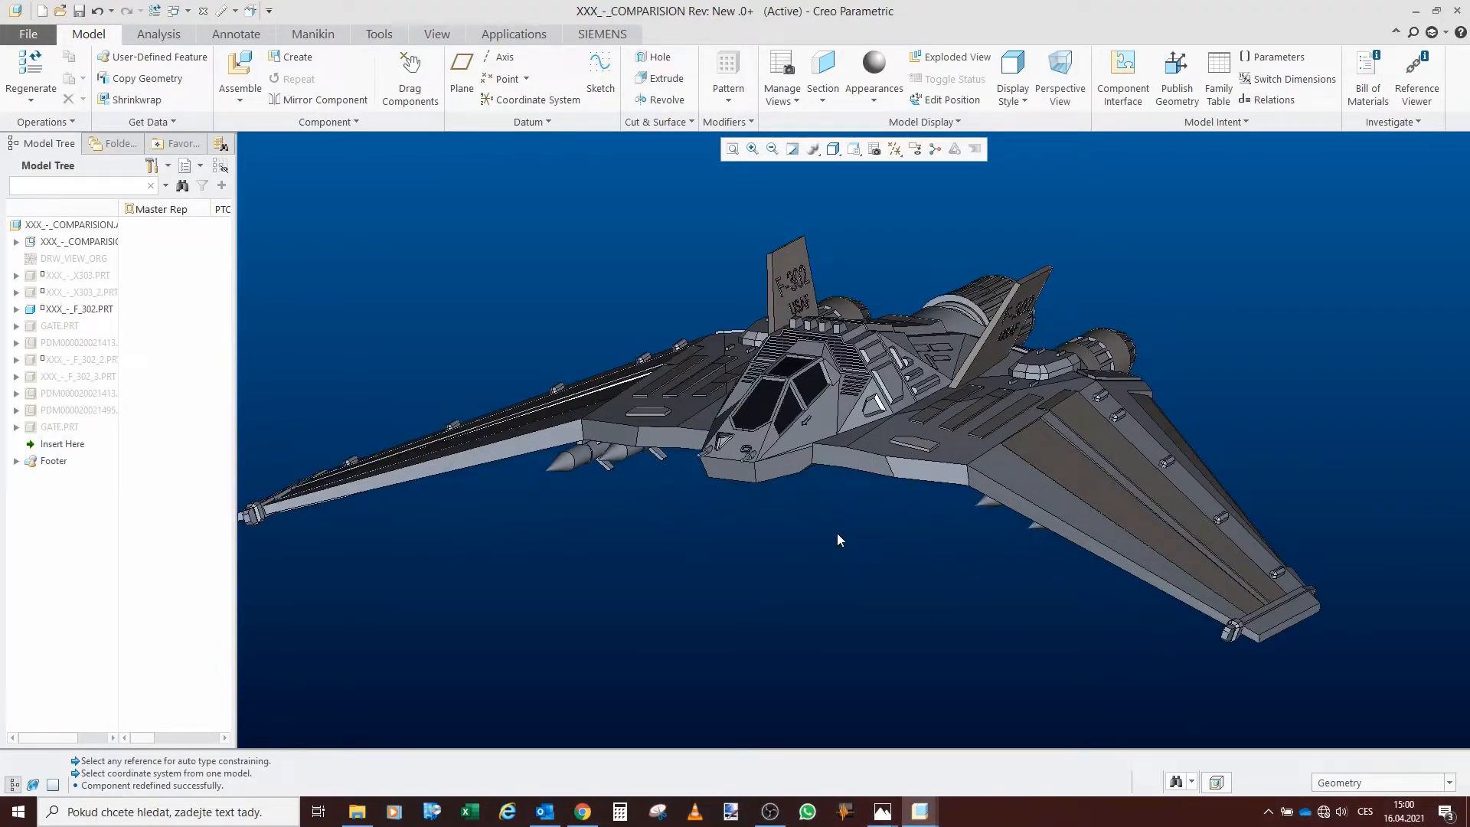
drag(839, 539, 856, 438)
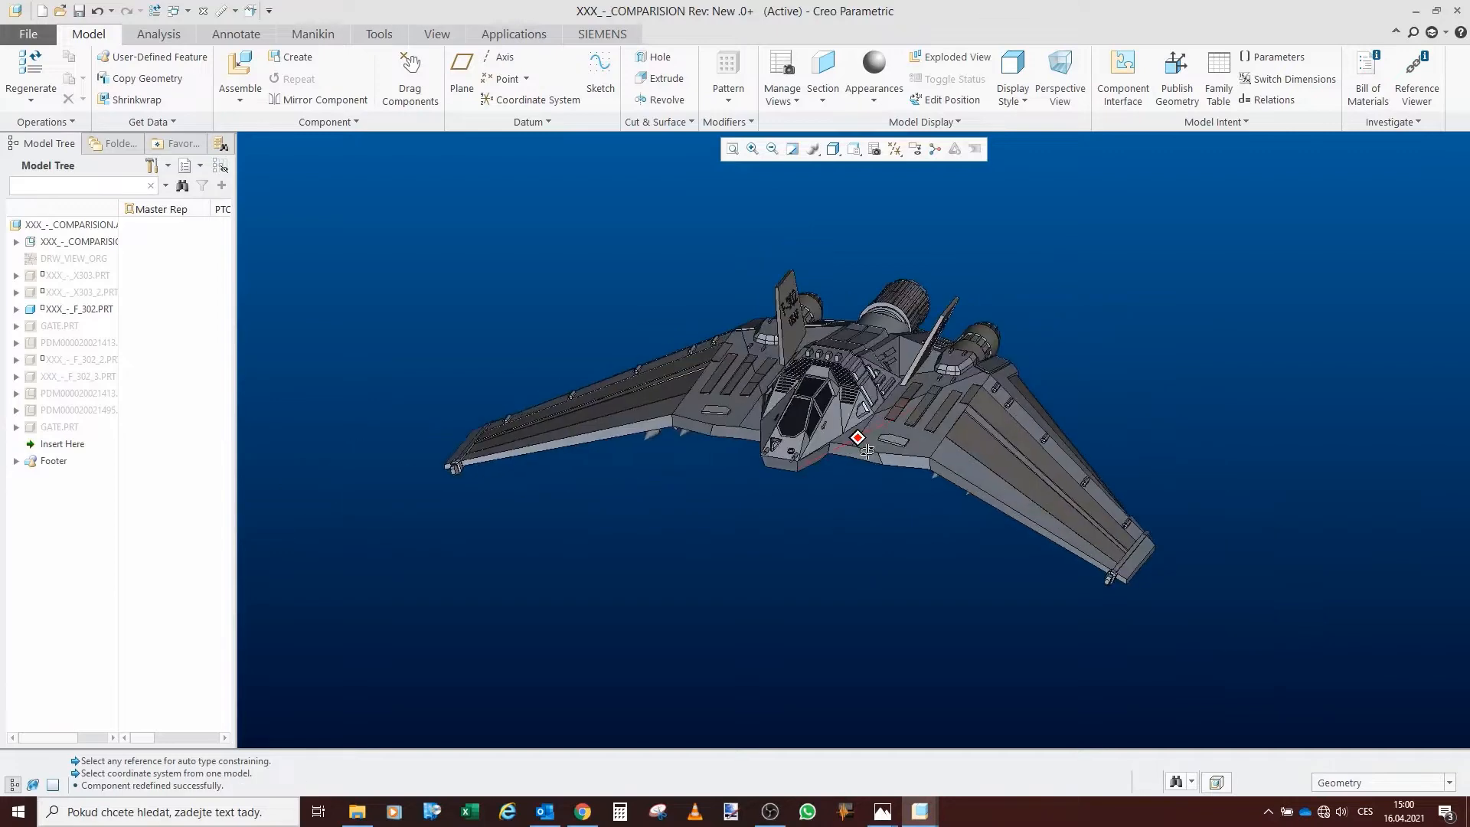
mouse_move(459, 445)
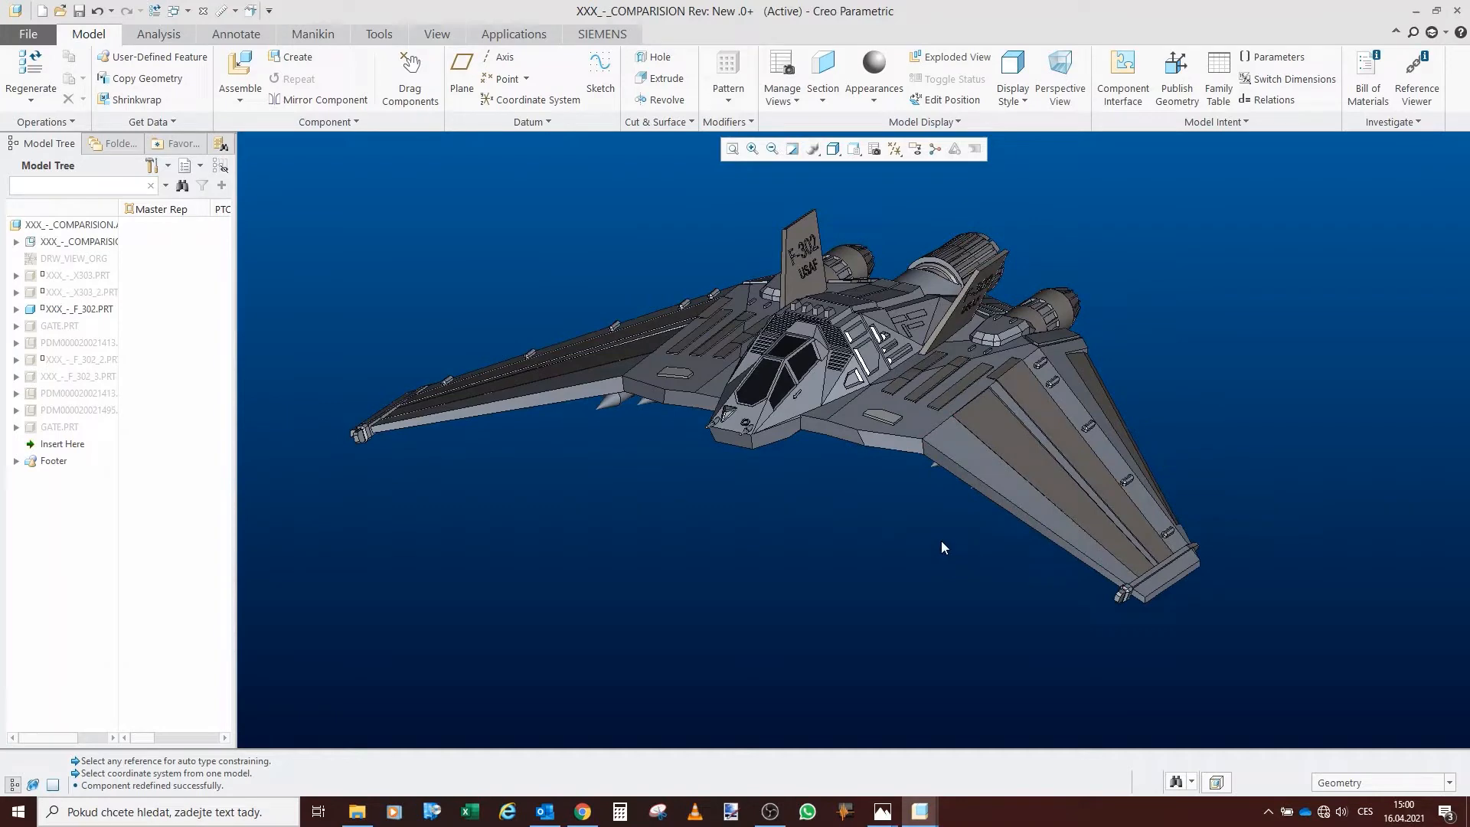
mouse_move(894, 504)
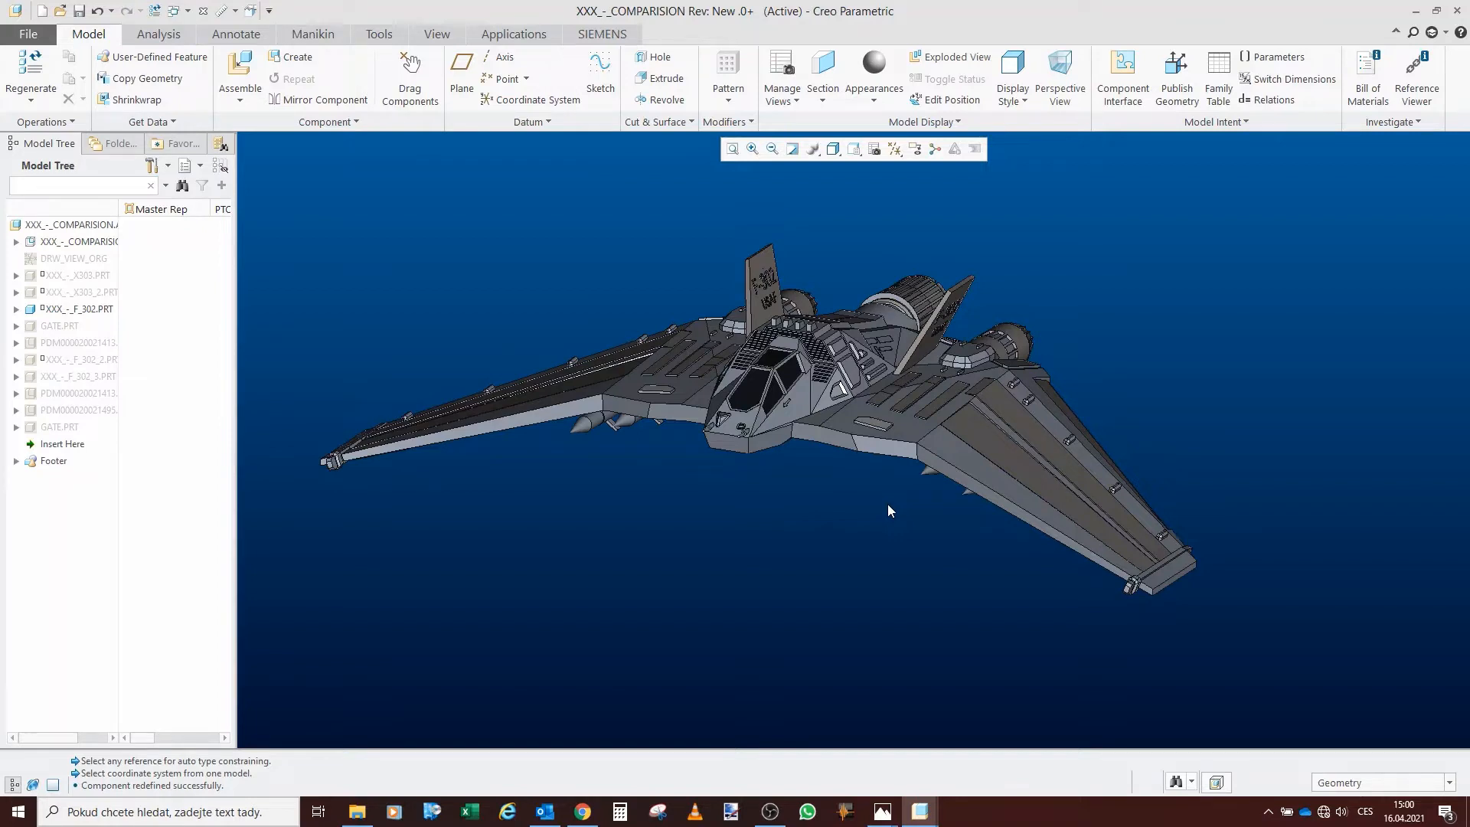
mouse_move(861, 521)
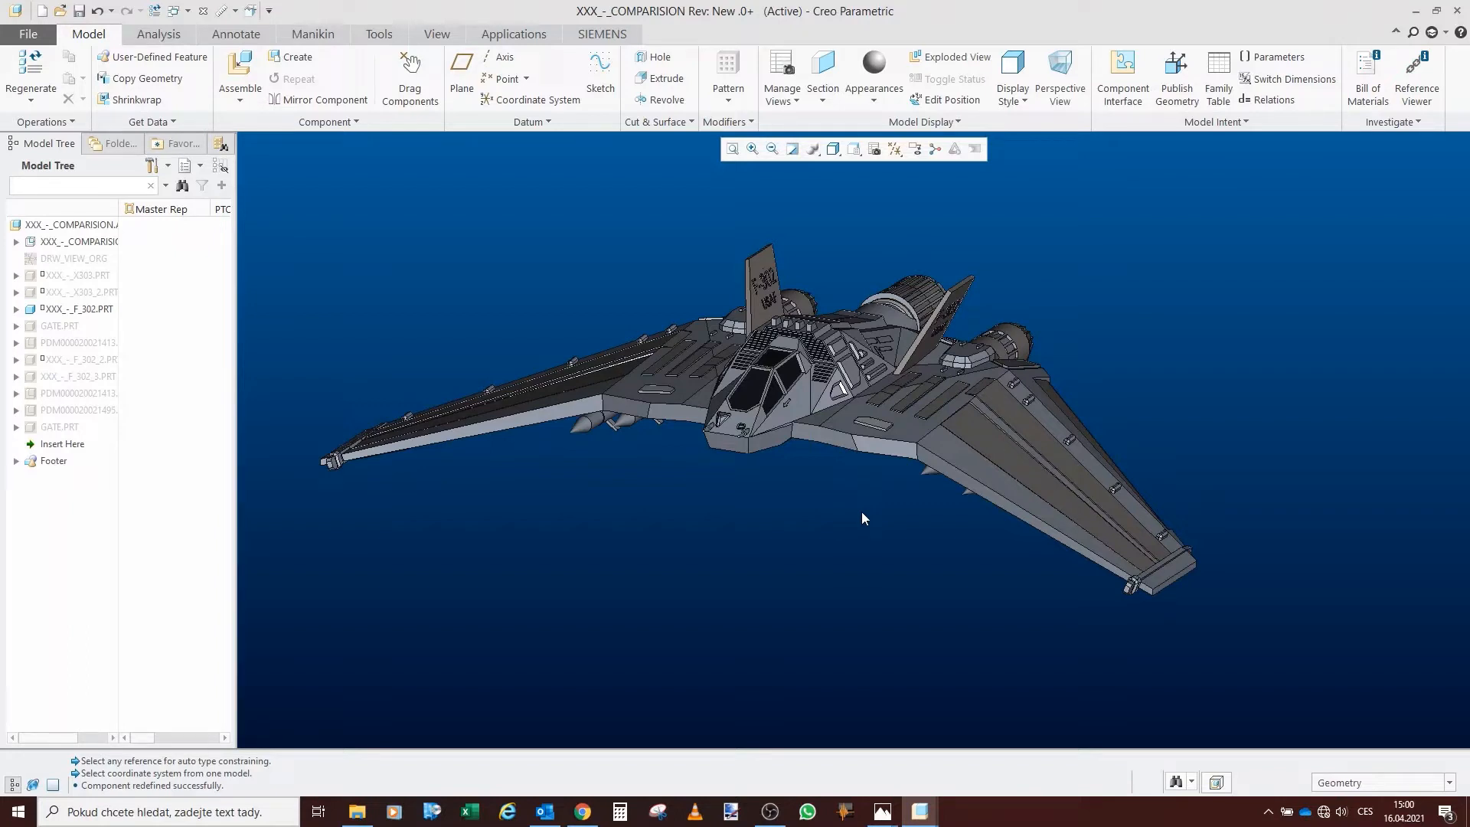
mouse_move(871, 513)
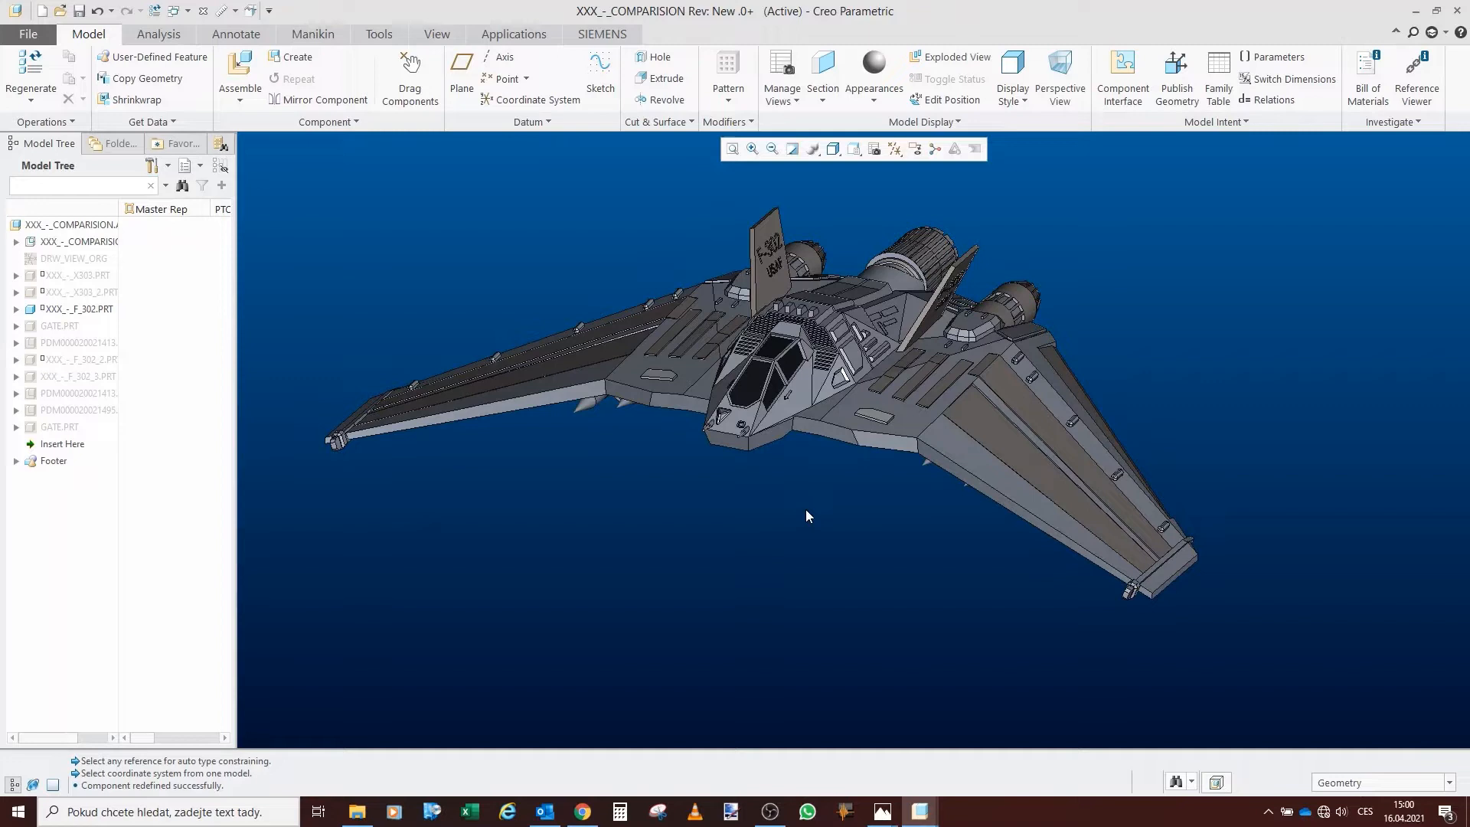
mouse_move(801, 525)
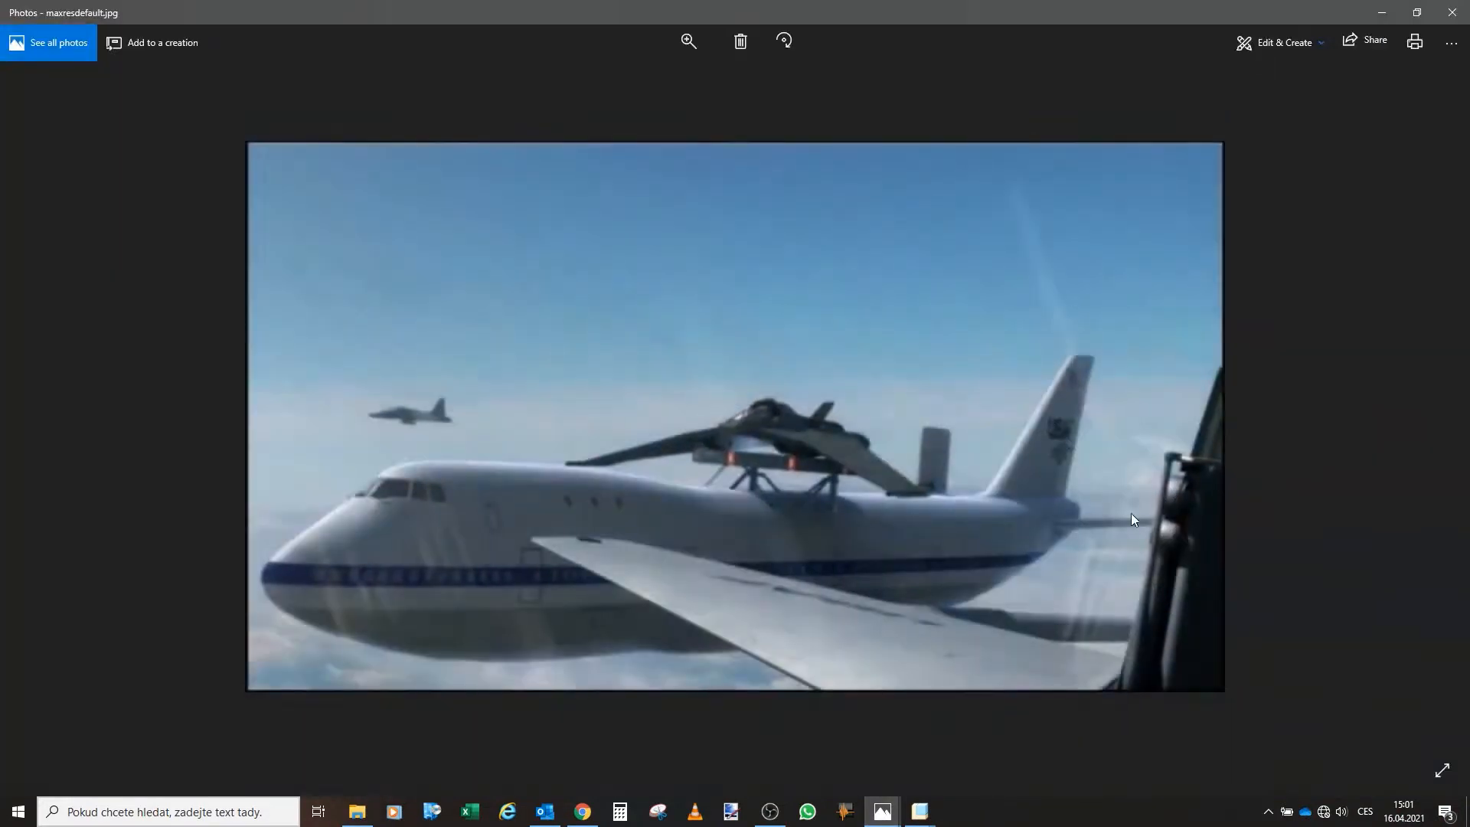
mouse_move(884, 556)
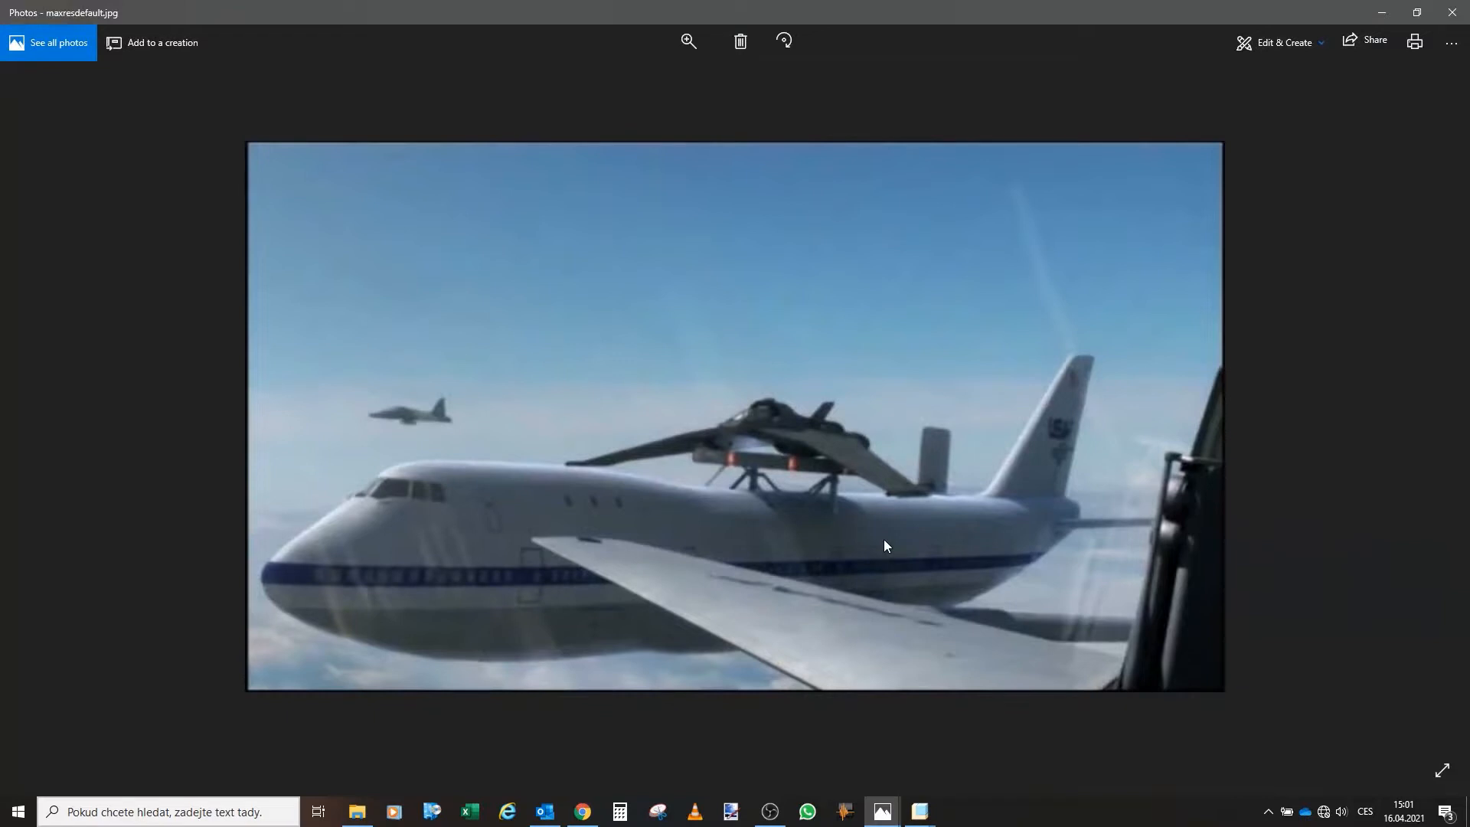
mouse_move(887, 542)
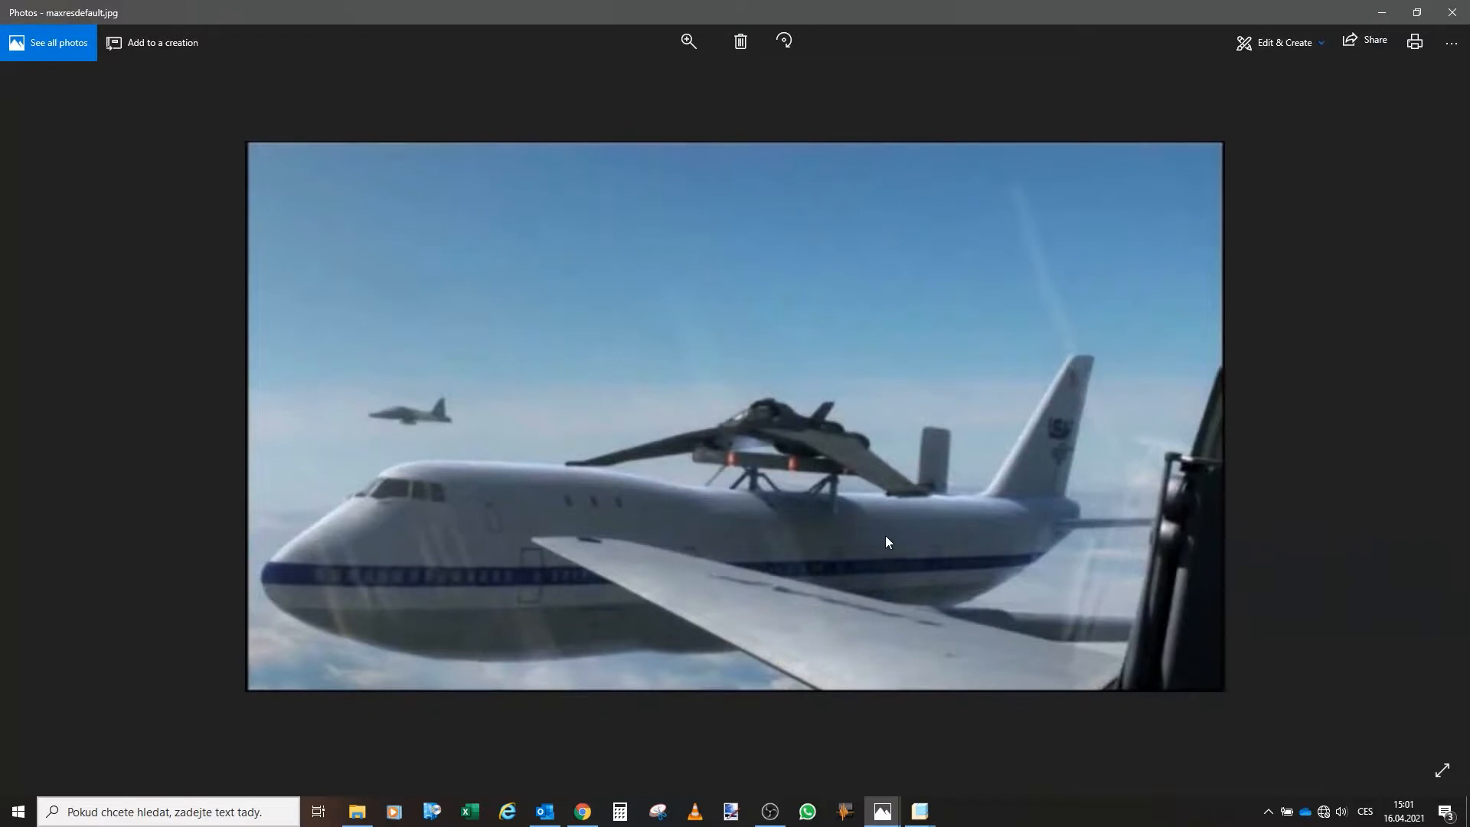
mouse_move(744, 502)
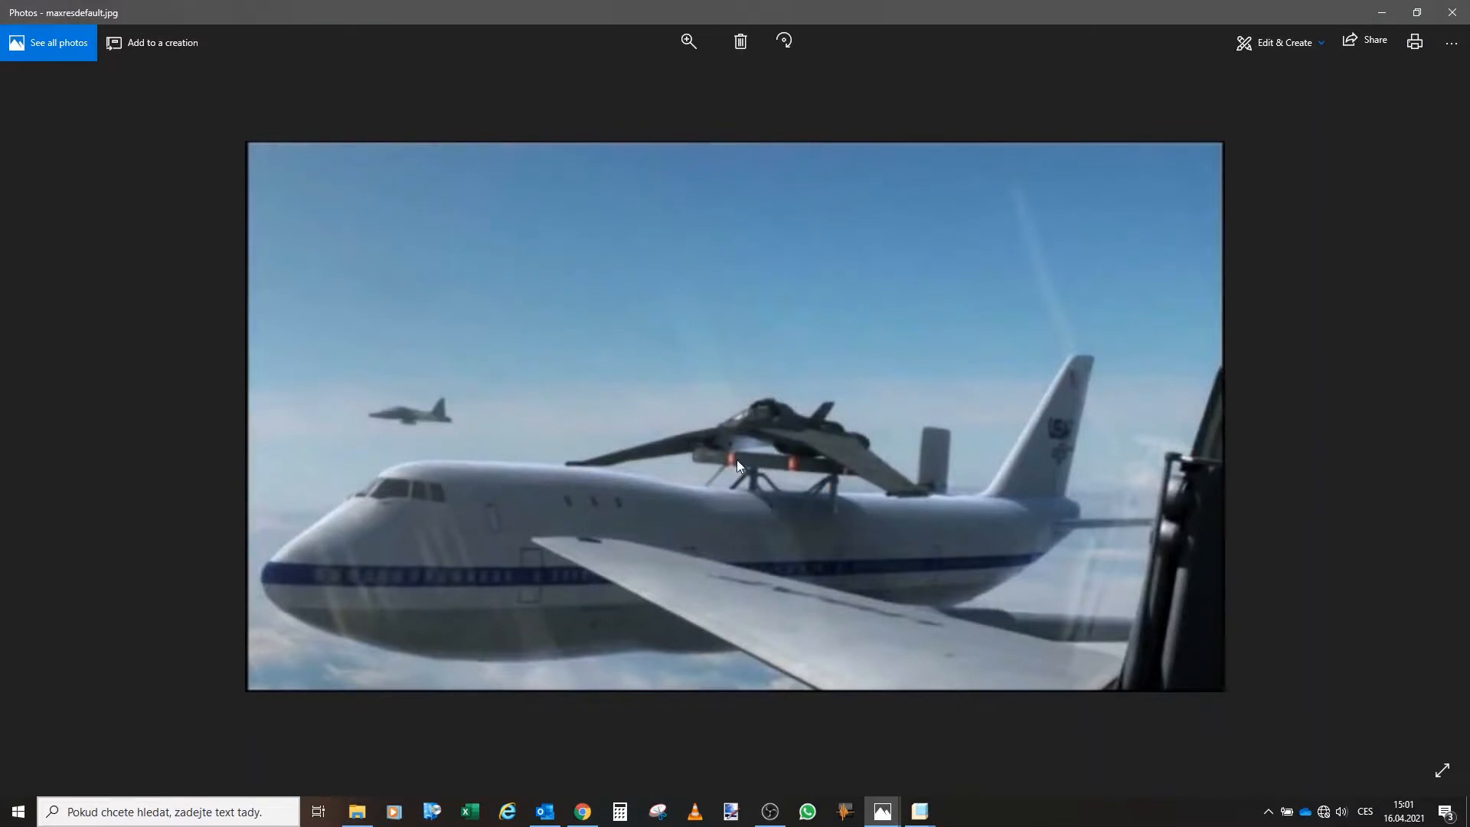
mouse_move(738, 464)
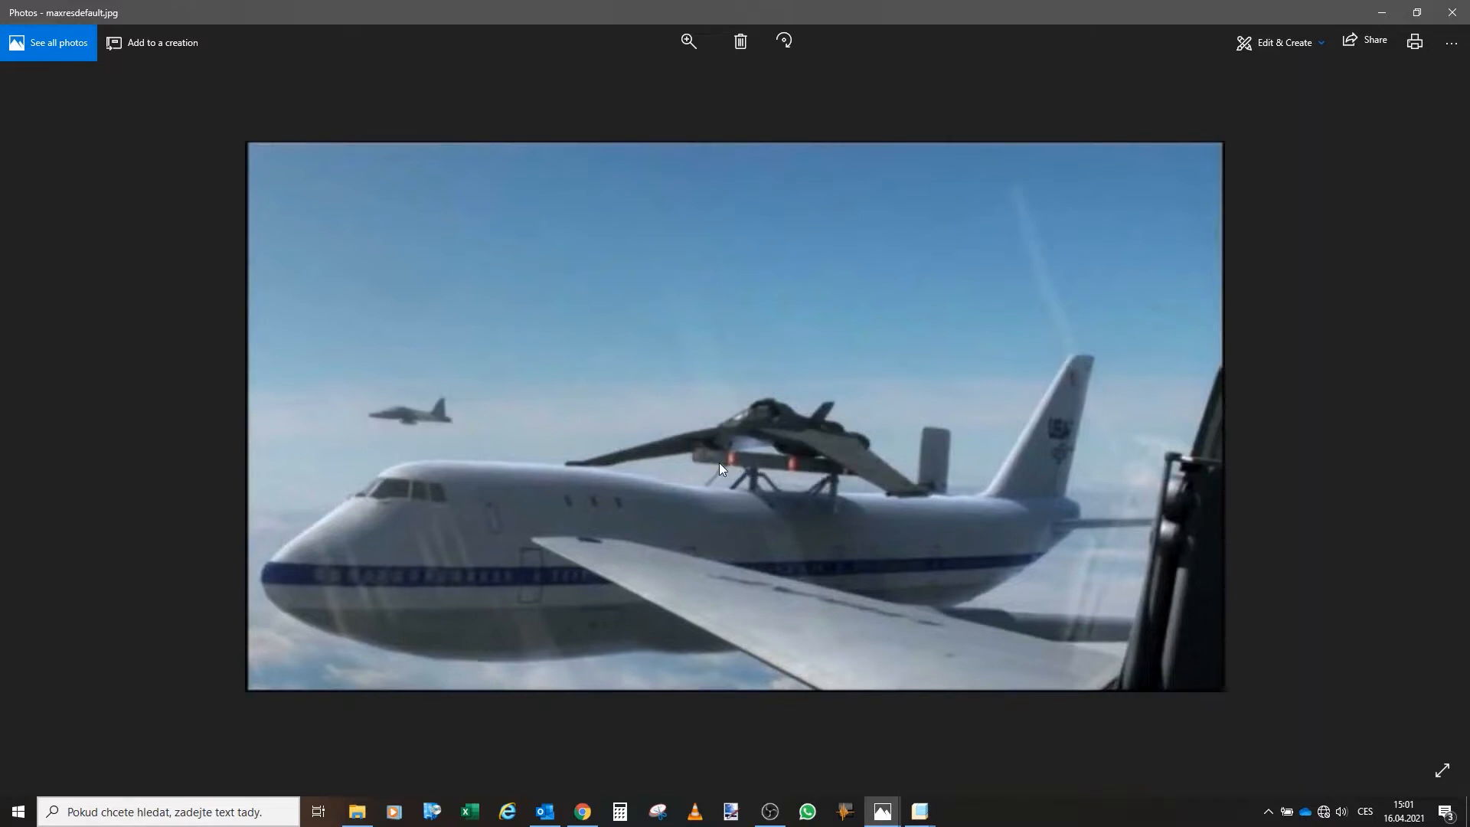
mouse_move(784, 470)
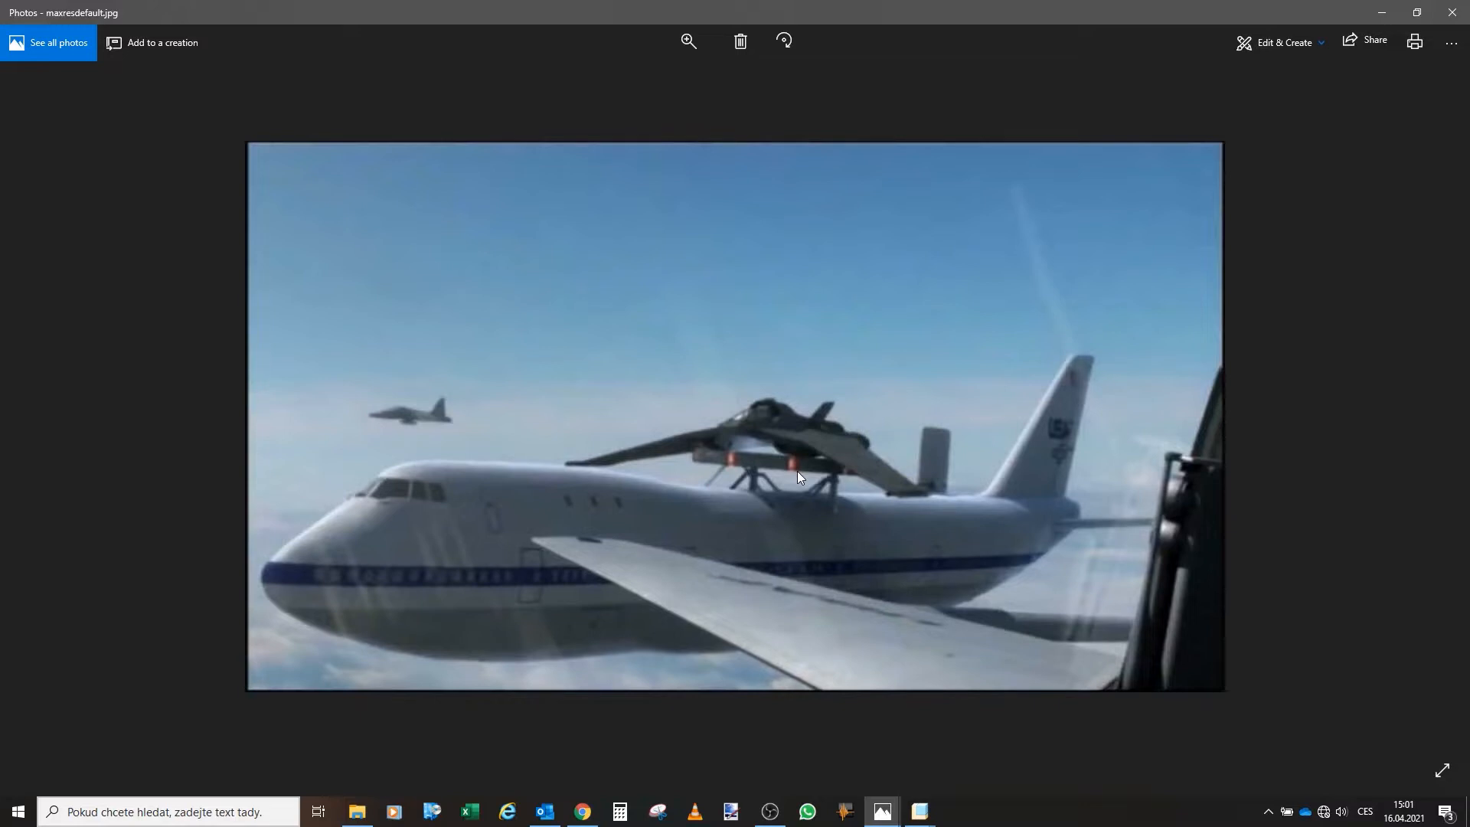
mouse_move(775, 470)
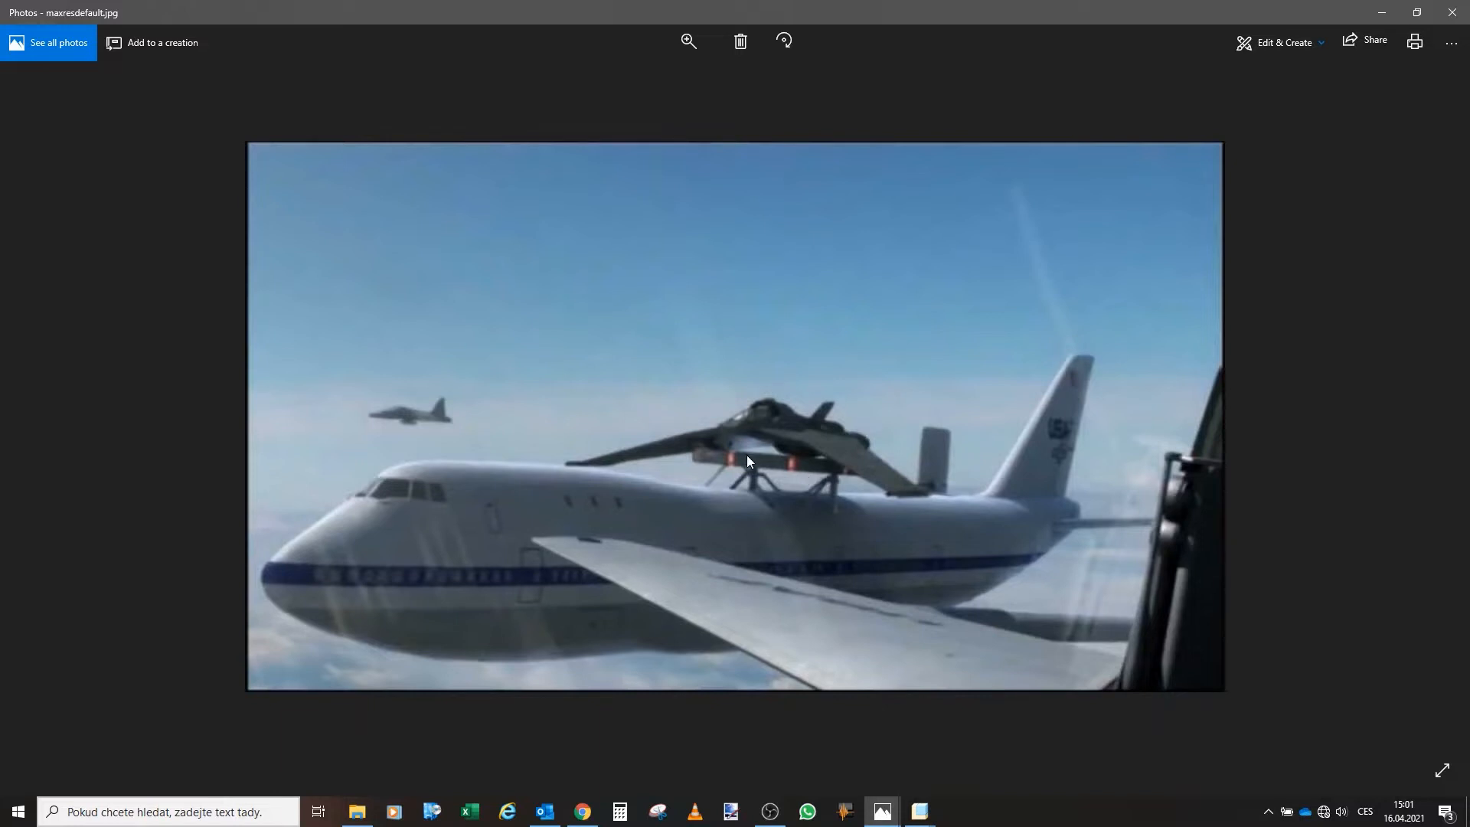
mouse_move(762, 461)
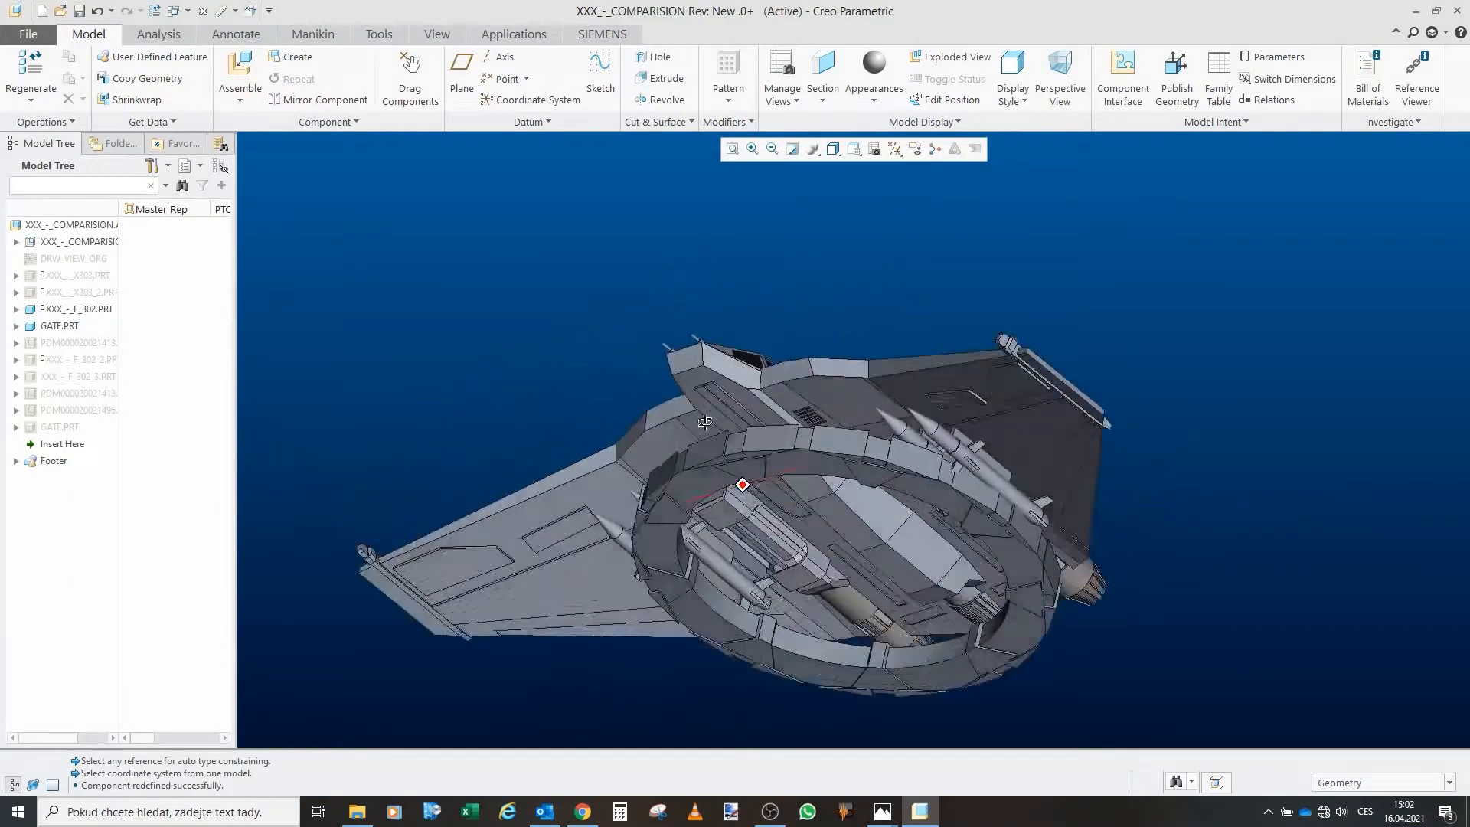
Orbit the assembly to see the F-302 fighter seated over the gate ring
drag(705, 421, 716, 497)
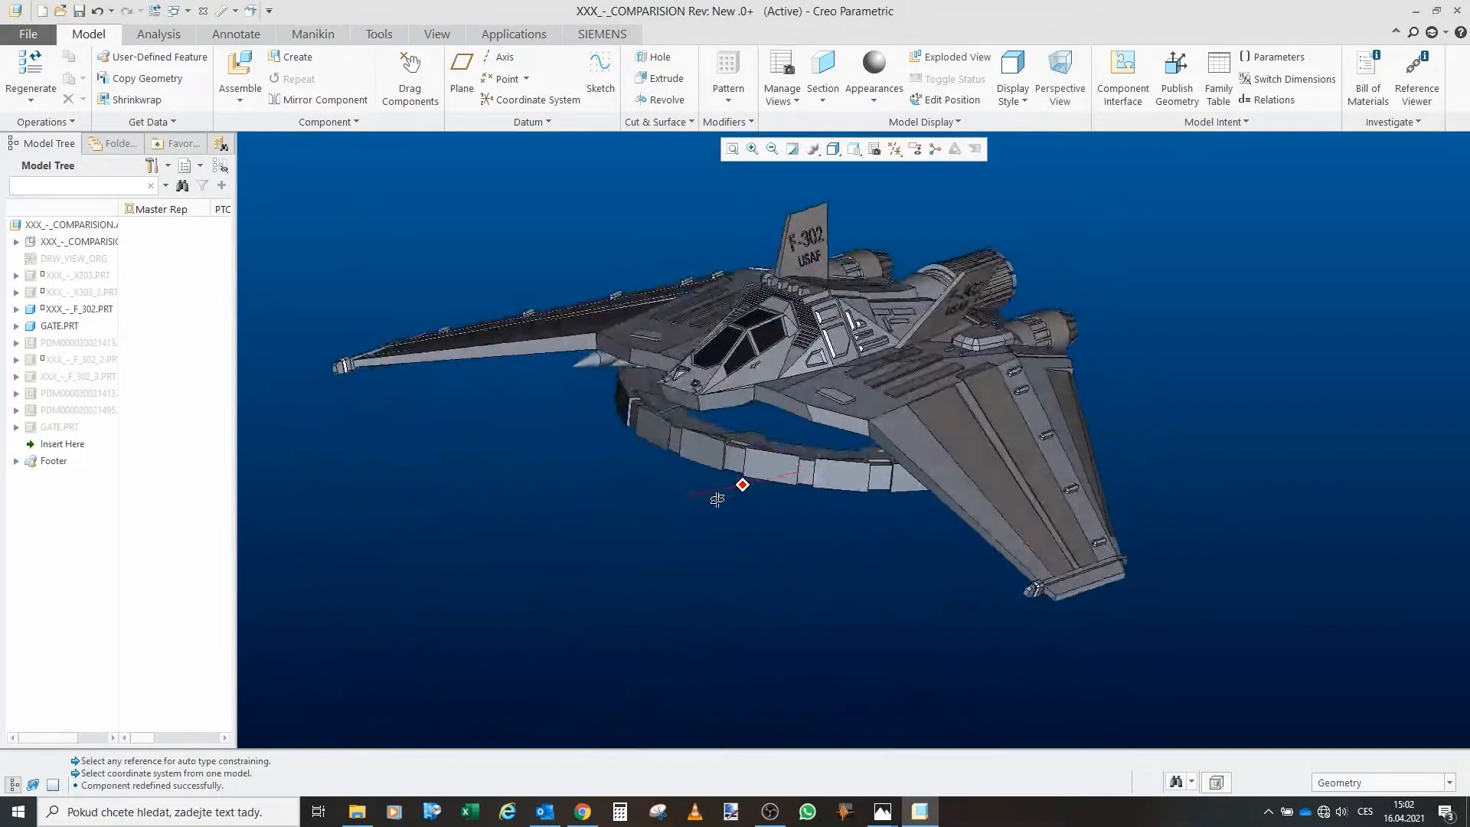
drag(741, 485, 775, 433)
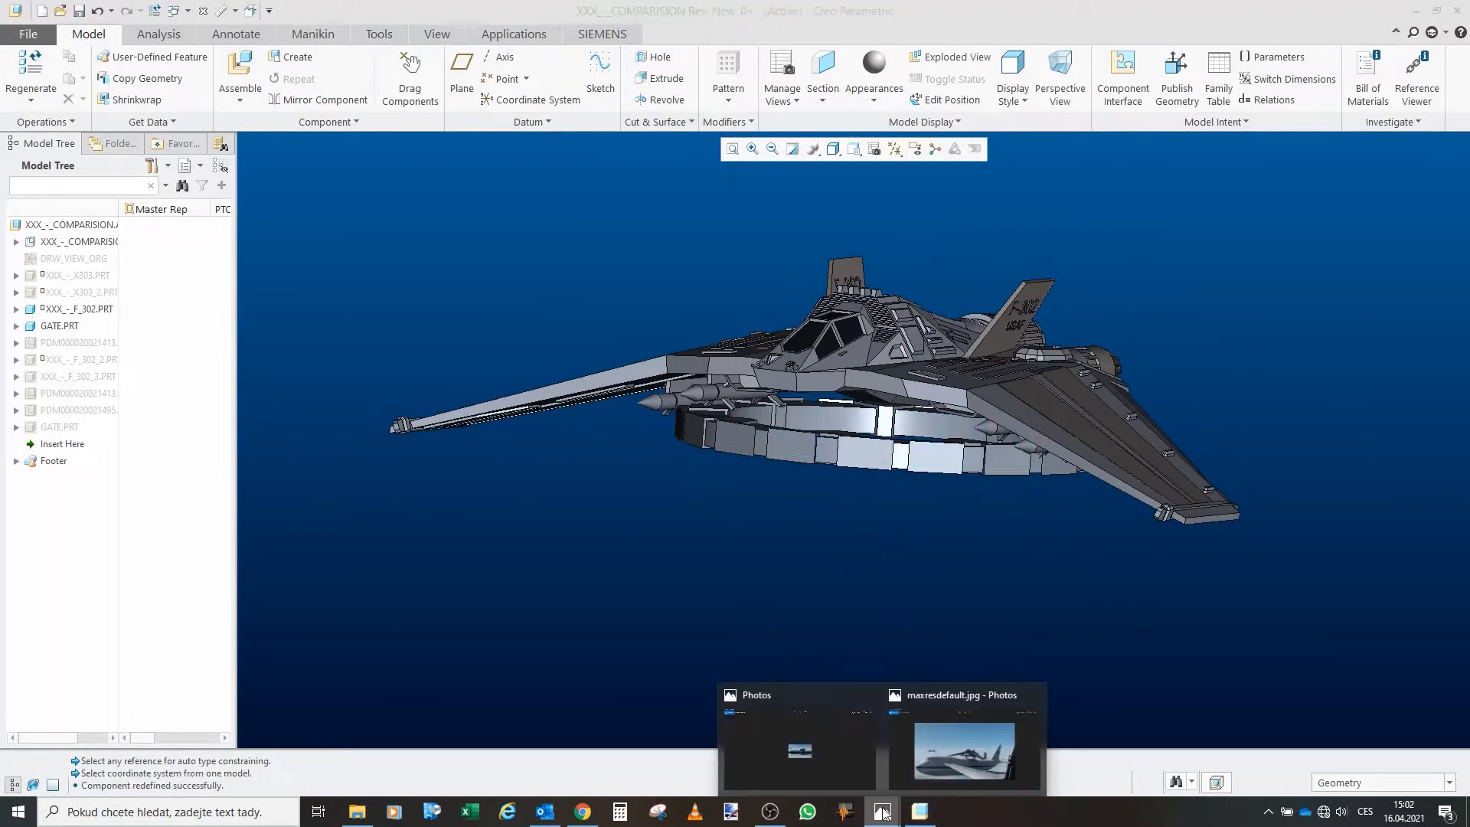
Bring up the jumbo-jet reference photo again, then return to the 3D assembly
click(960, 750)
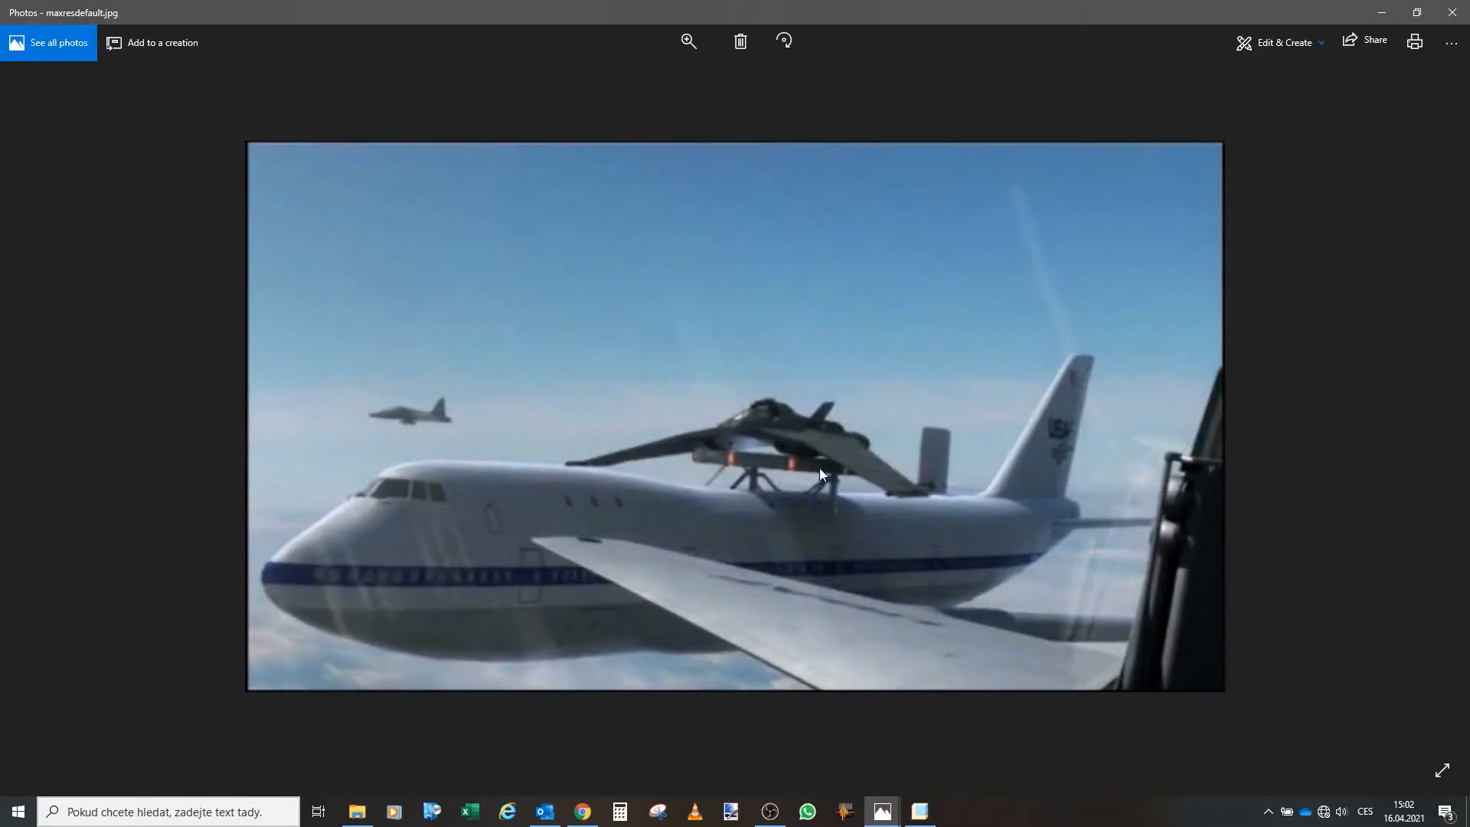
mouse_move(845, 475)
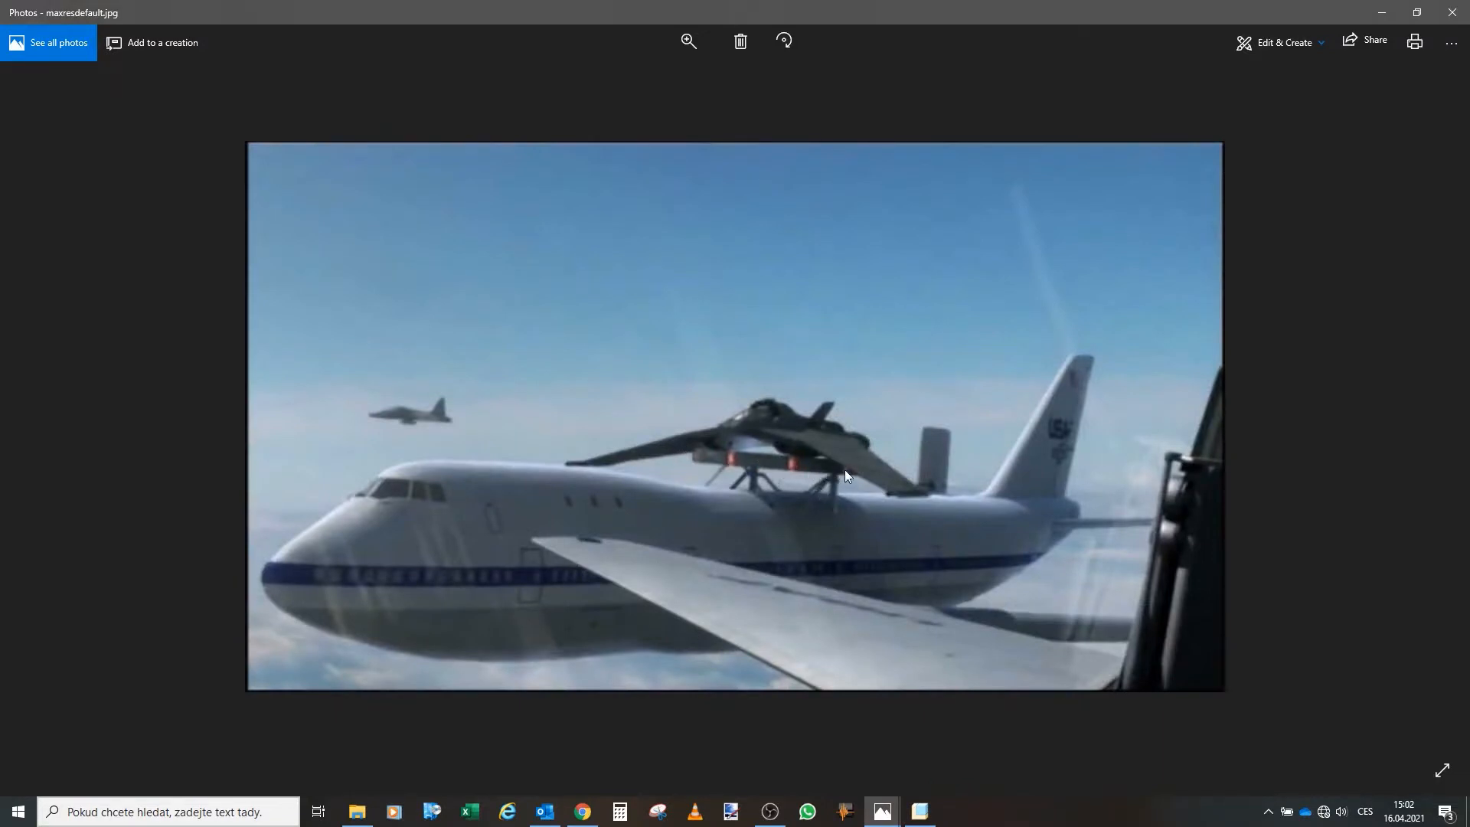
mouse_move(834, 467)
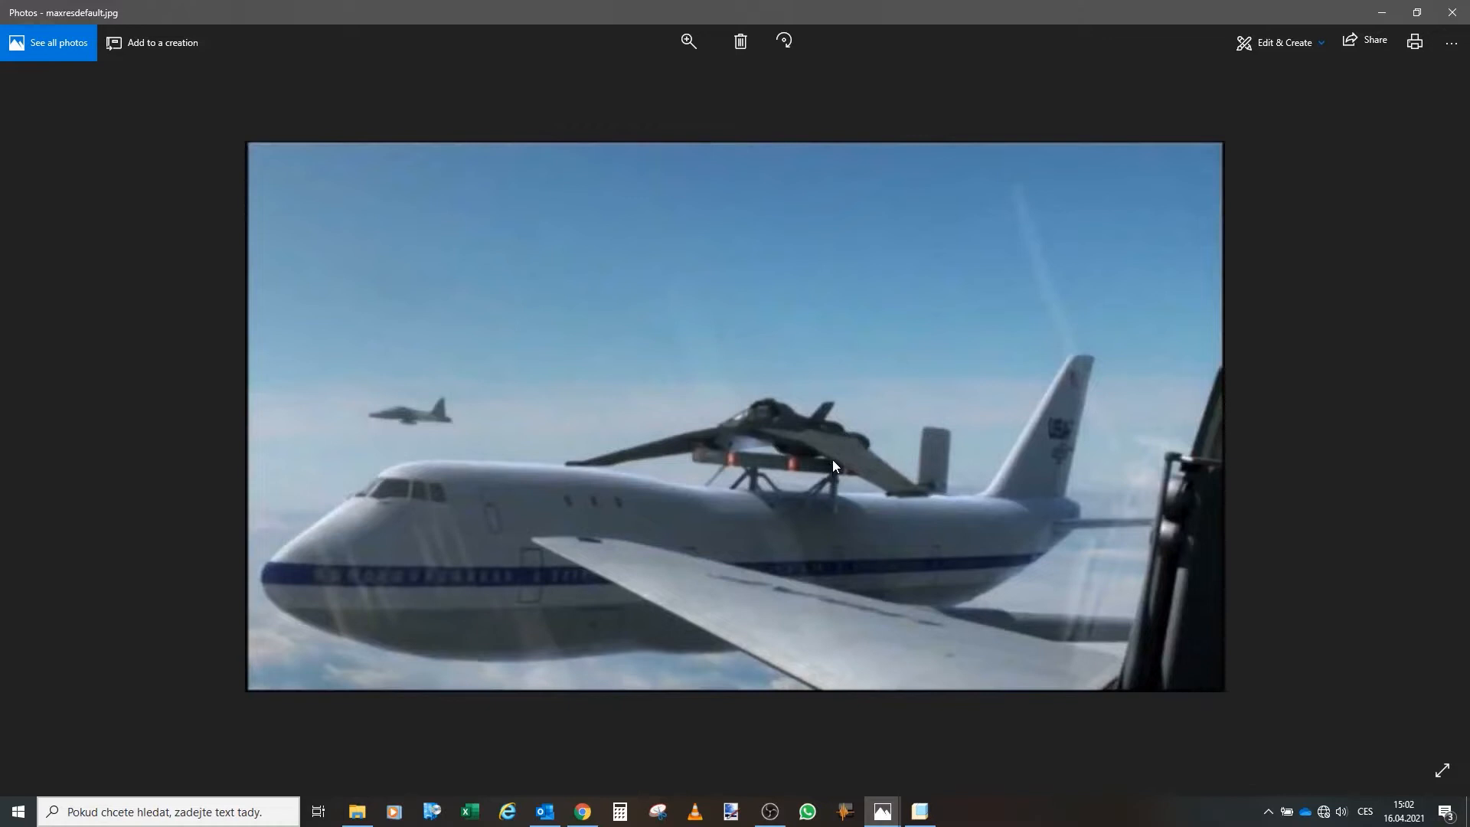
mouse_move(769, 459)
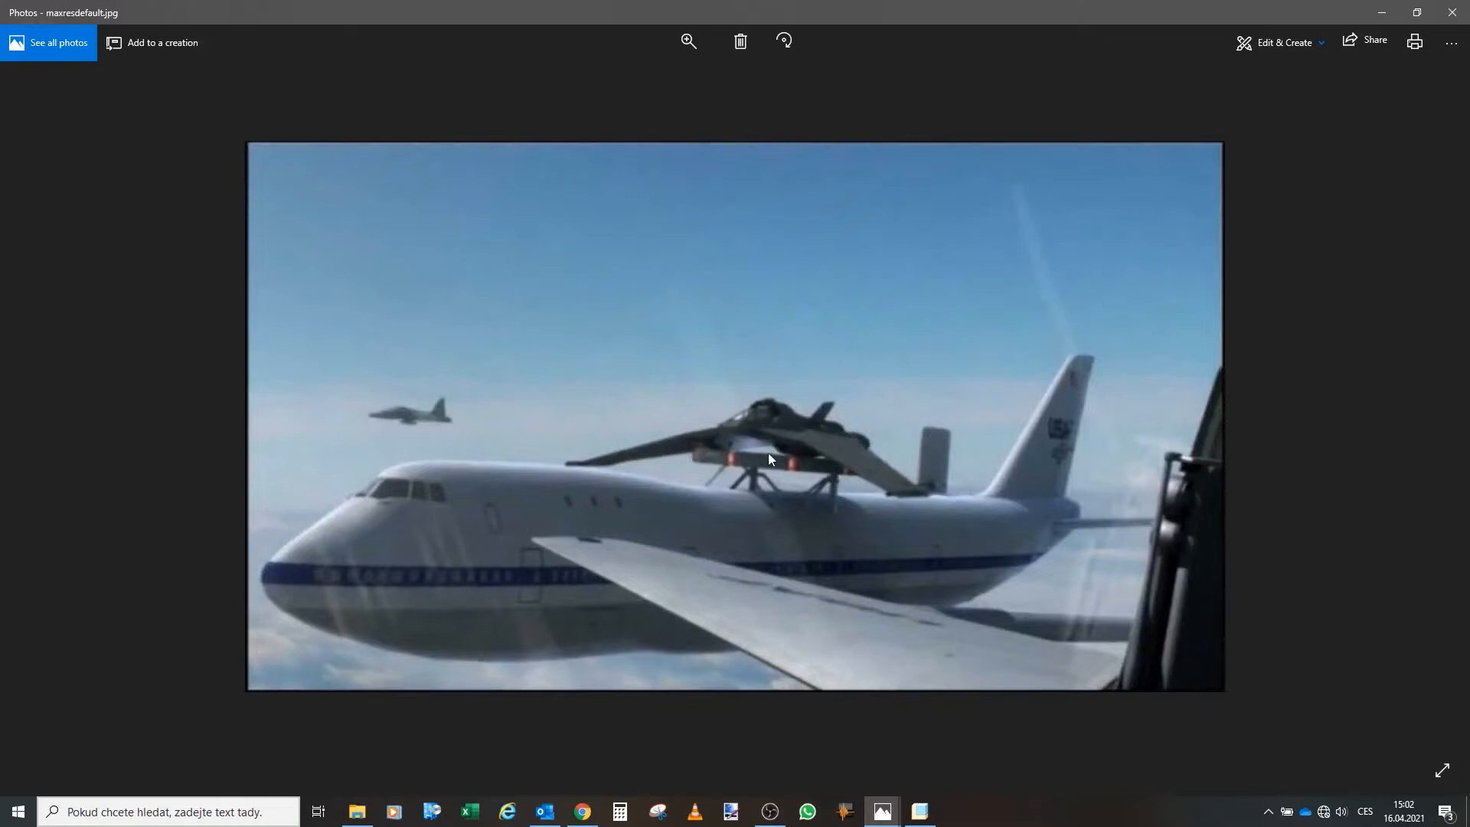
click(920, 811)
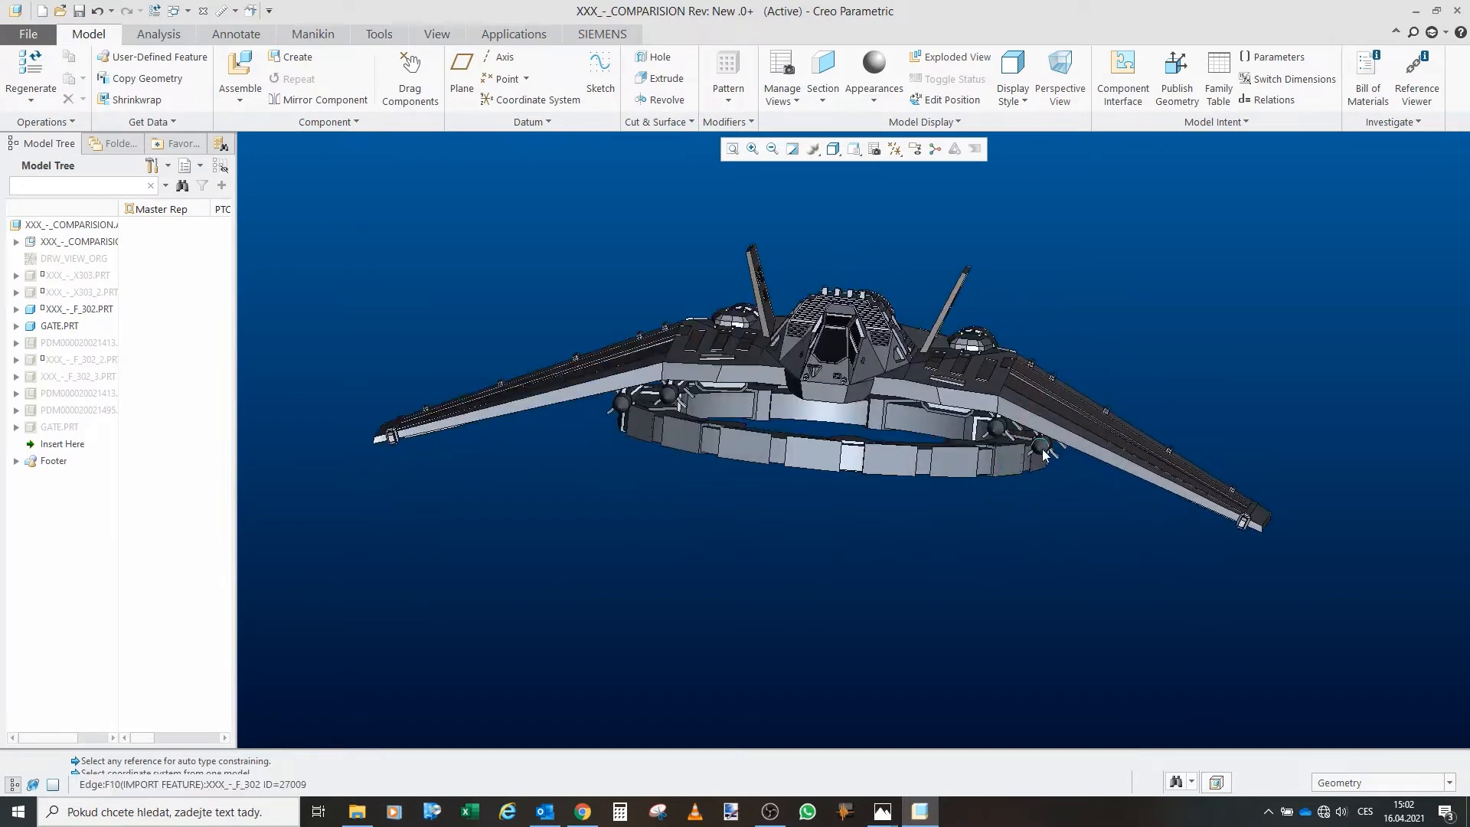
mouse_move(635, 410)
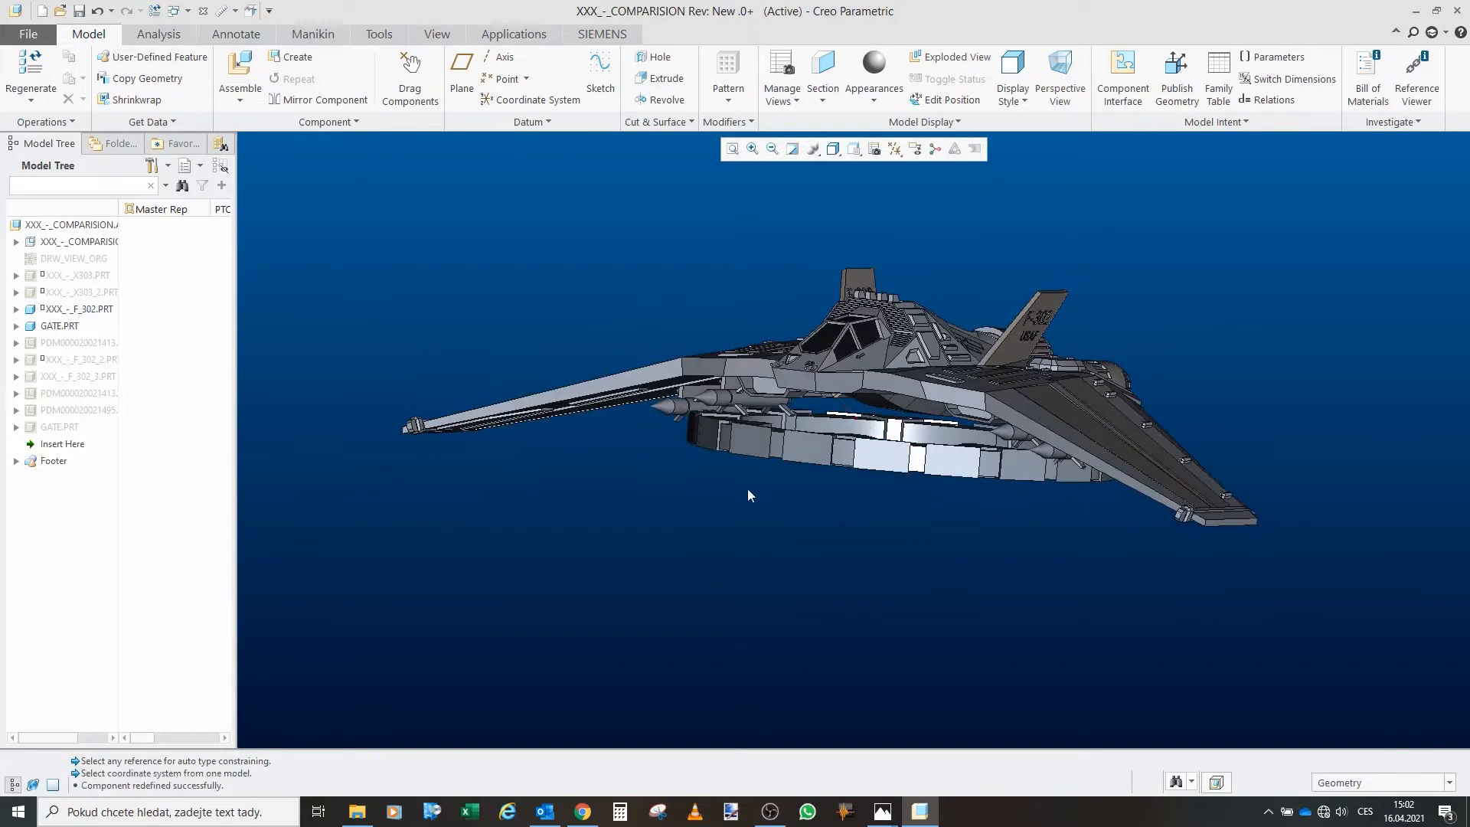
Rotate the fighter above the gate ring to match the photo's viewpoint
drag(749, 495, 787, 445)
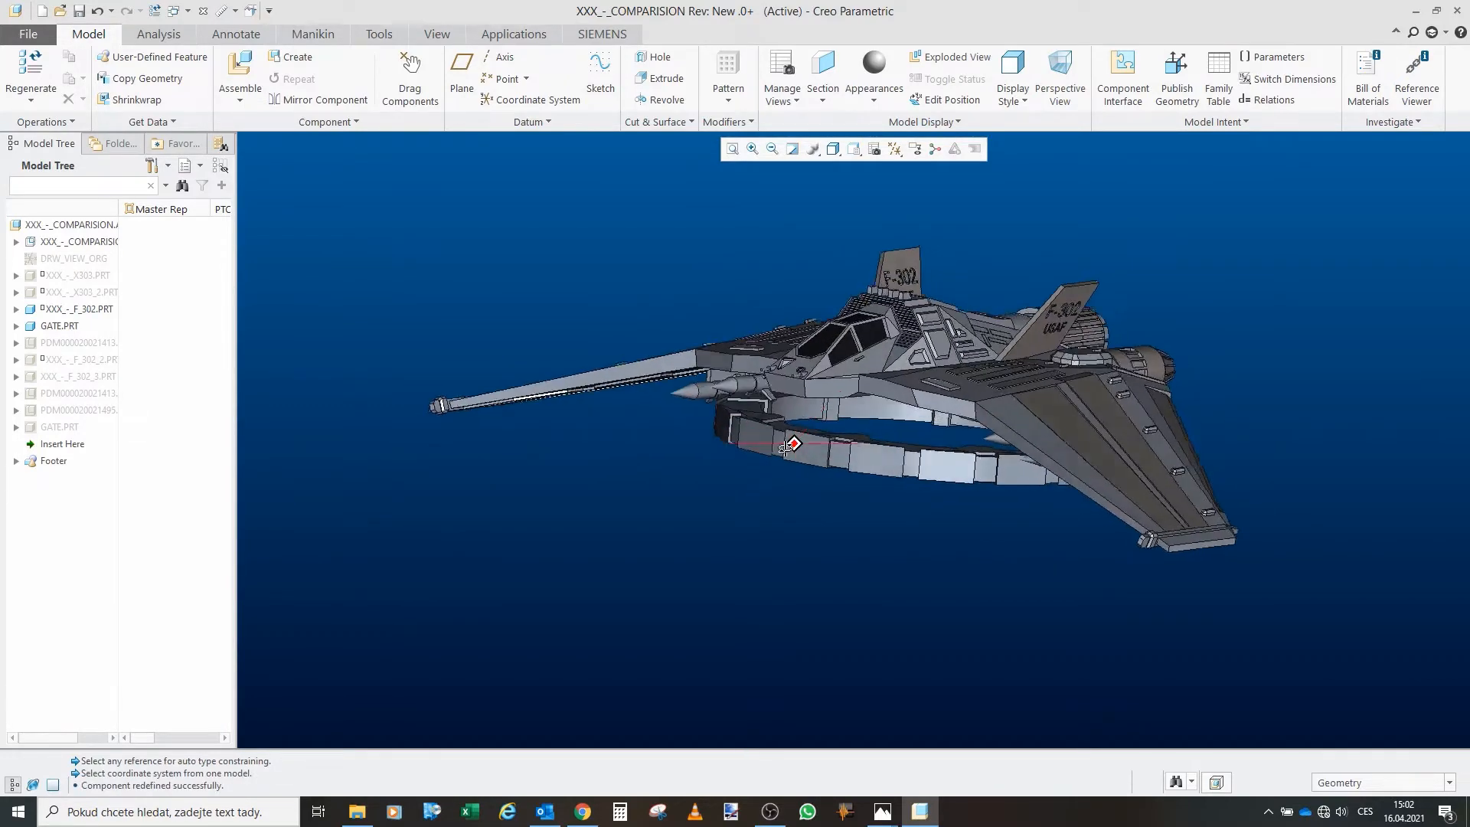
drag(787, 445, 913, 448)
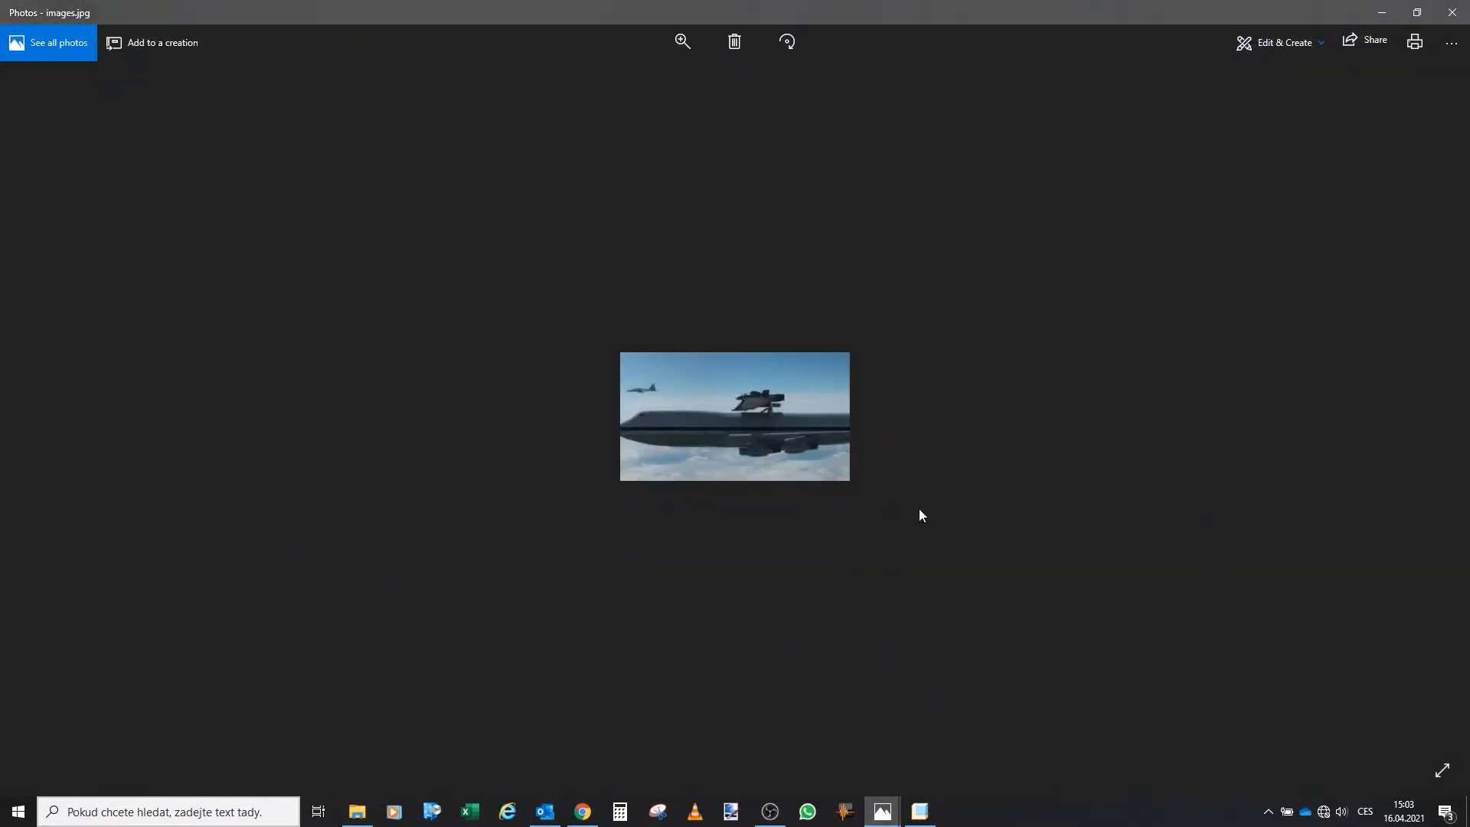
Enlarge the side-view reference images.jpg, then return to the 3D assembly
click(681, 41)
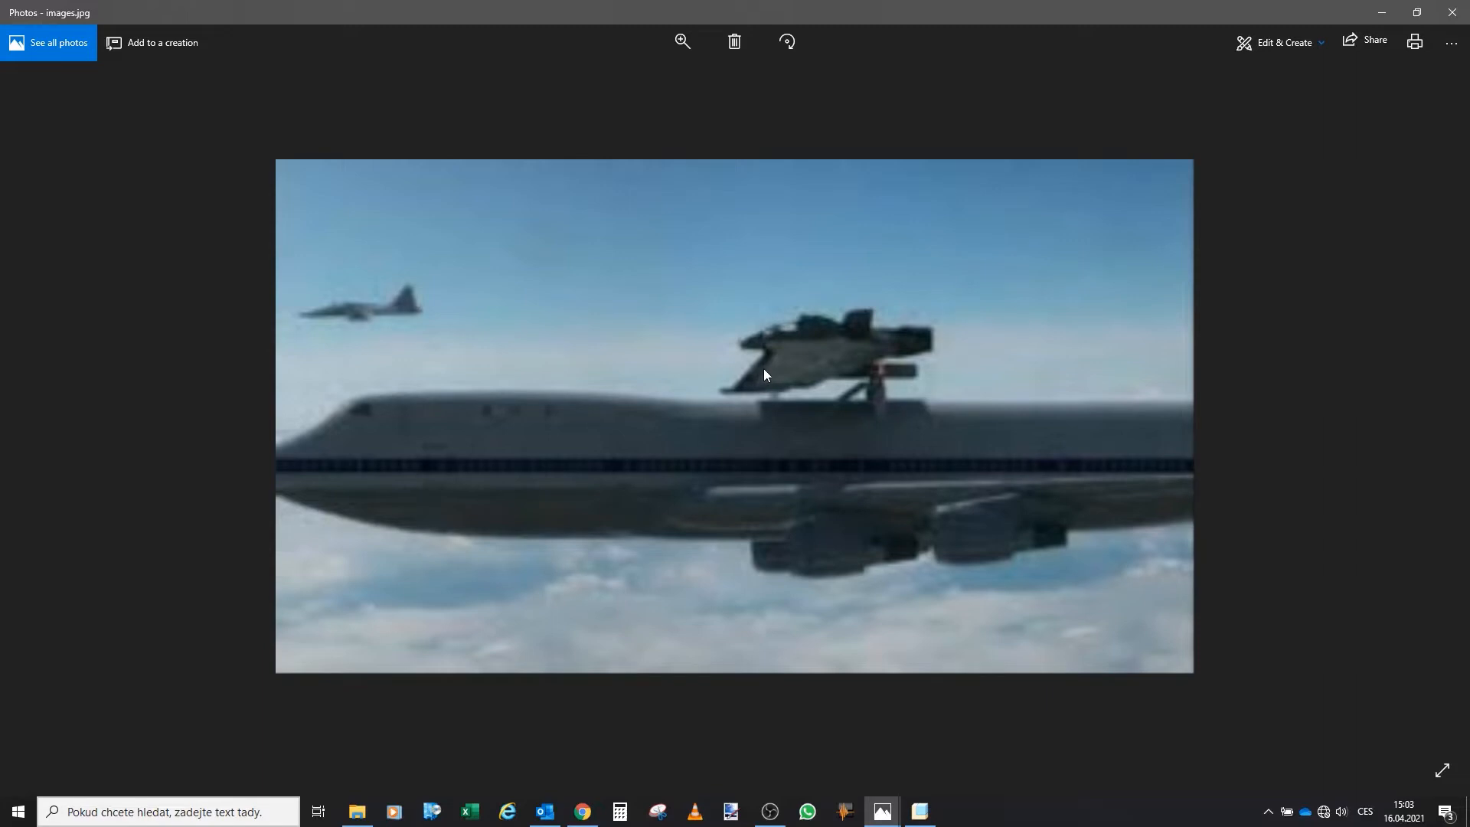
mouse_move(914, 375)
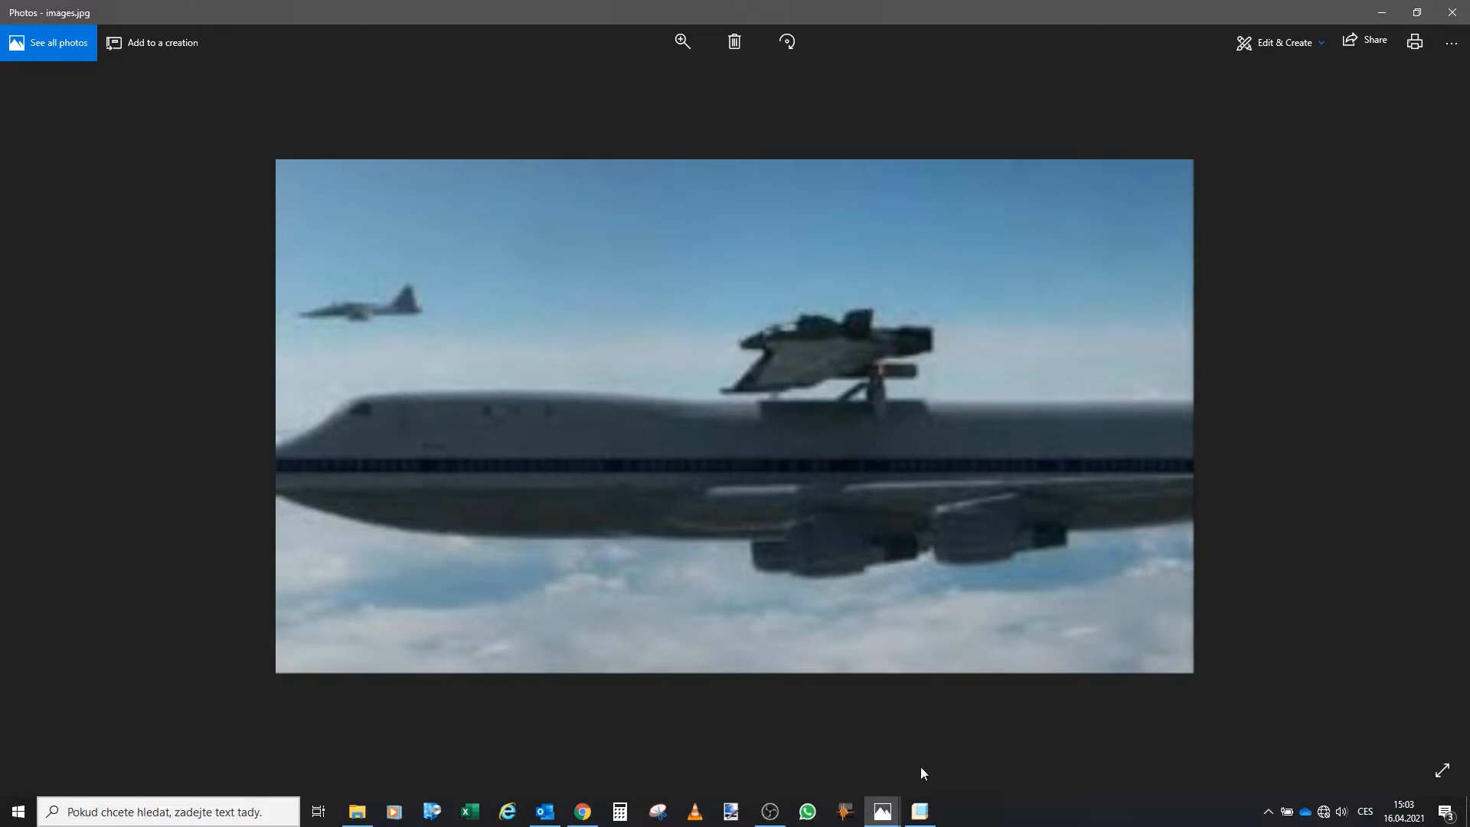
click(917, 811)
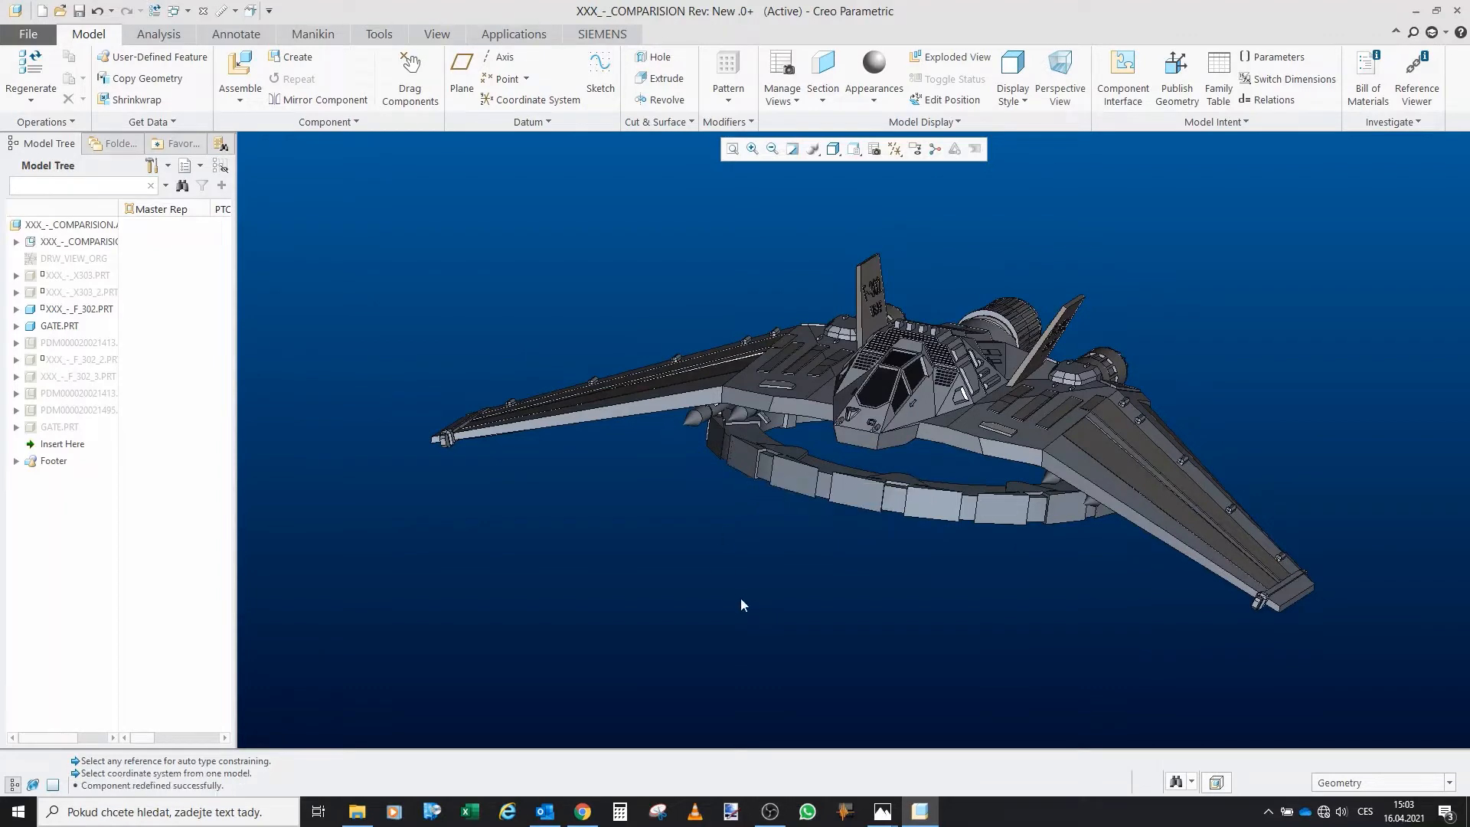
mouse_move(652, 567)
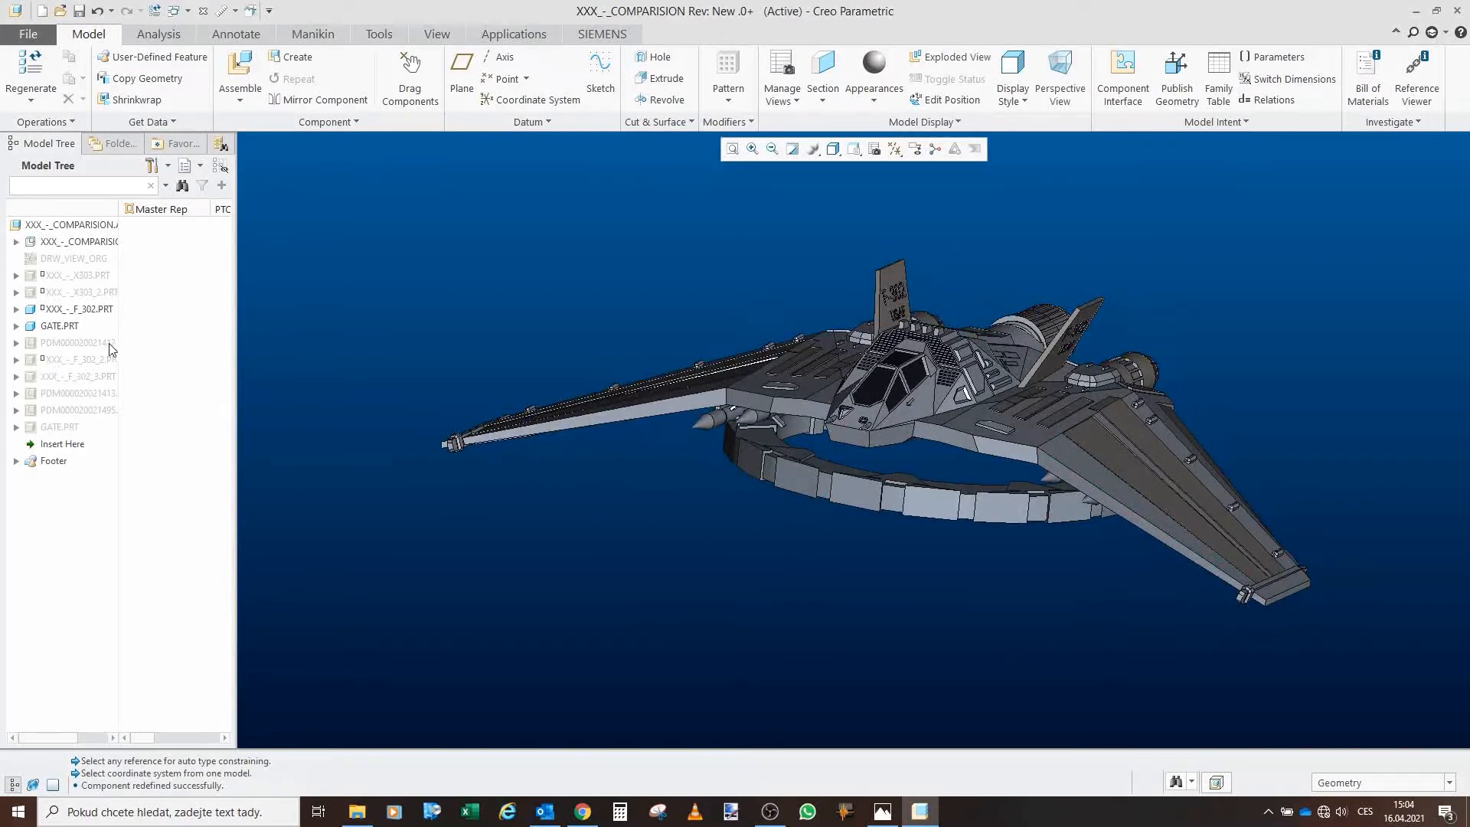
Show the PDM mannequin component from the Model Tree
click(78, 342)
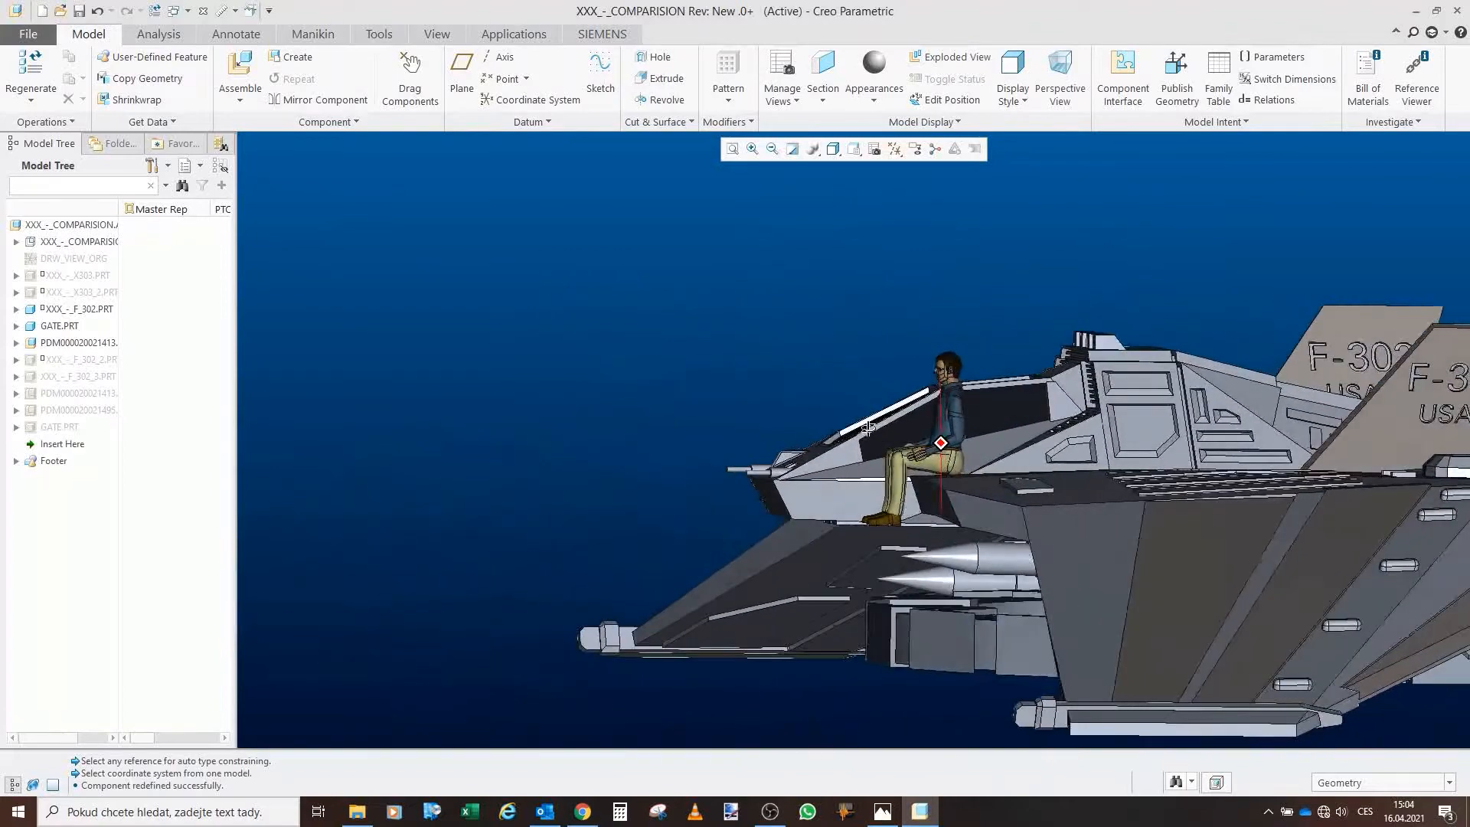
Inspect the seated mannequin beside the cockpit, then switch to the hangar reference photo
drag(867, 427, 955, 464)
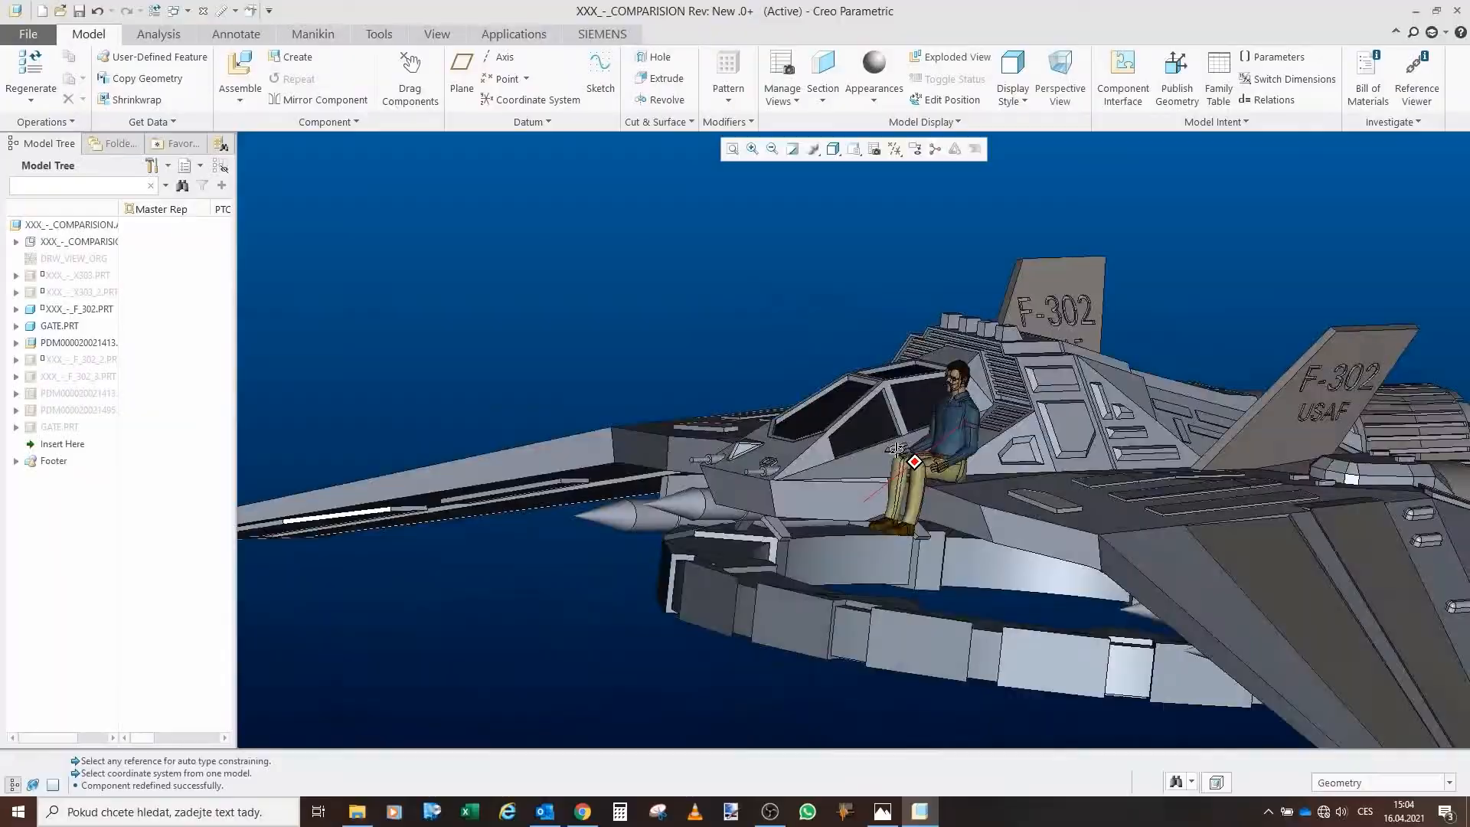
click(876, 811)
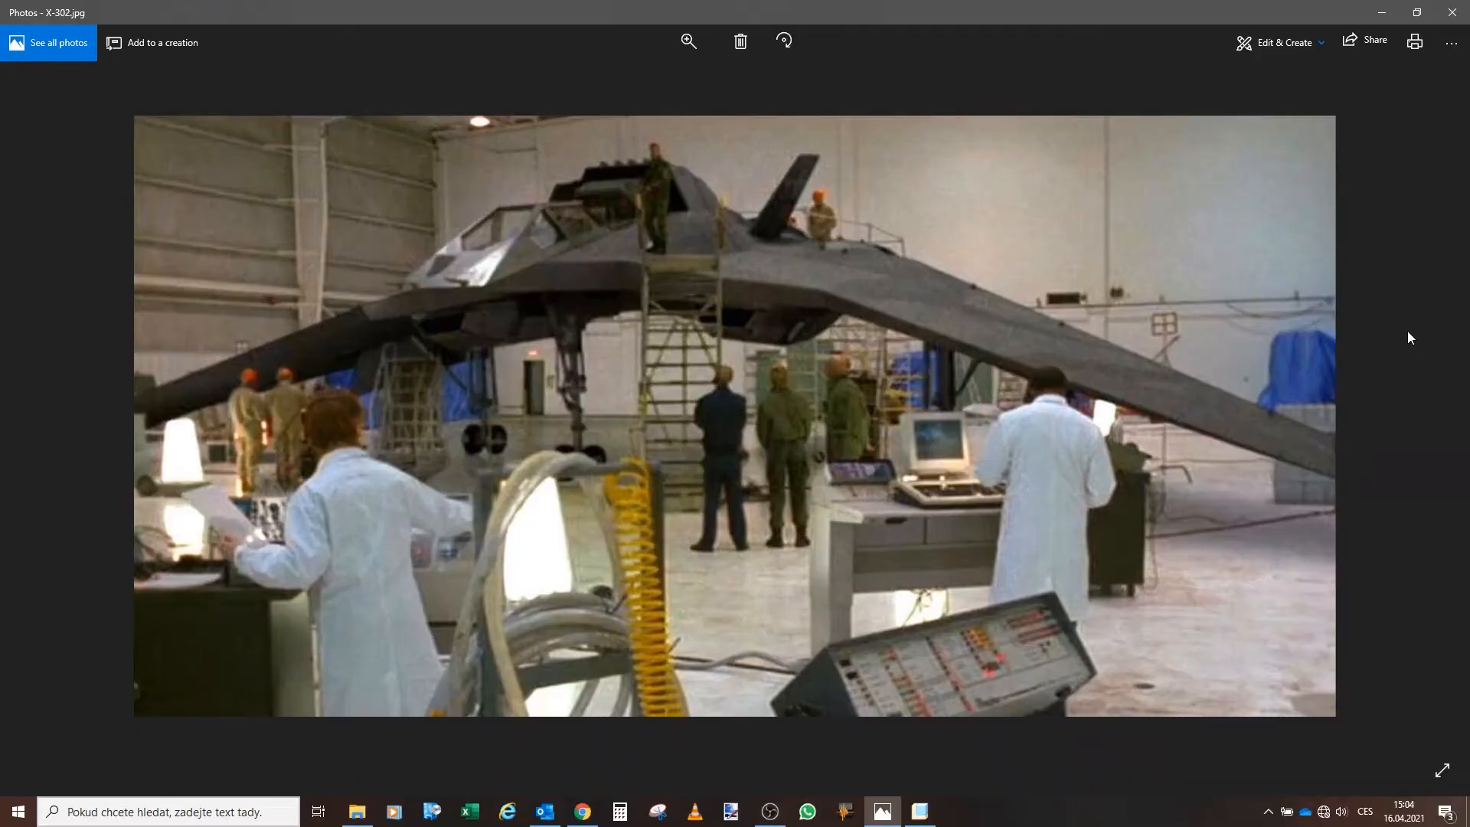
mouse_move(661, 184)
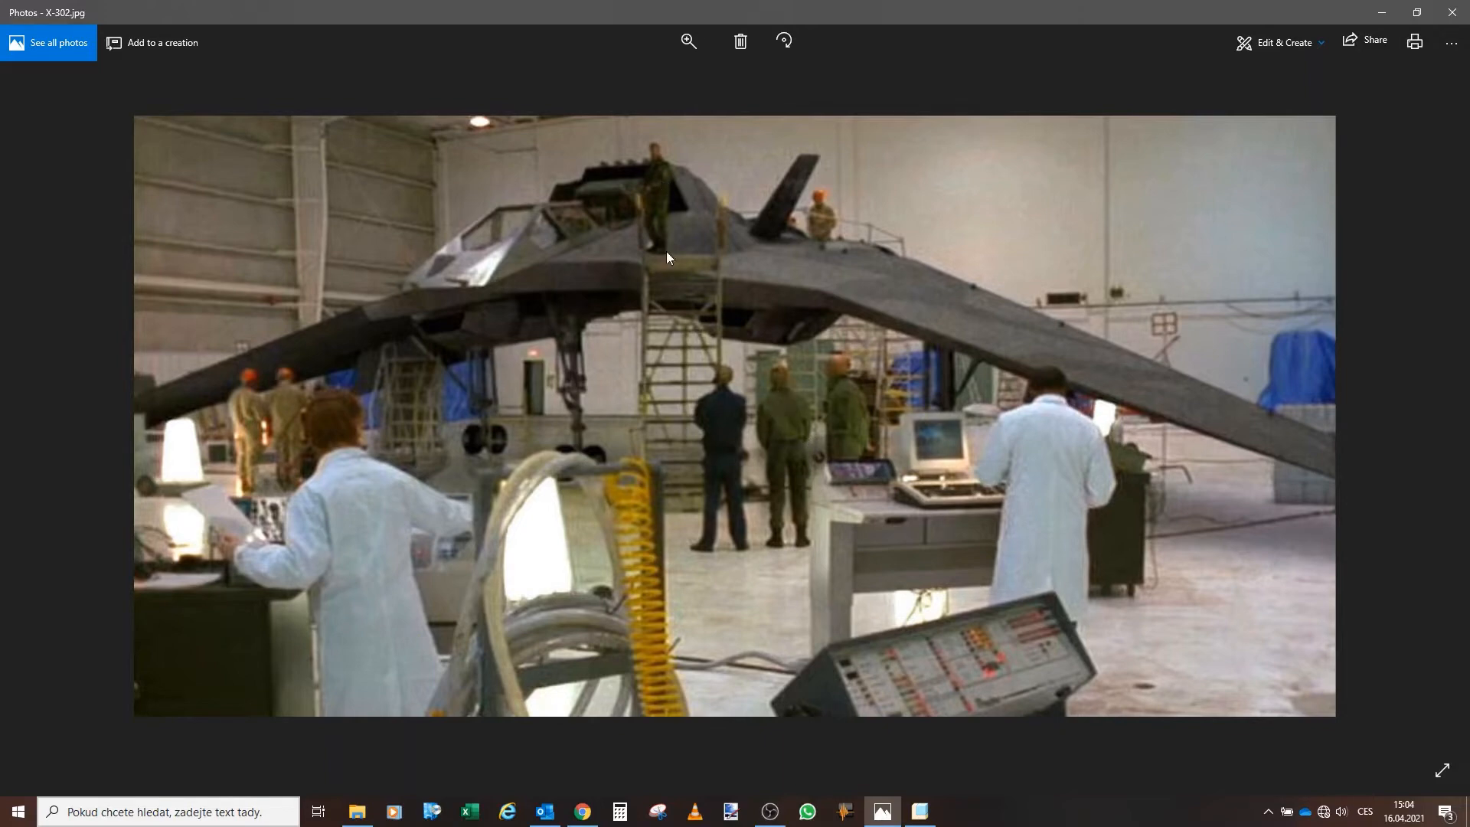
mouse_move(627, 273)
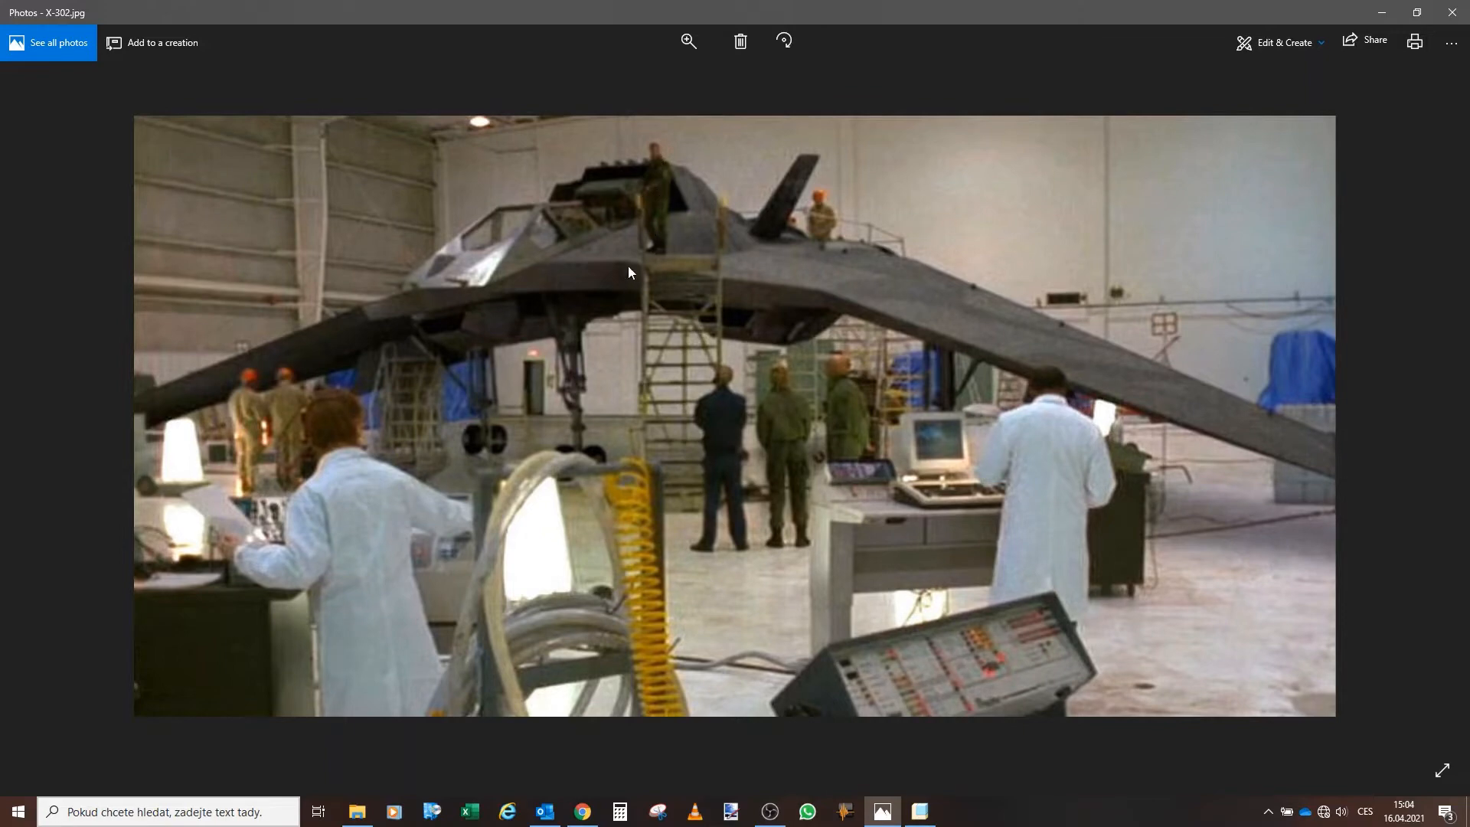
mouse_move(591, 194)
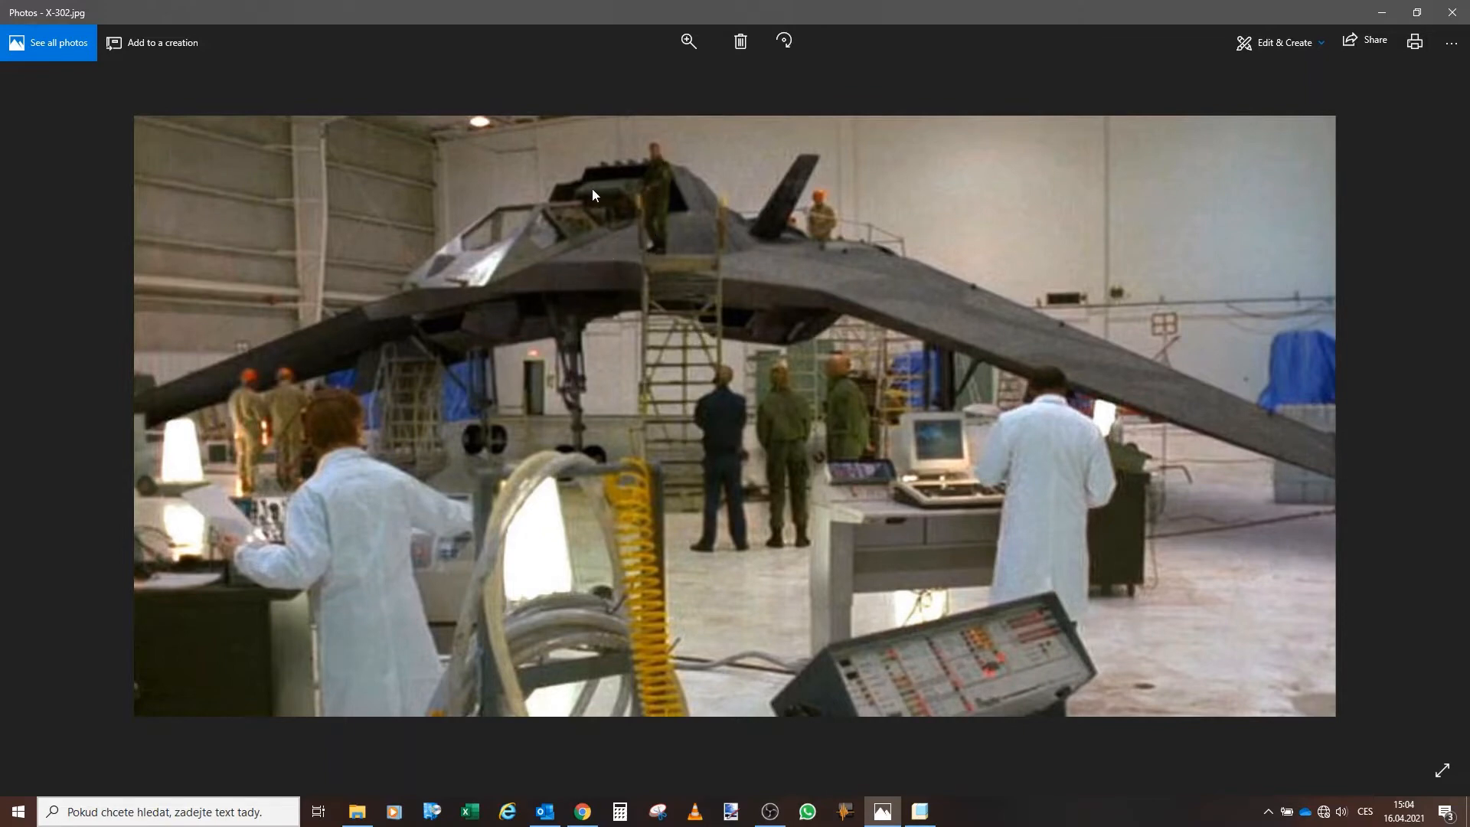
mouse_move(663, 211)
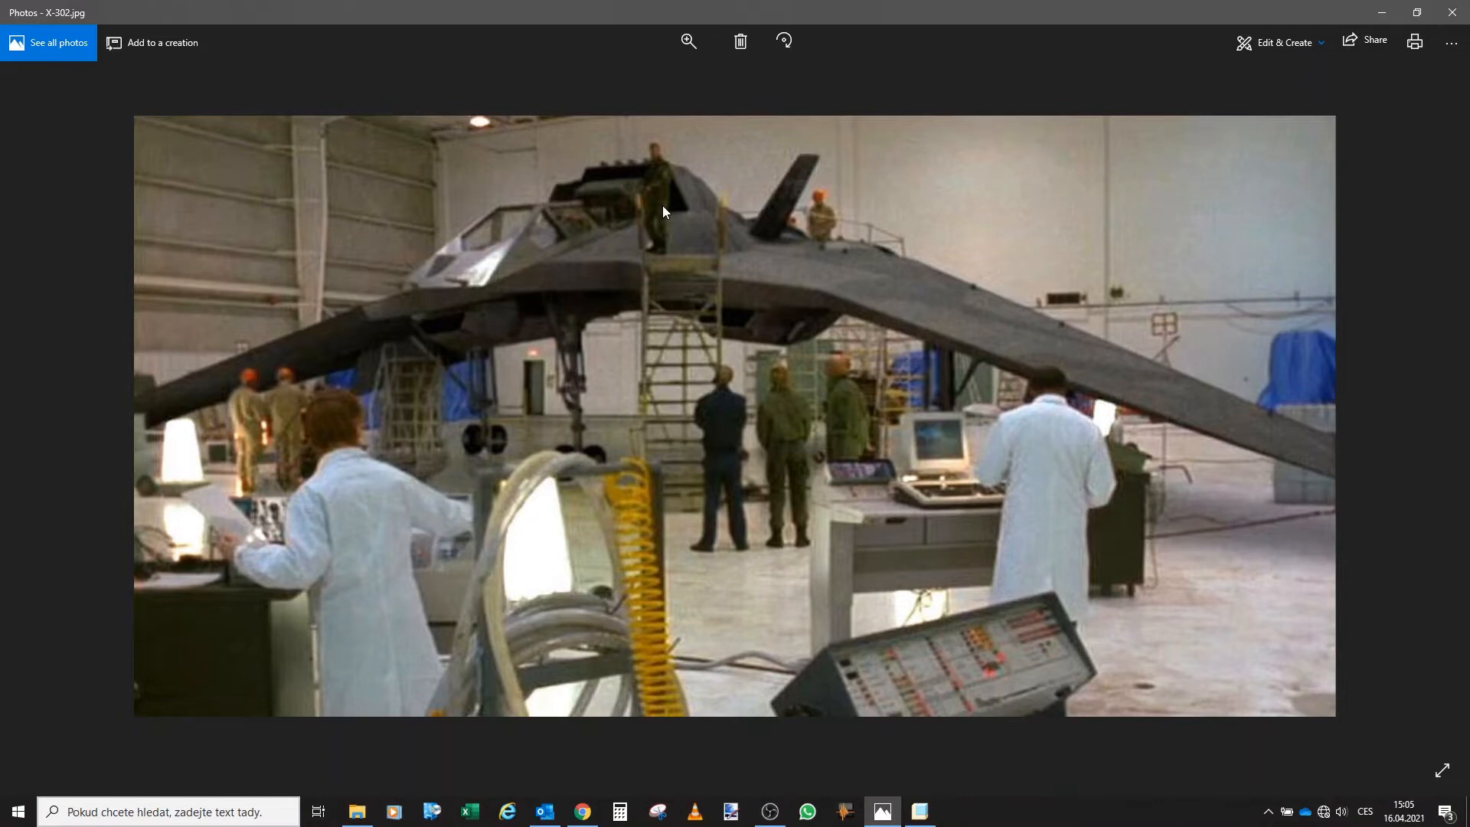
click(919, 812)
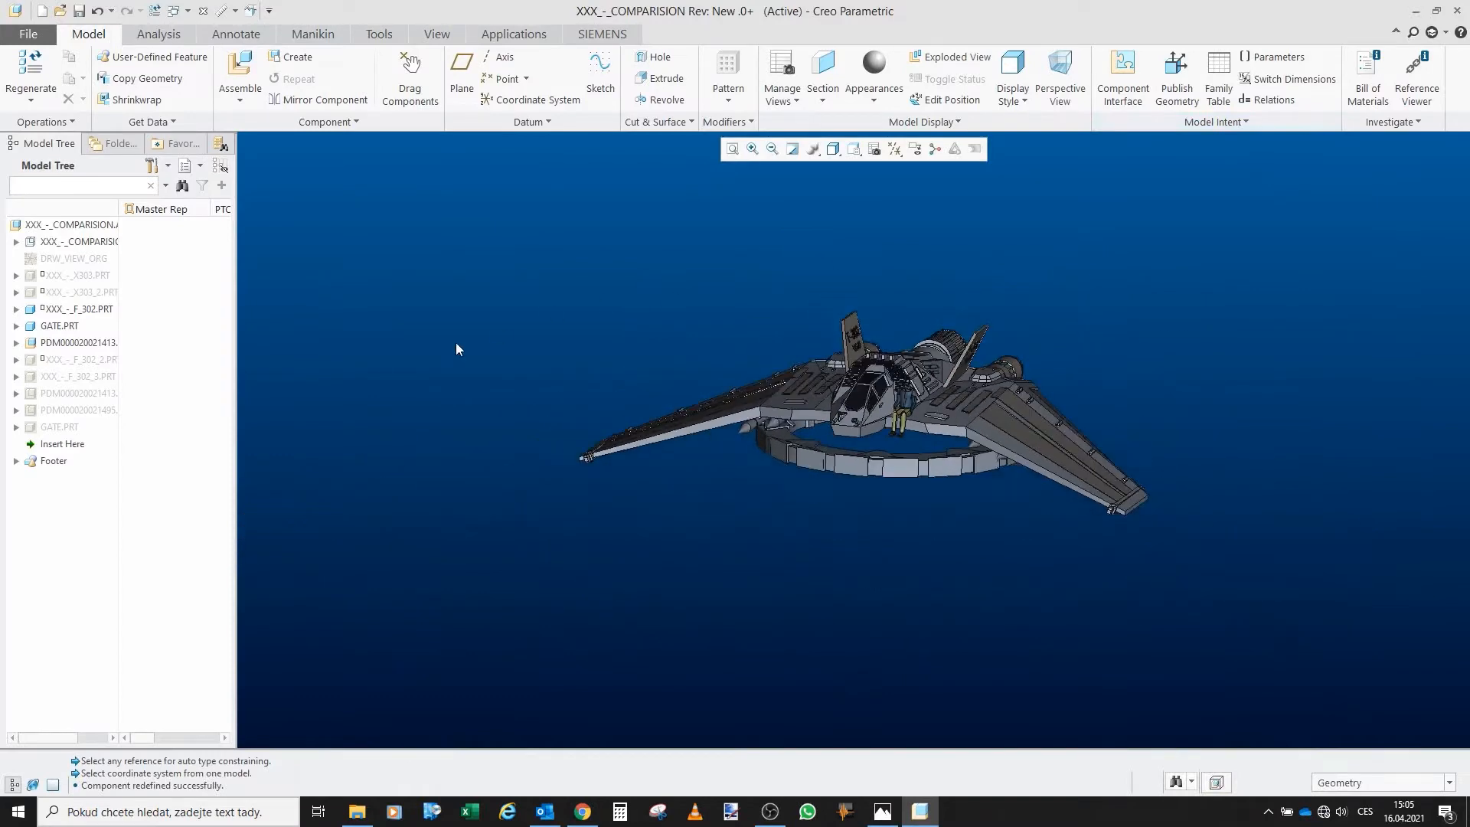
mouse_move(763, 372)
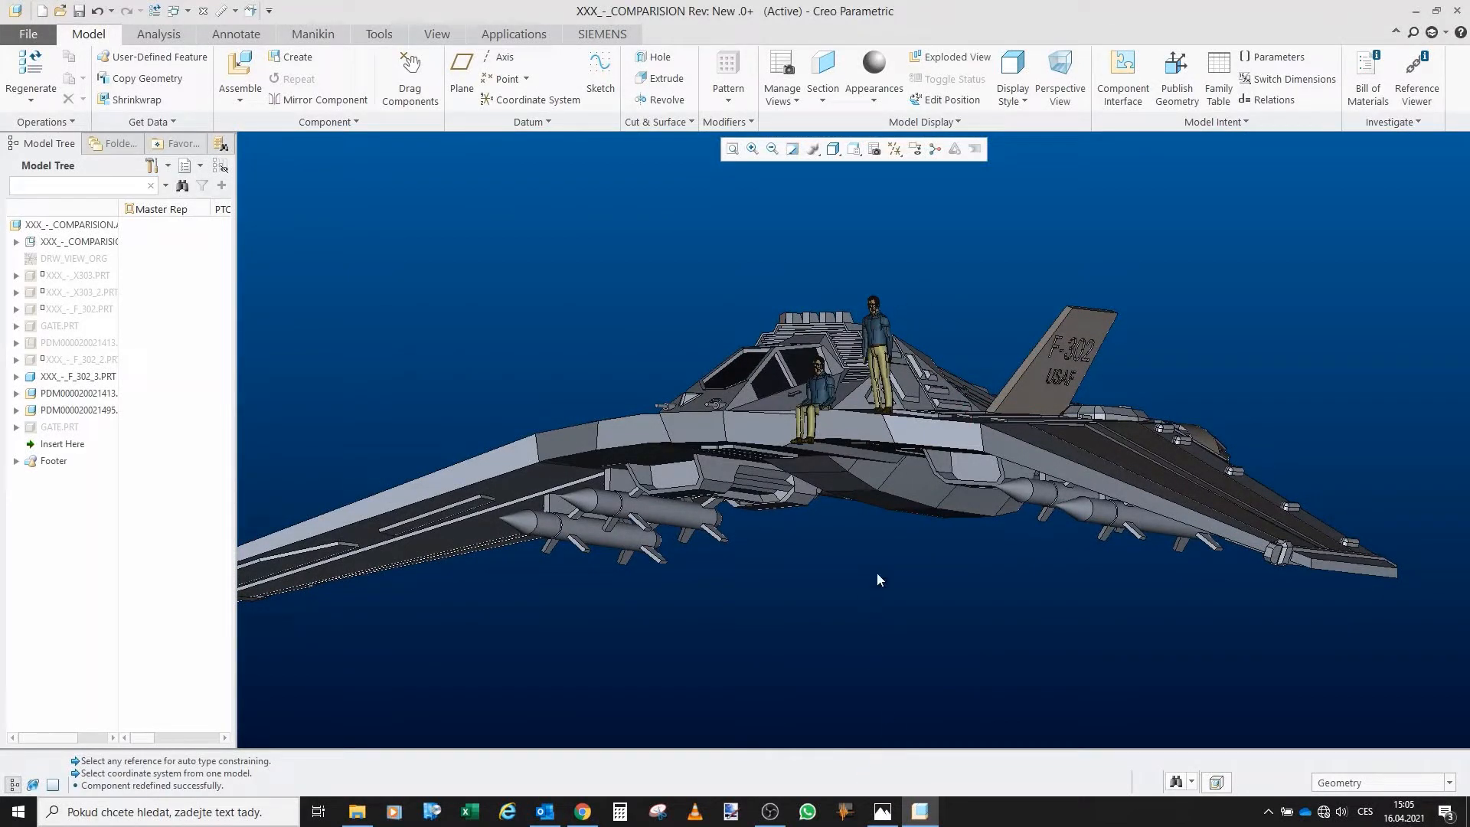
Bring up the hangar reference photo after viewing the two mannequins on the F-302
click(878, 811)
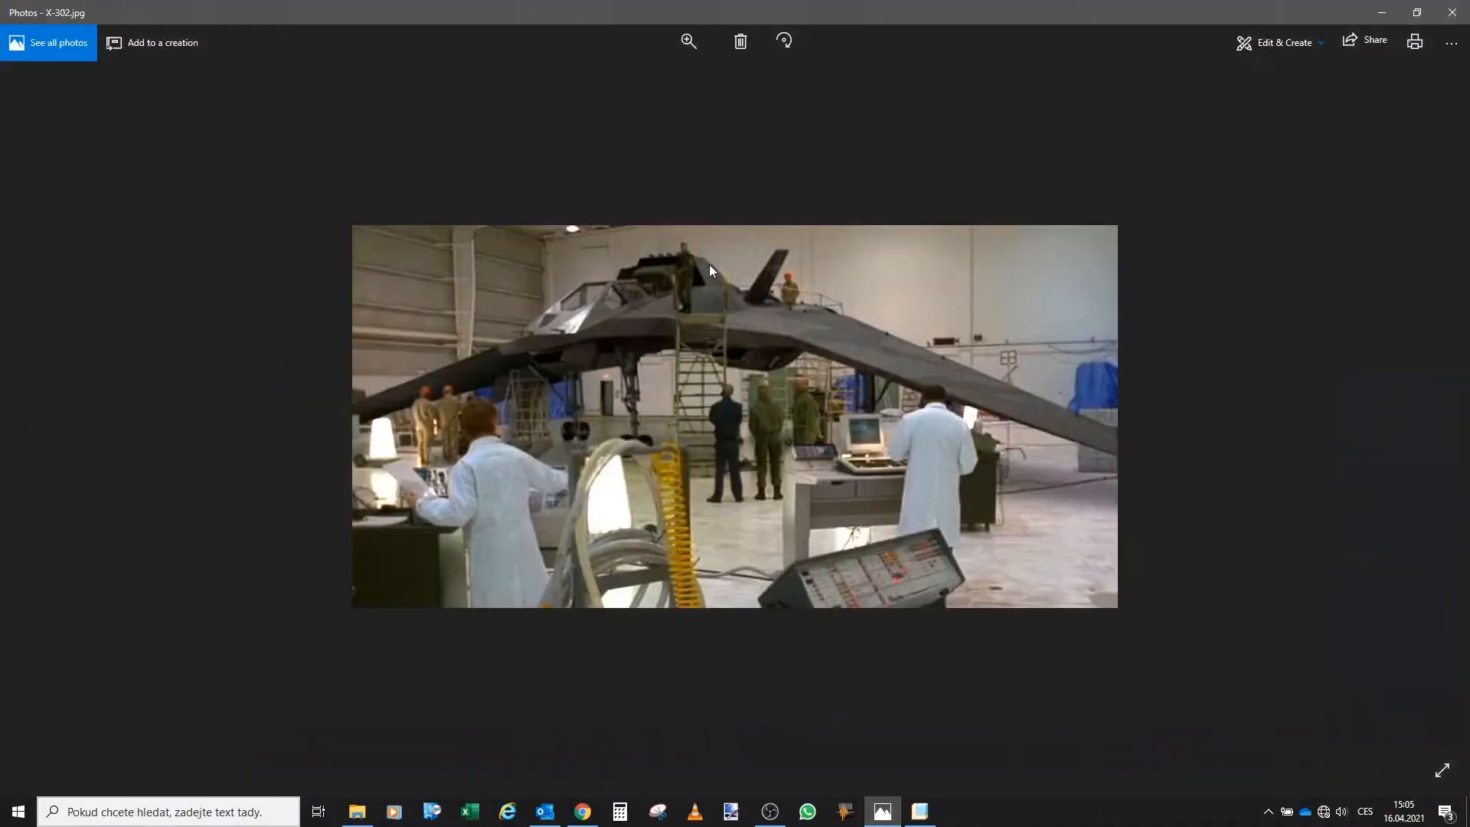
mouse_move(681, 300)
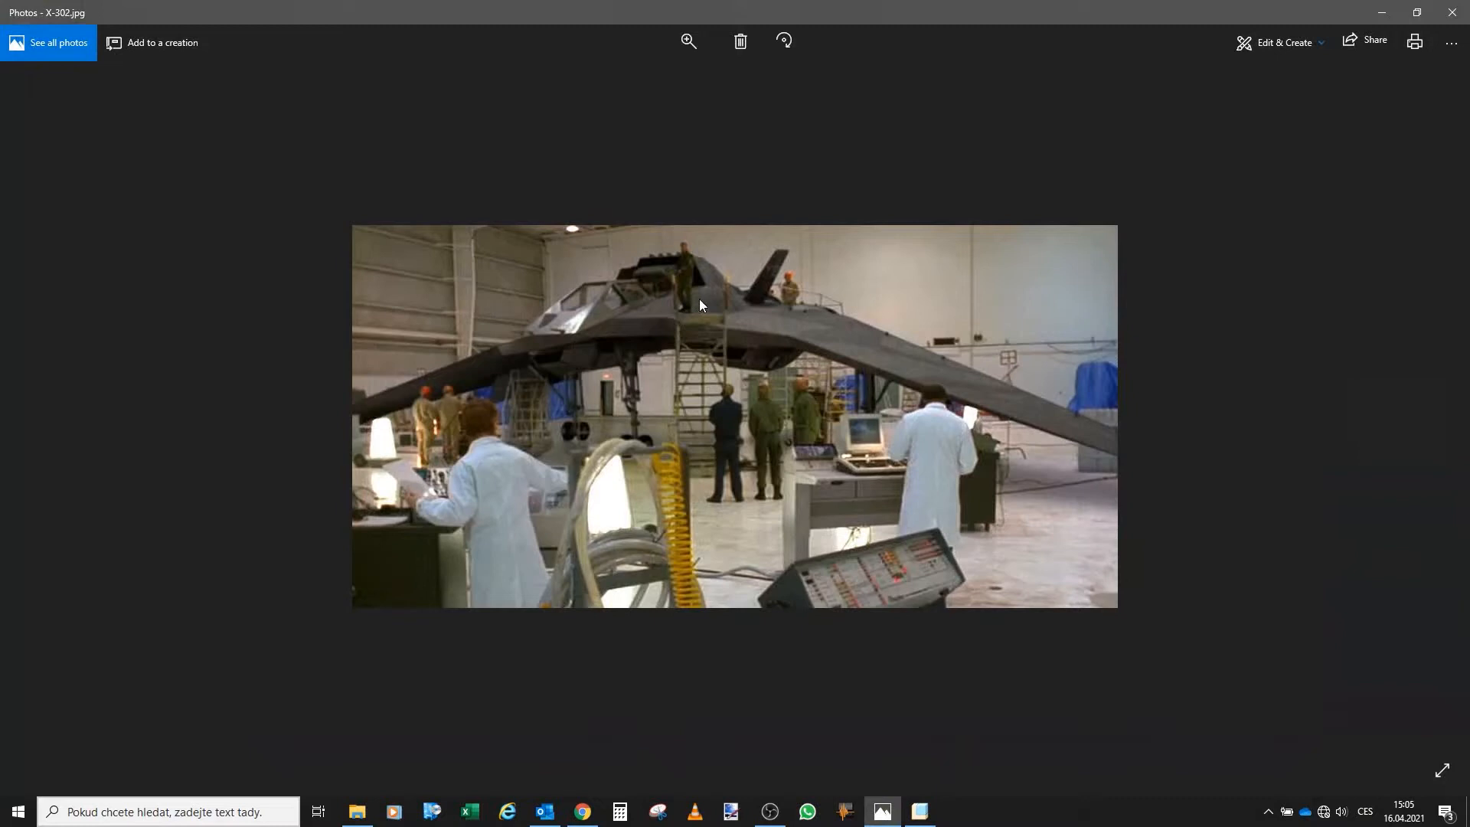
mouse_move(1041, 282)
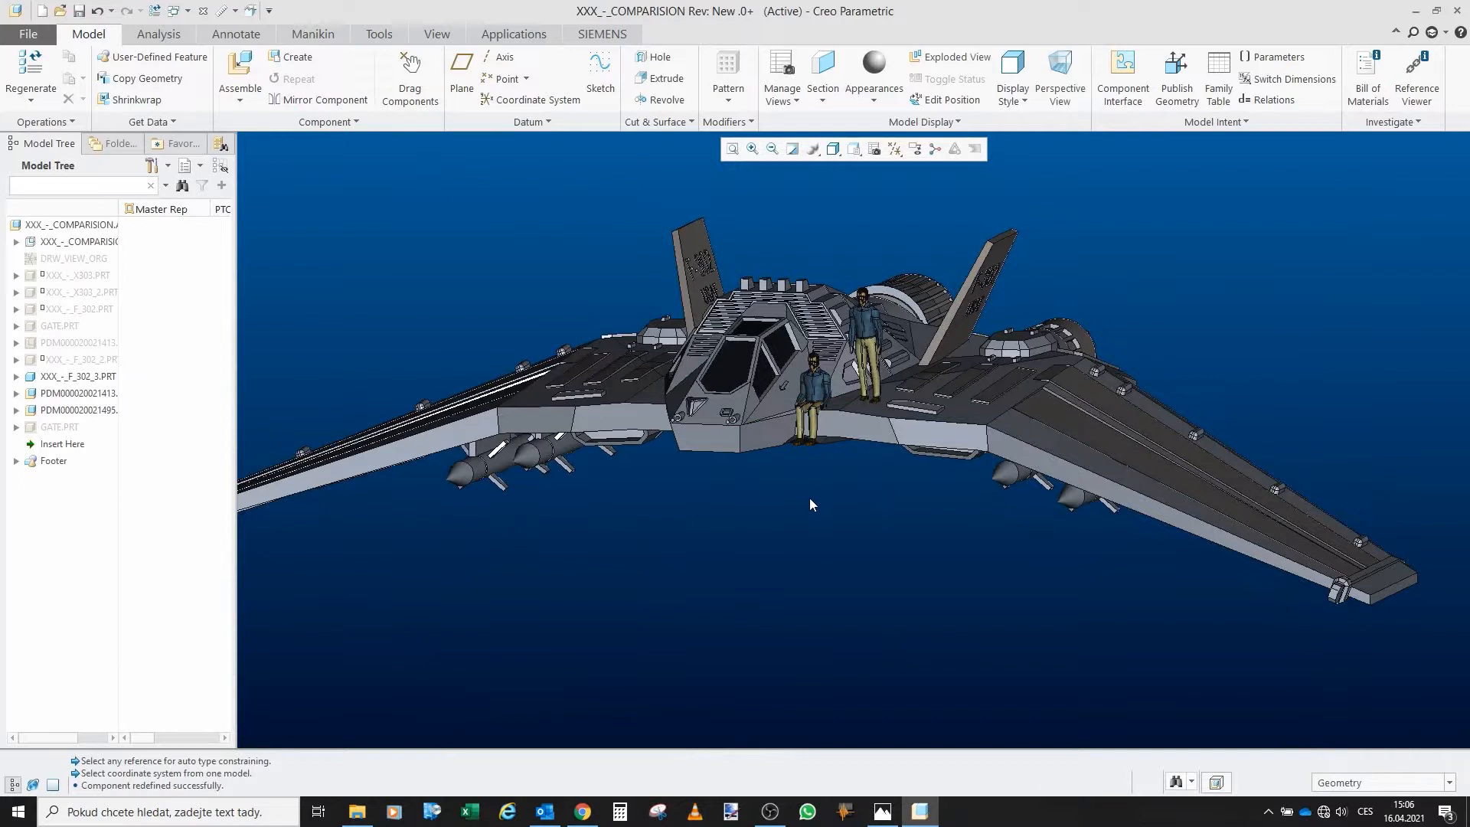
mouse_move(192, 429)
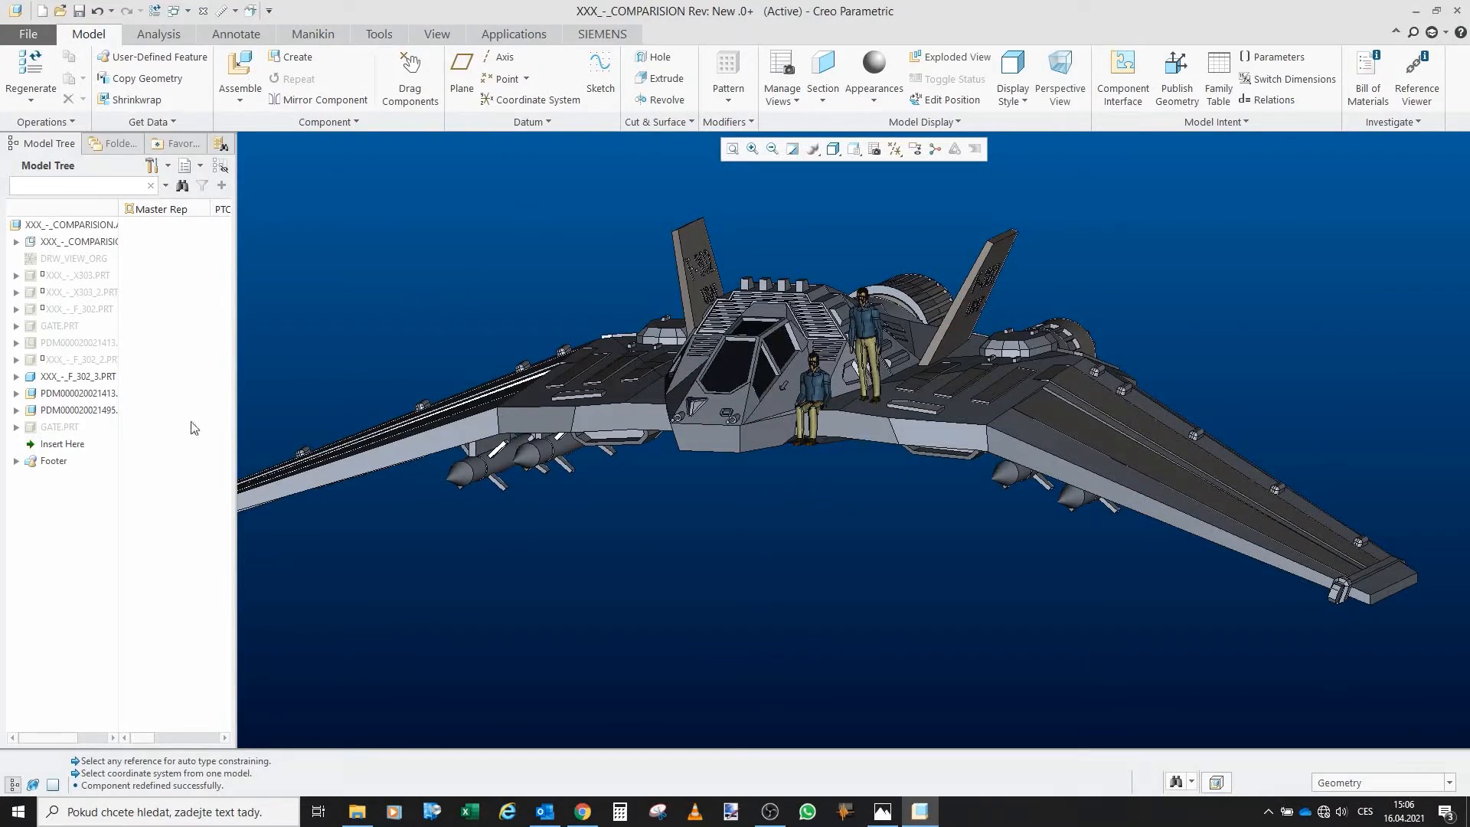
Unhide GATE.PRT and select the ring under the fighter's belly for redefinition
click(60, 427)
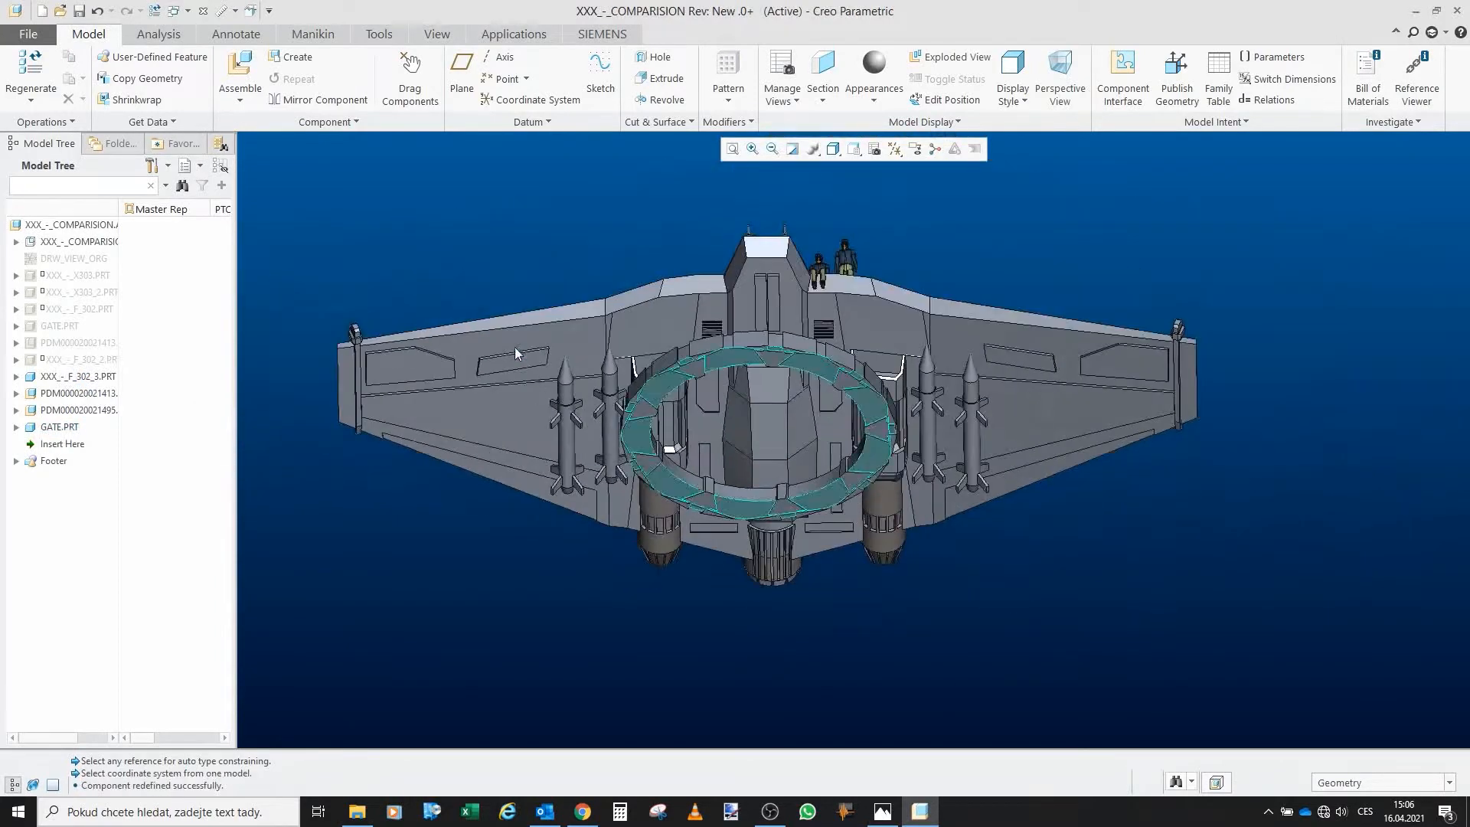
click(866, 375)
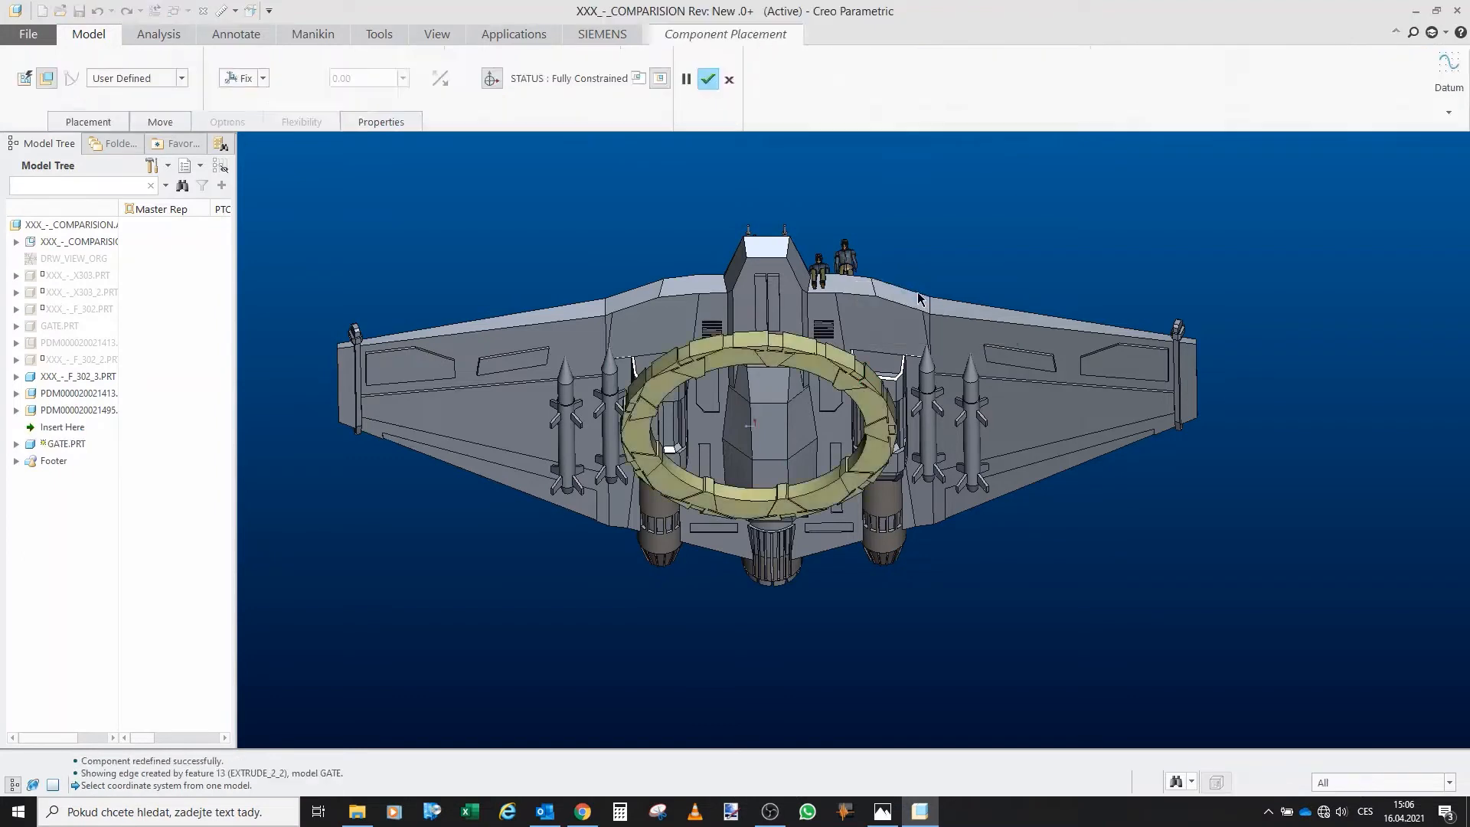
Set the ring's placement constraint to Fix and confirm the edit
click(88, 121)
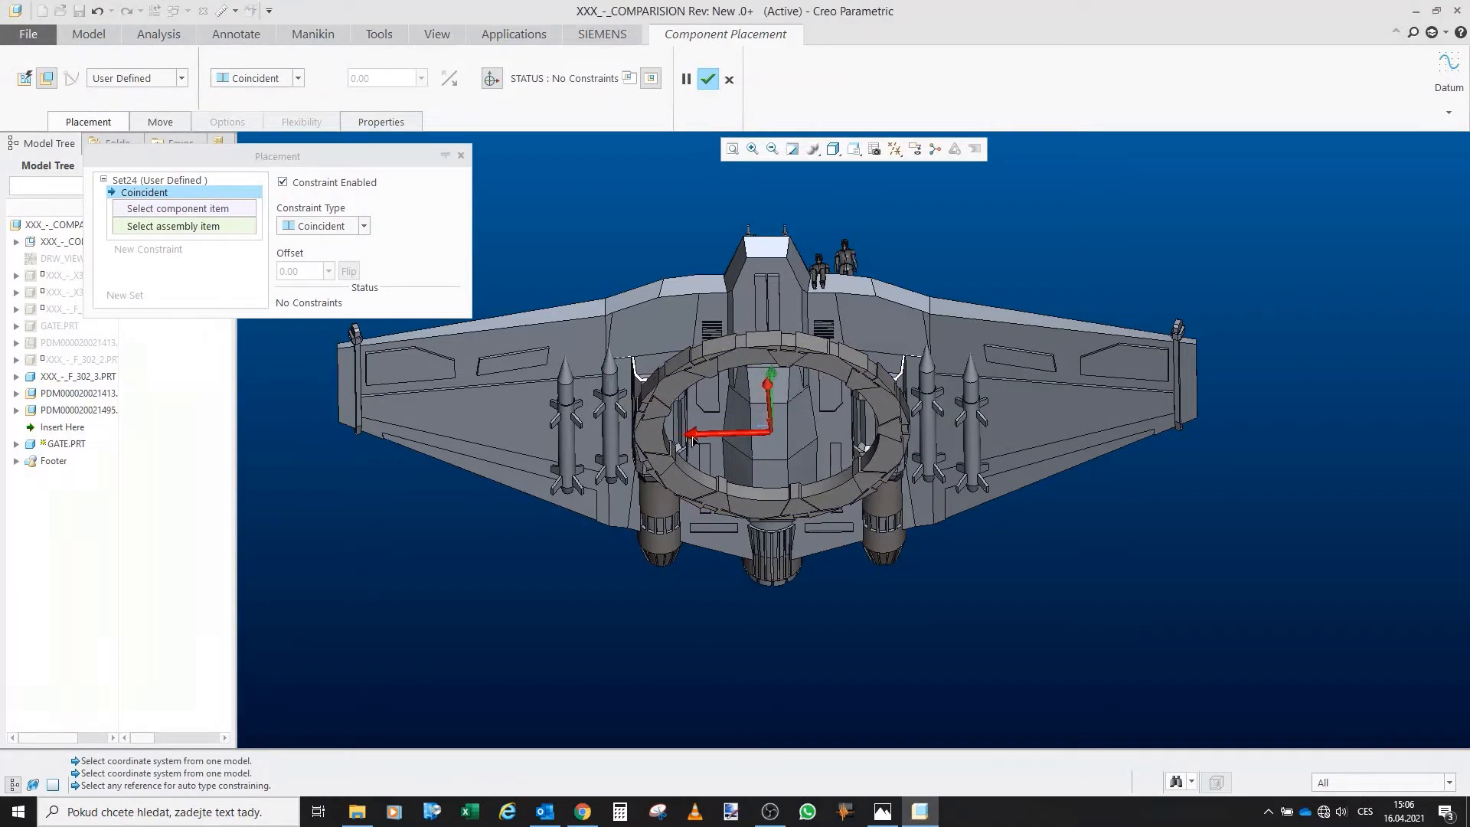
click(363, 226)
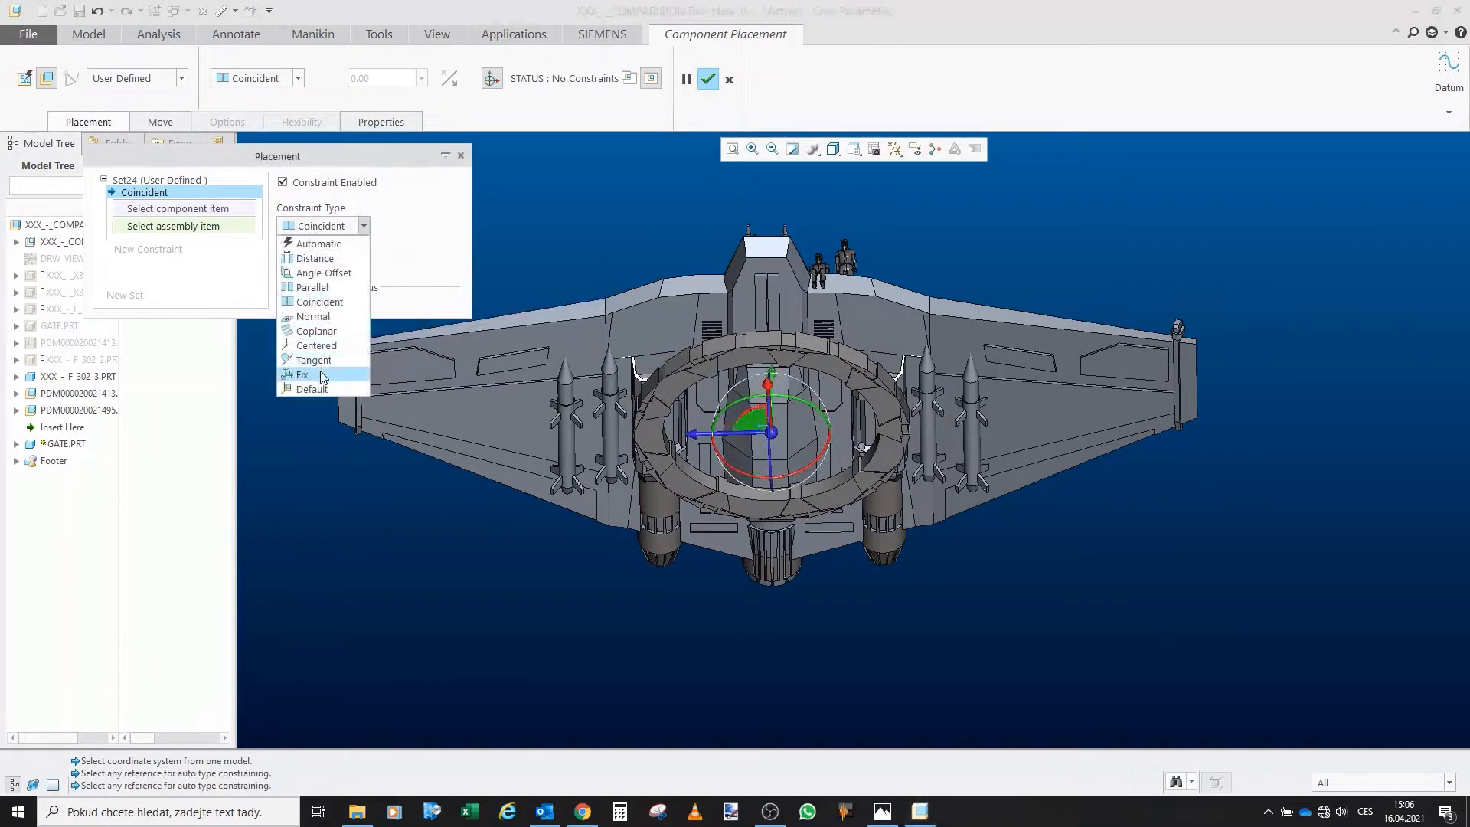
click(709, 78)
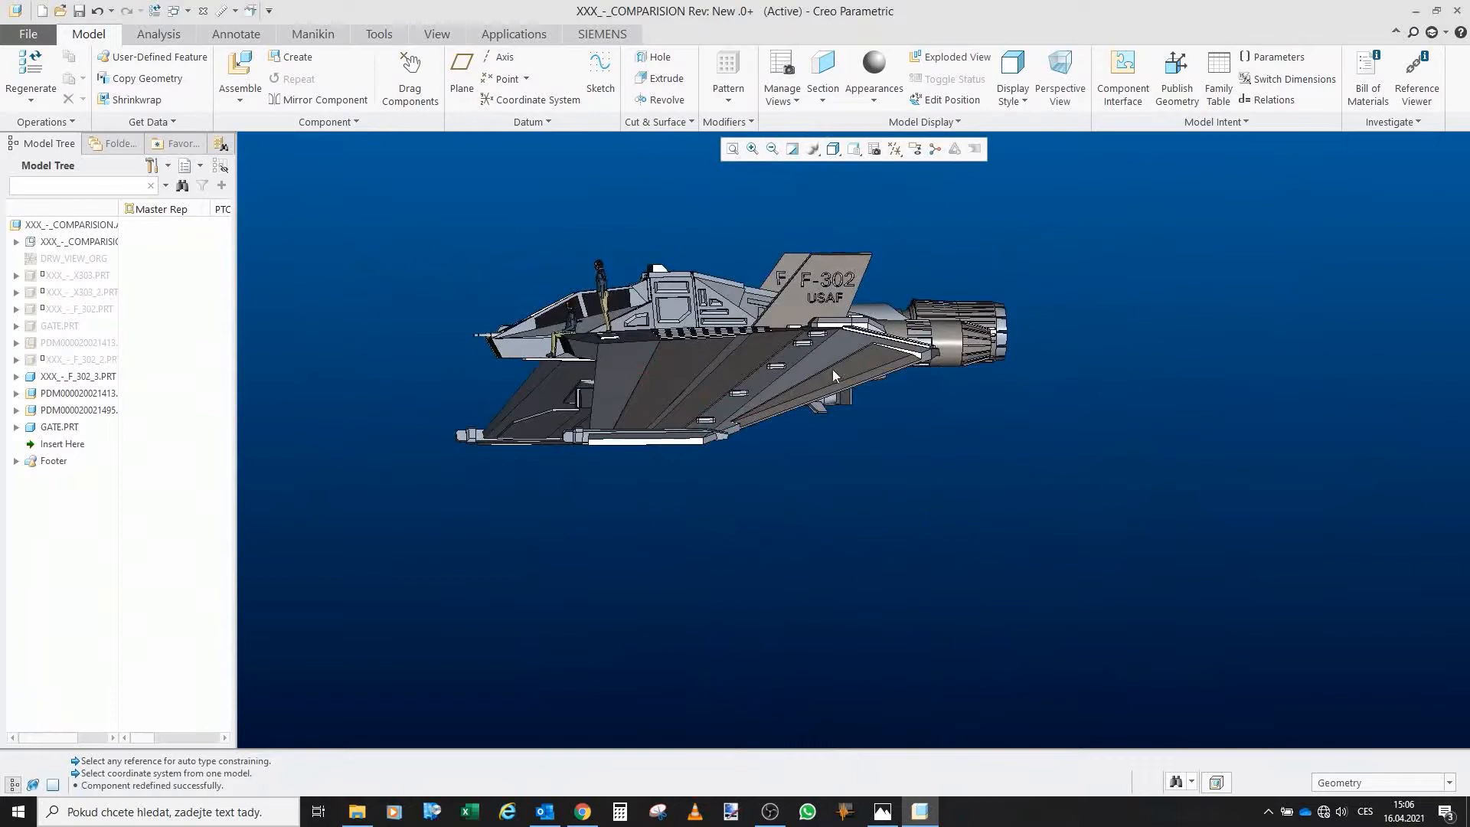
Orbit to an overall angled view showing the whole F-302 above the gate ring
drag(826, 375, 543, 384)
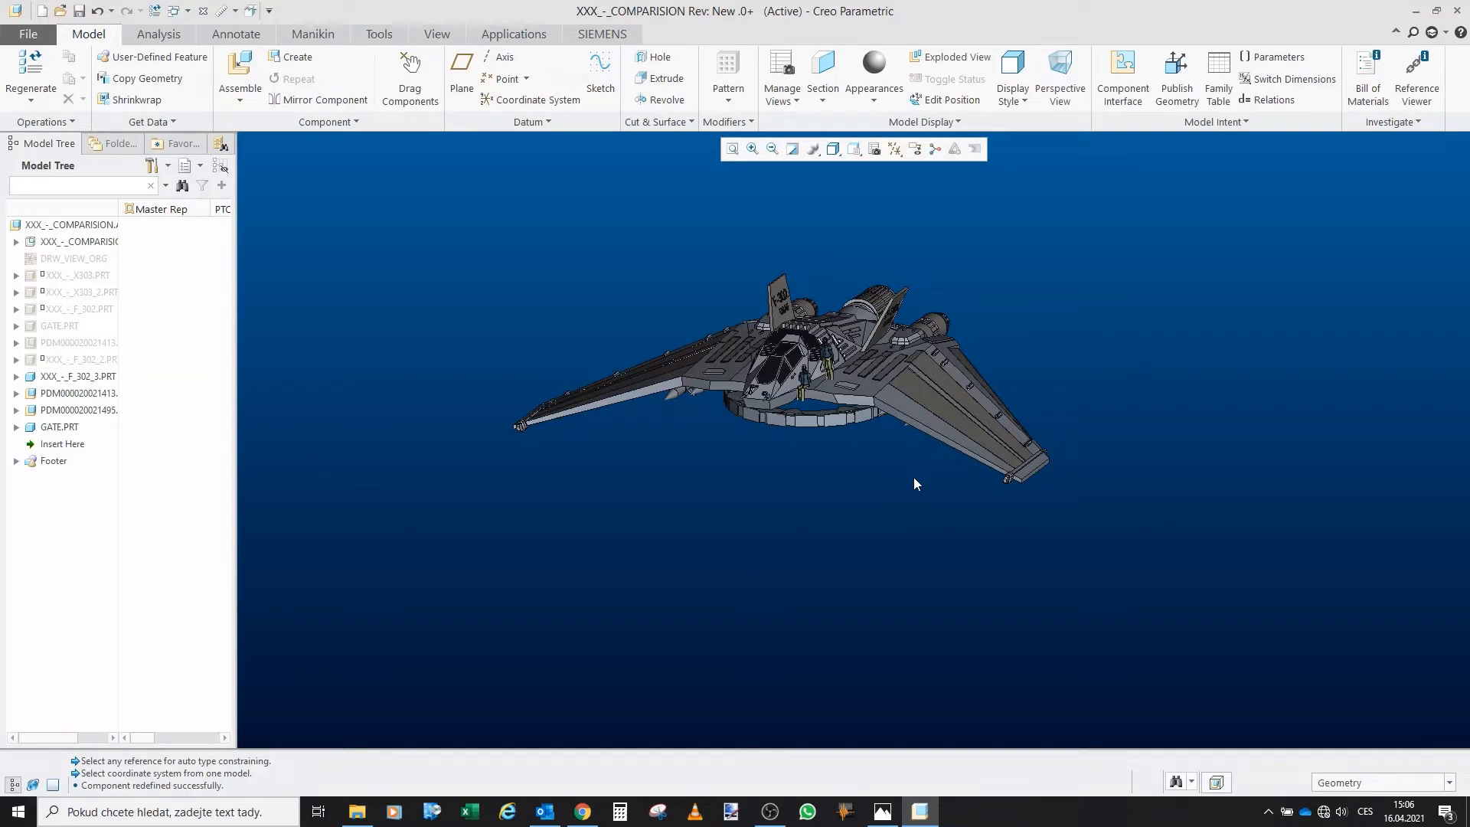
mouse_move(1123, 522)
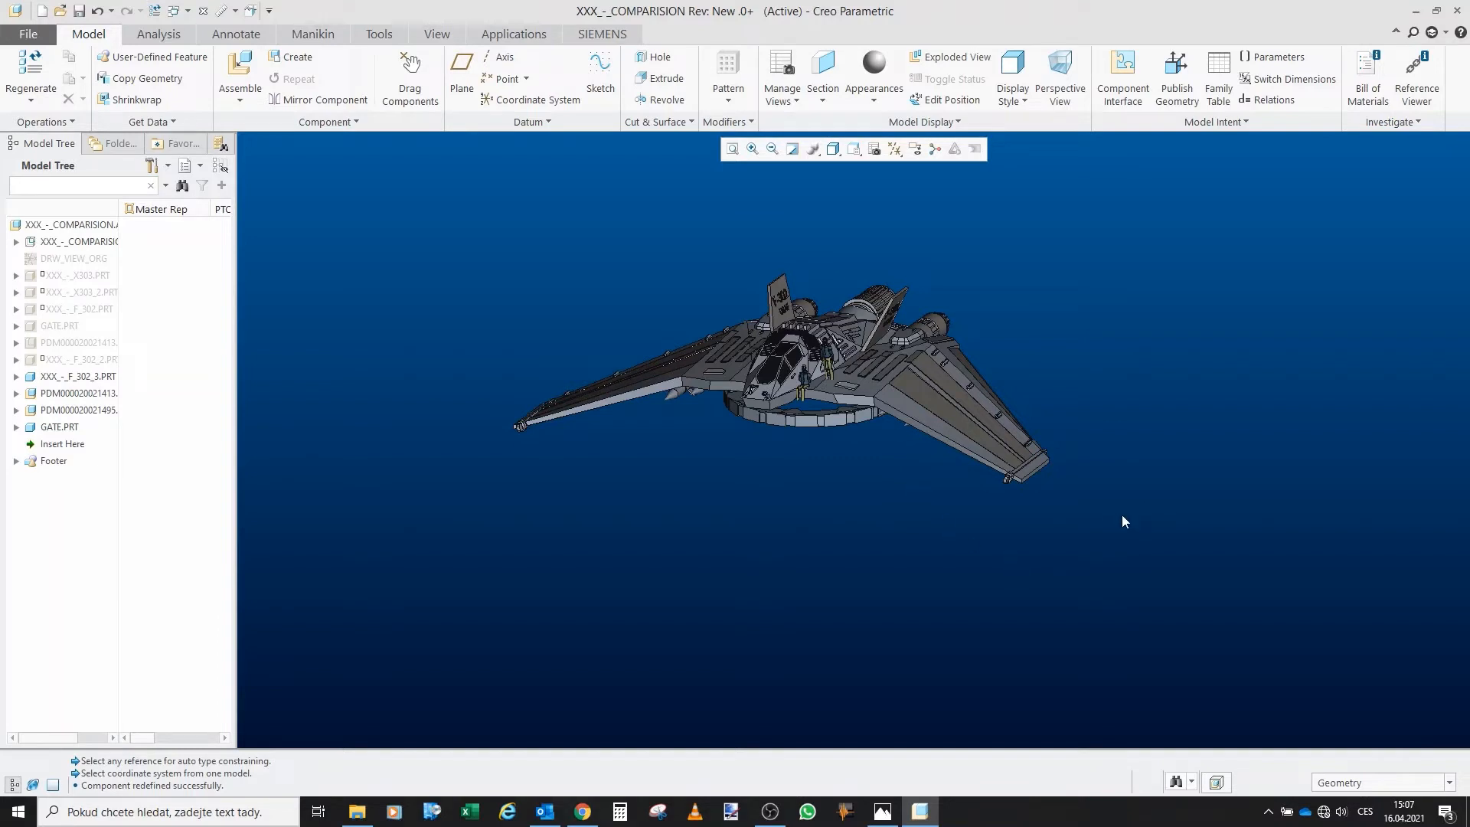
mouse_move(1026, 476)
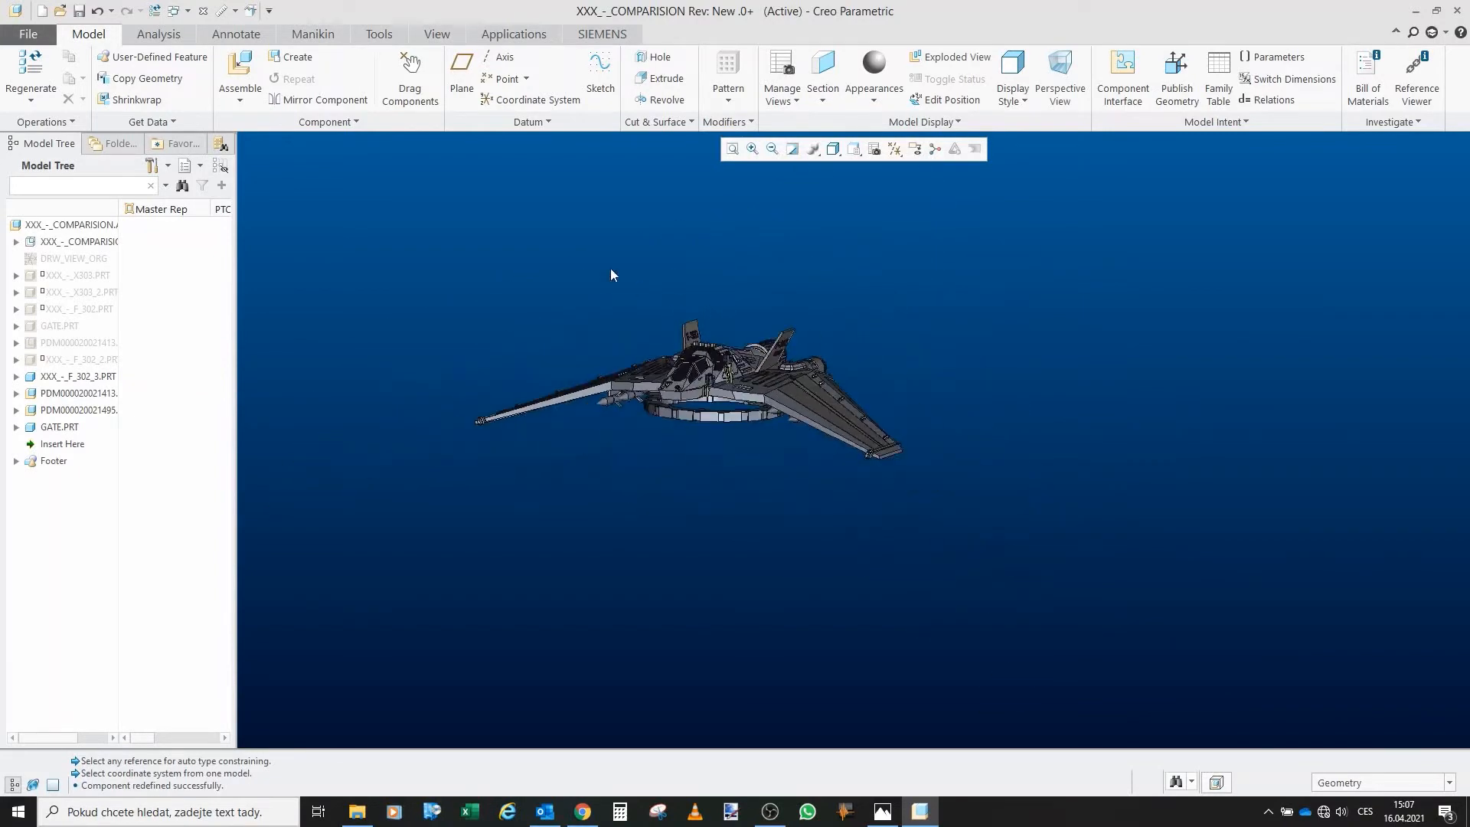
mouse_move(542, 274)
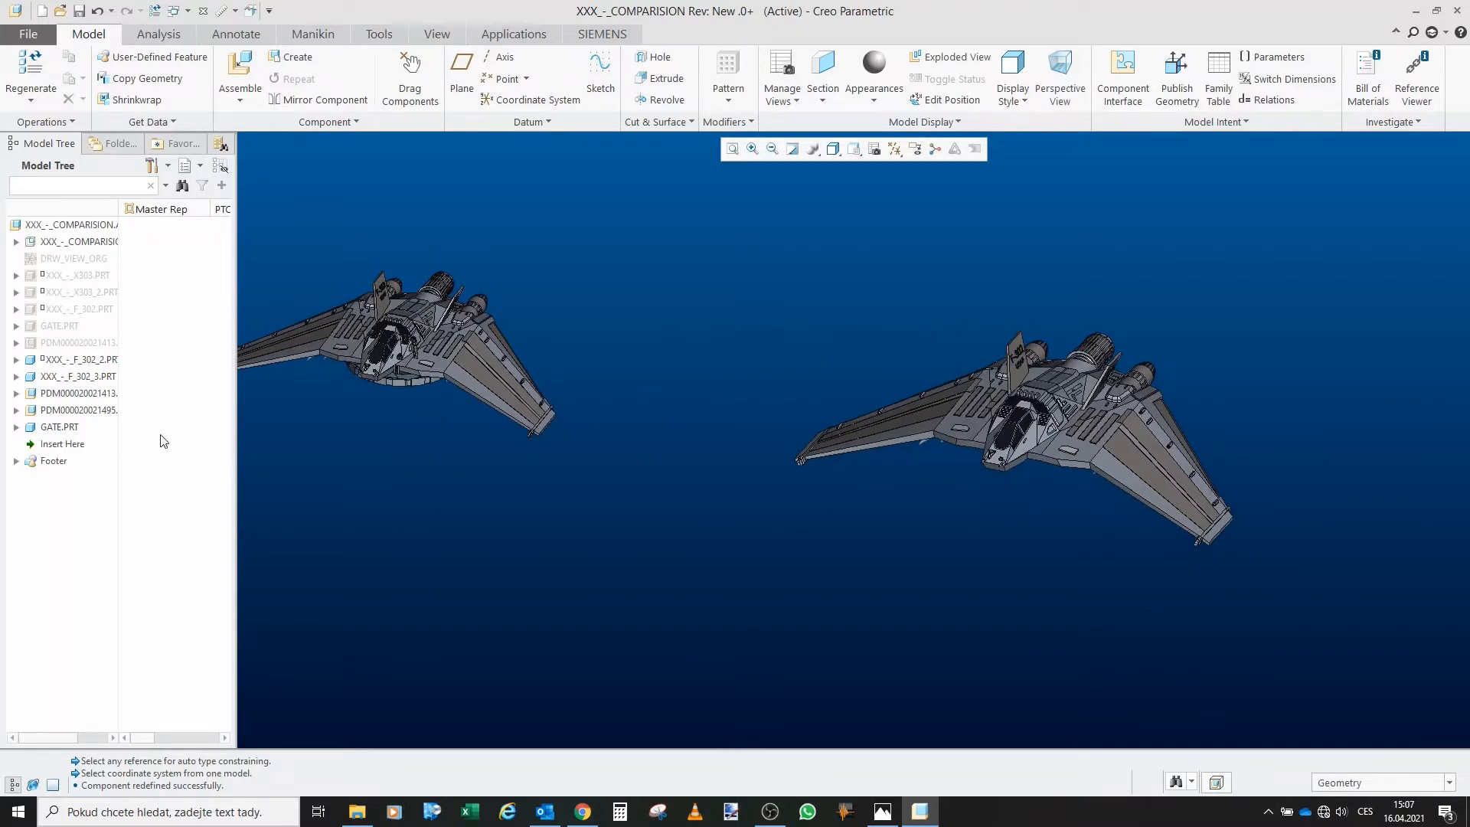
Swap F_302_2 for F_302.PRT and unhide XXX_-_X303_2.PRT beside the two fighters
click(80, 394)
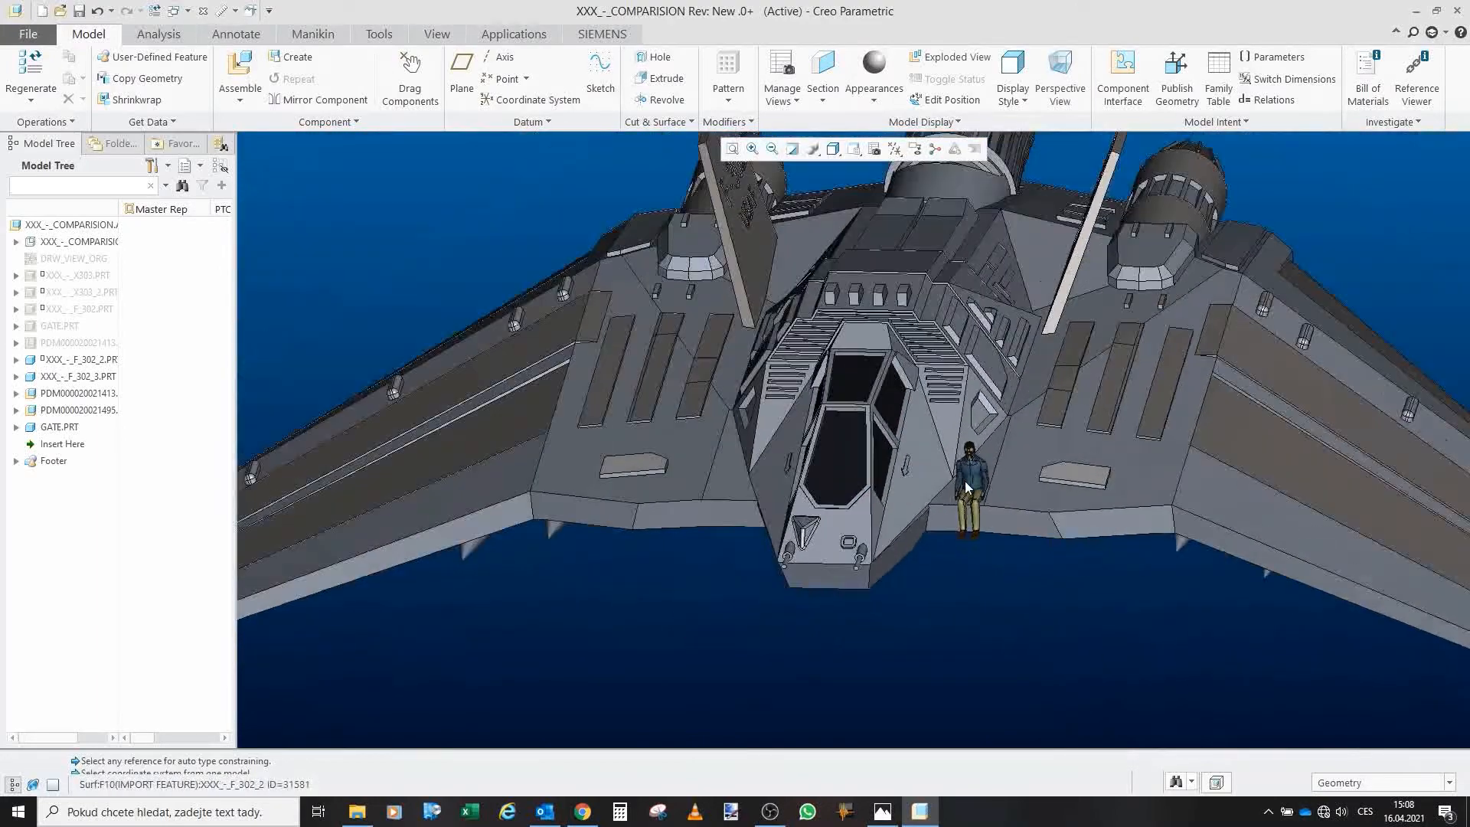
drag(966, 477, 937, 365)
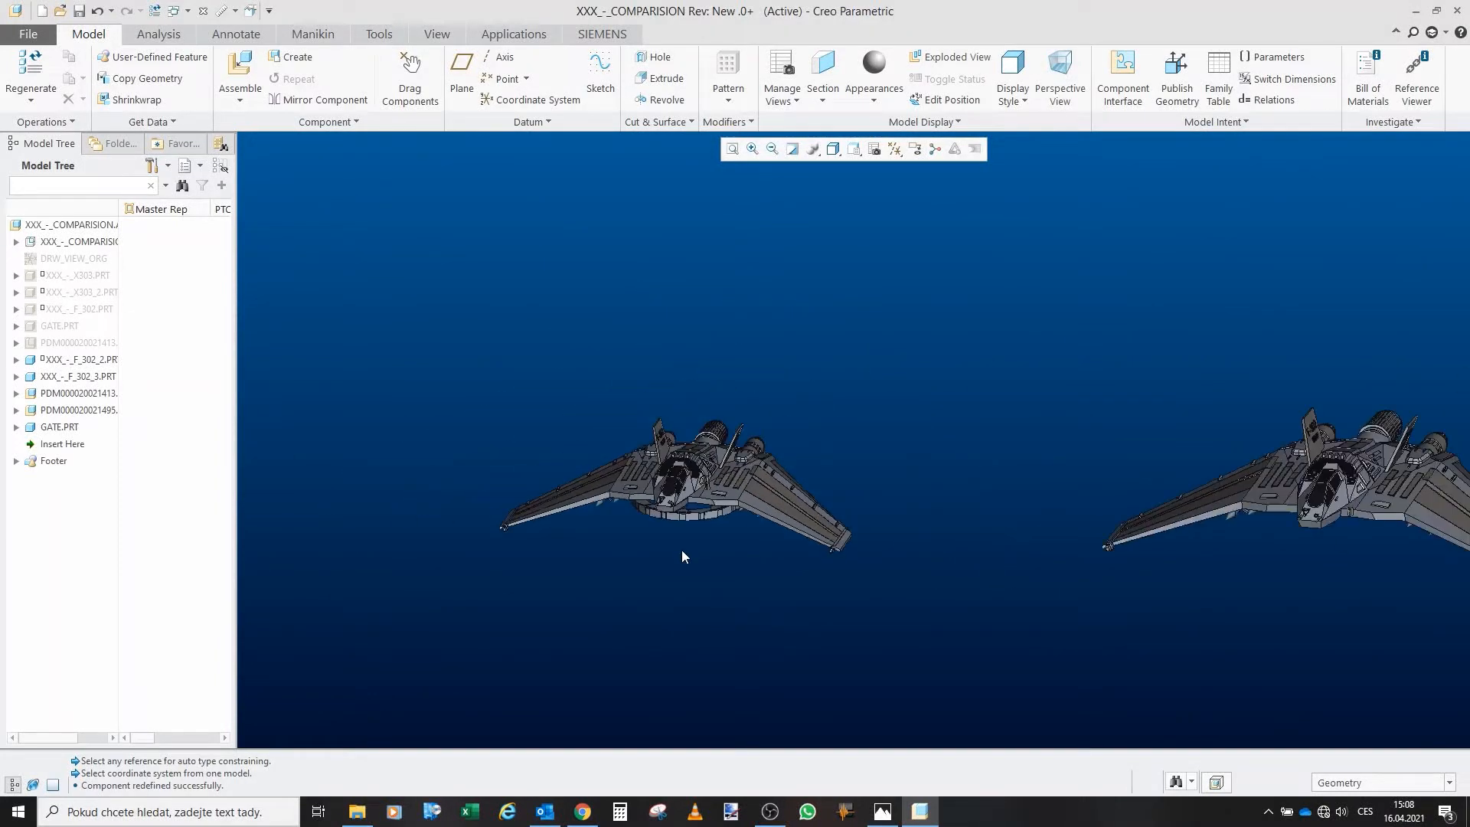
click(78, 358)
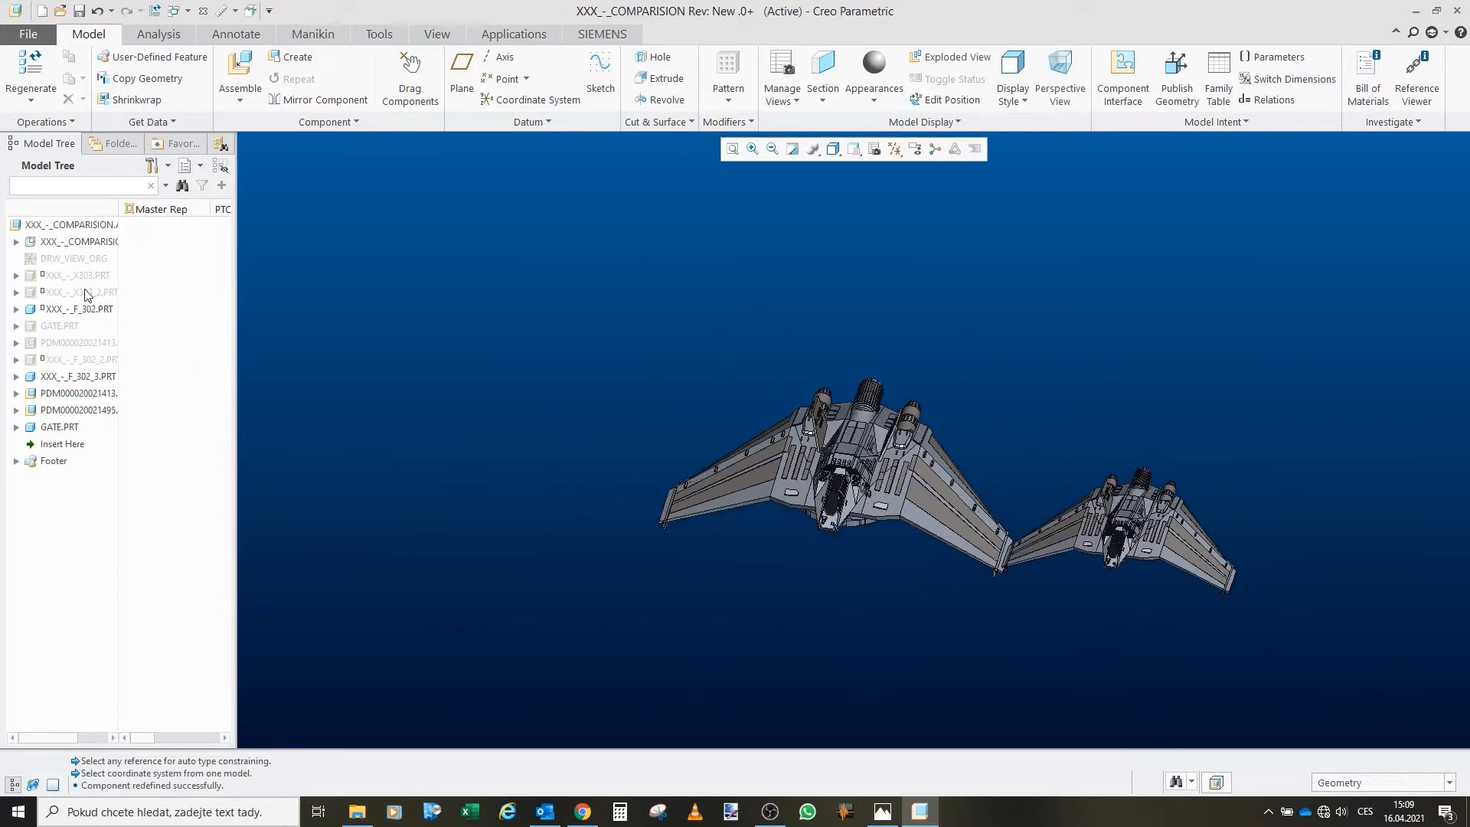
click(78, 291)
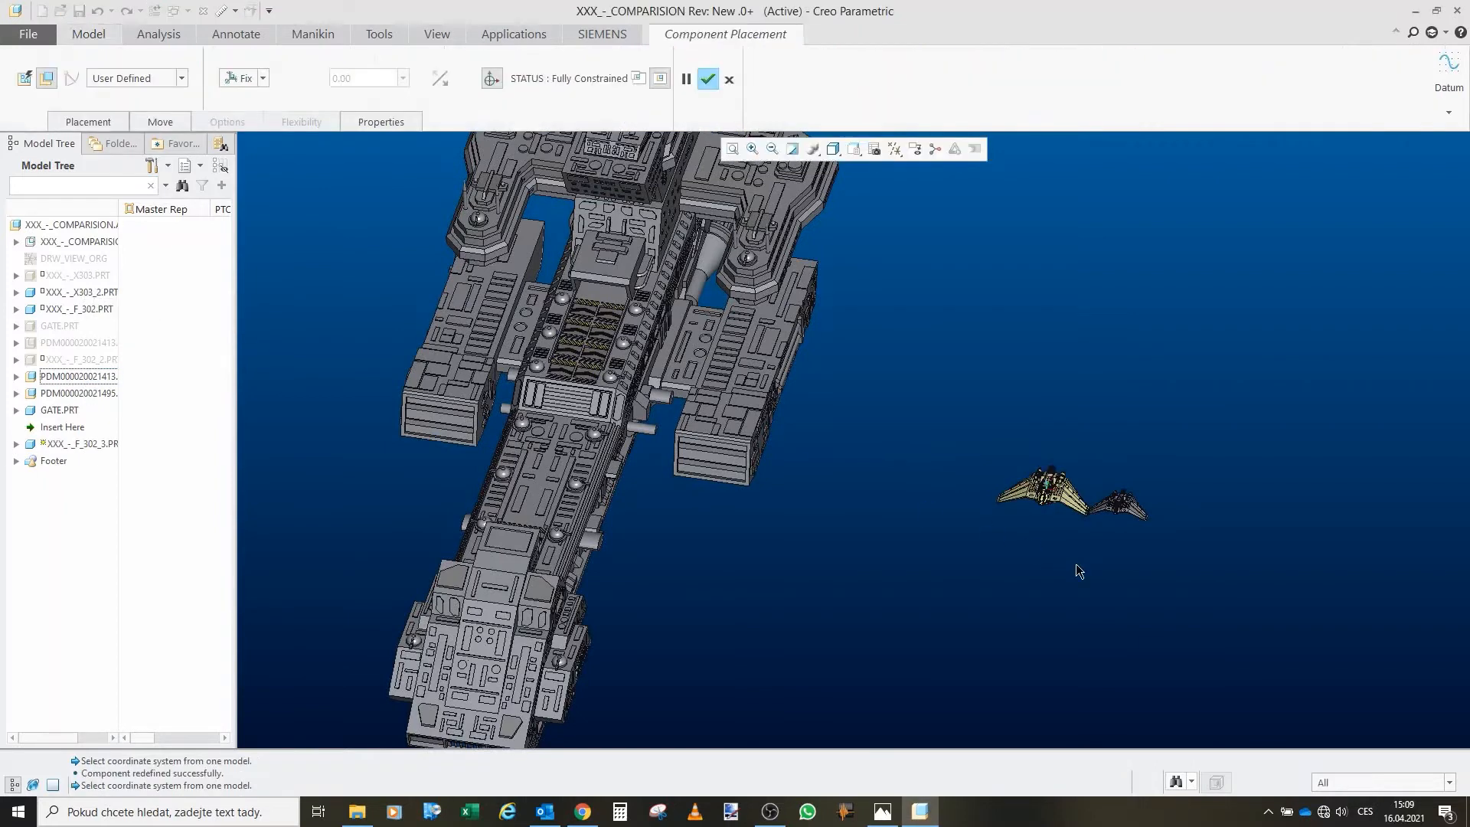
Start redefining the F-302 placement from its Model Tree context menu
right_click(143, 192)
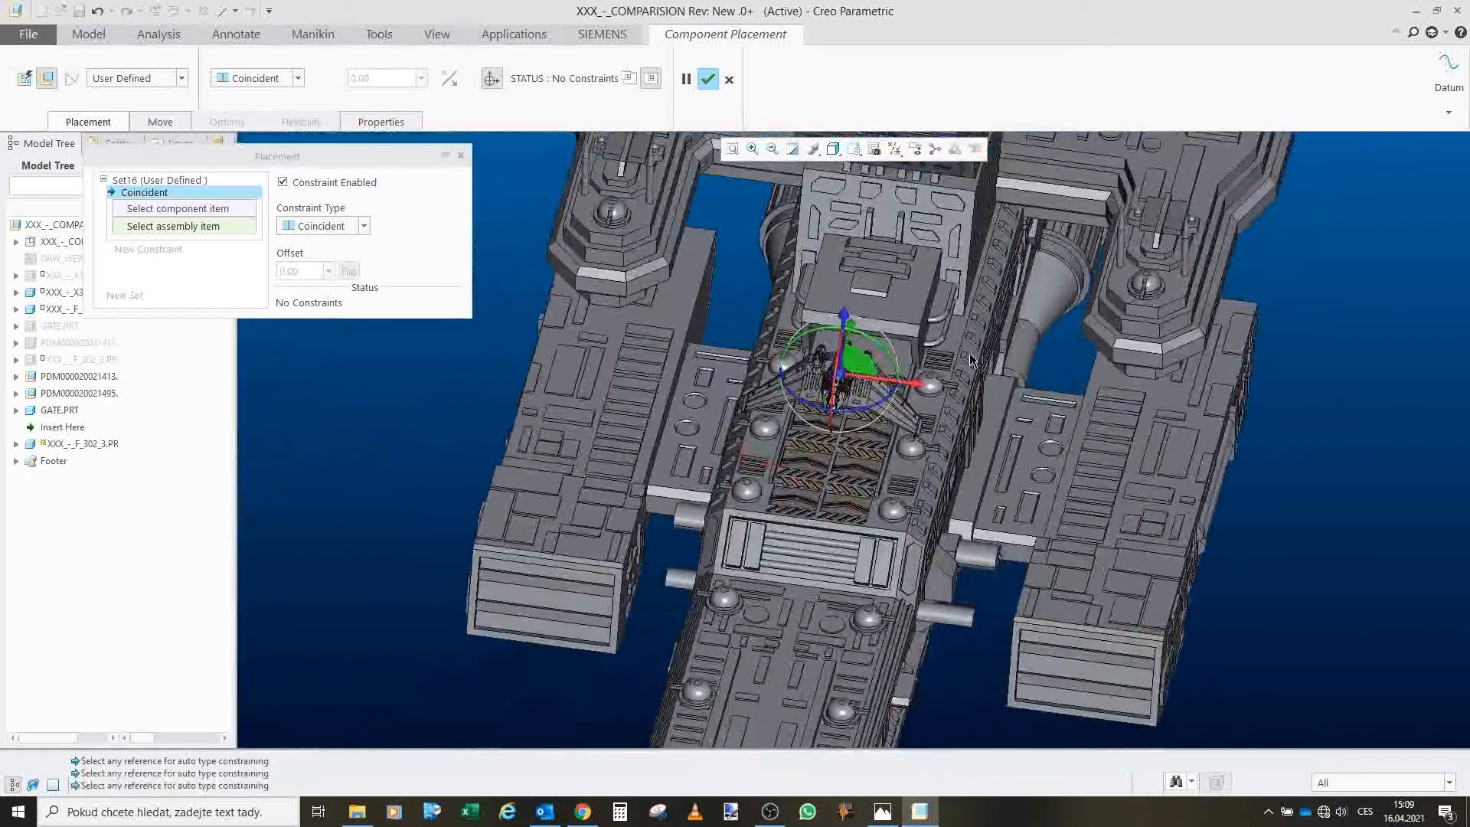
mouse_move(908, 298)
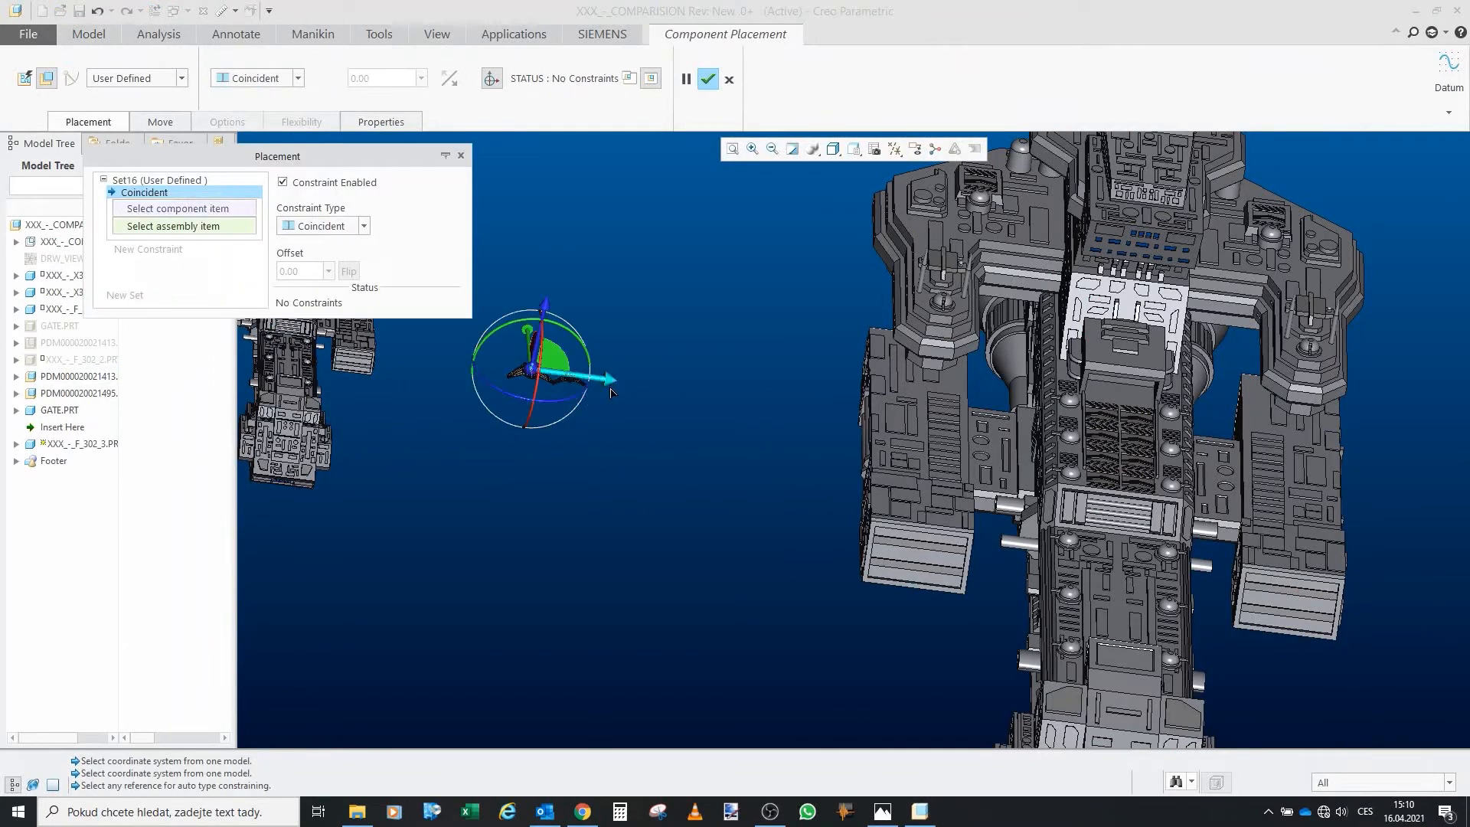
Drag the F-302 out of the bay into open space beside the other fighter
drag(535, 366, 928, 422)
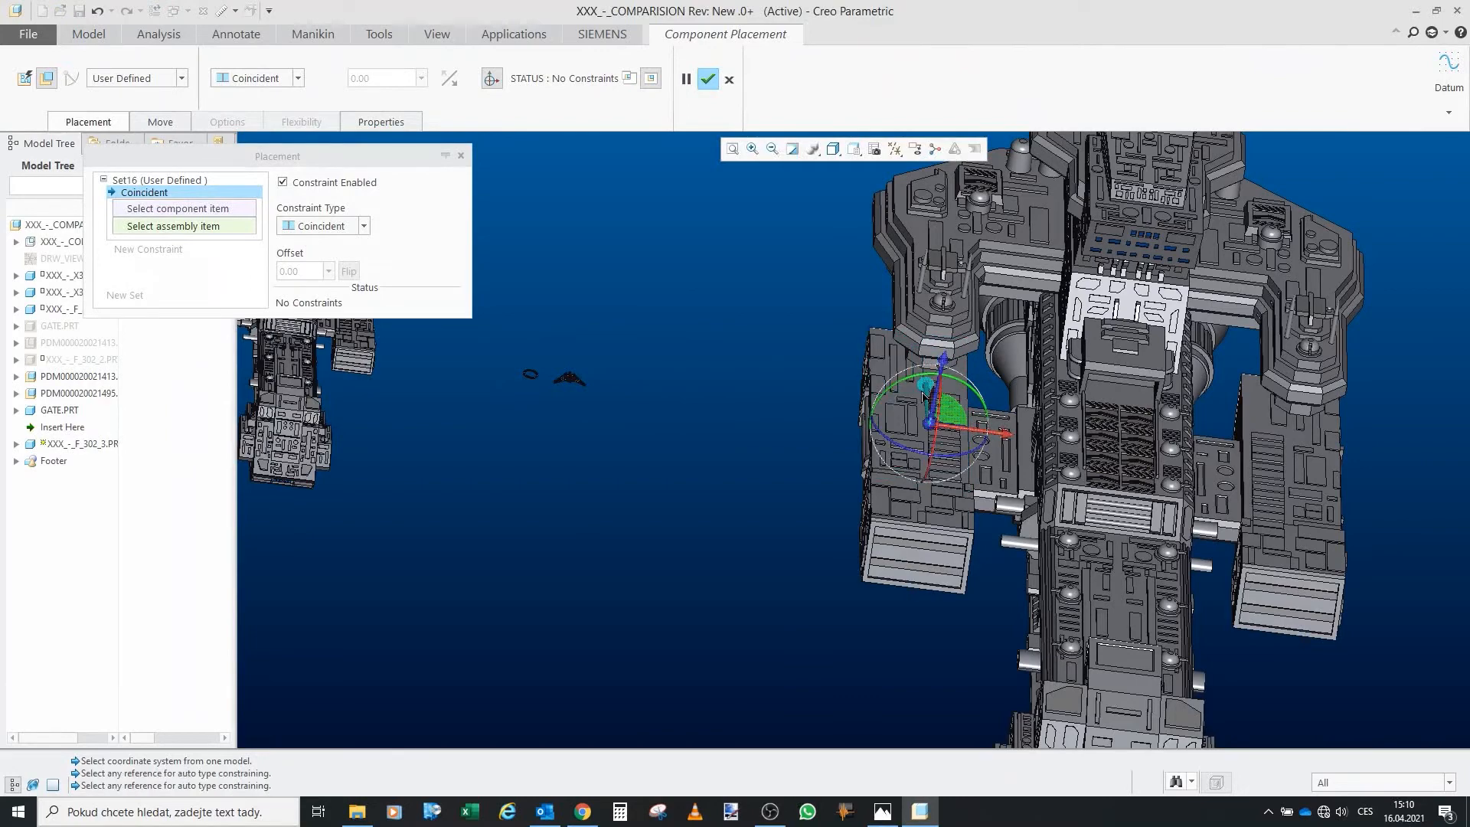
drag(928, 423, 946, 591)
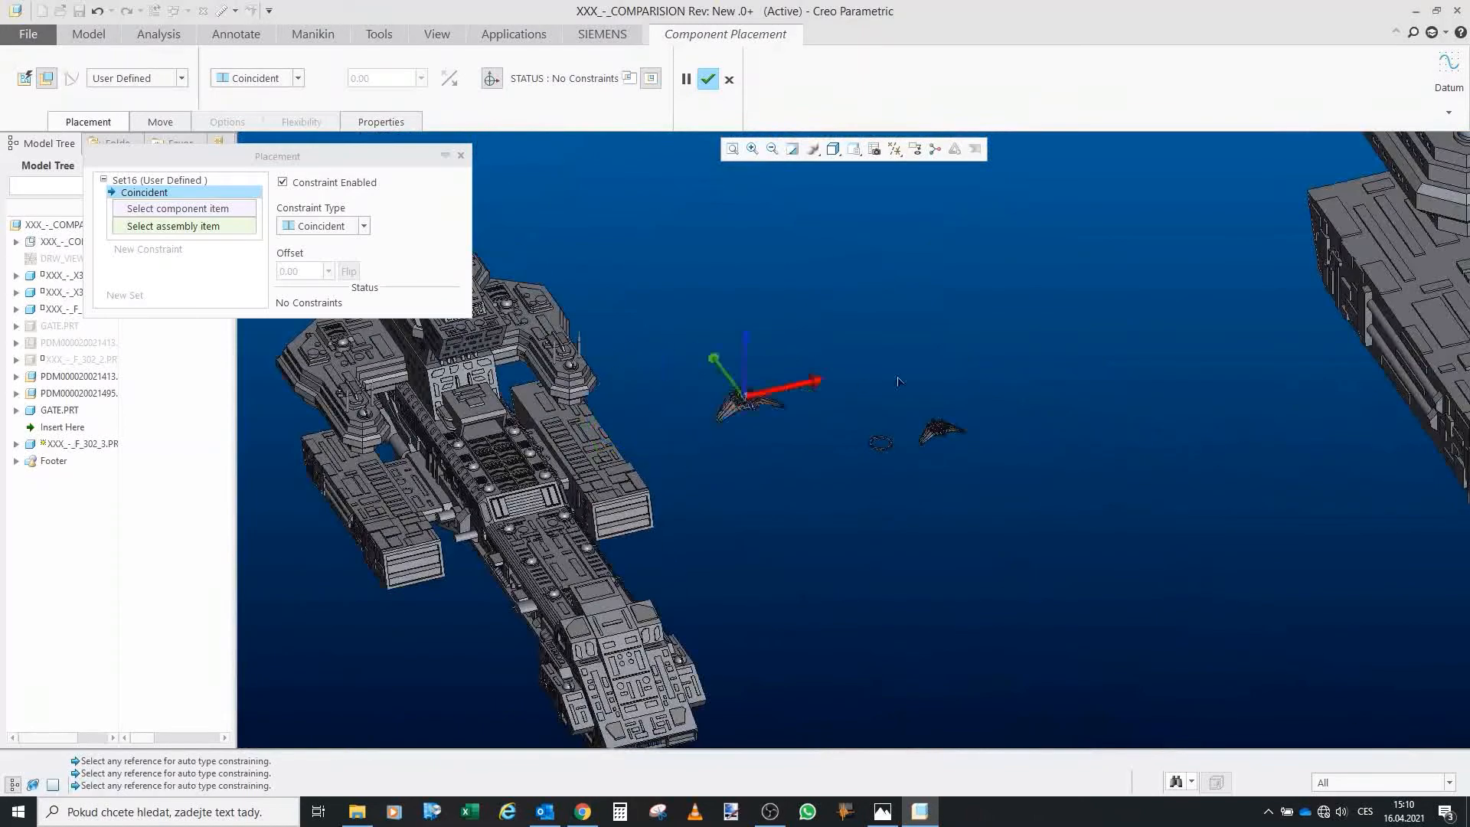
drag(750, 380, 900, 436)
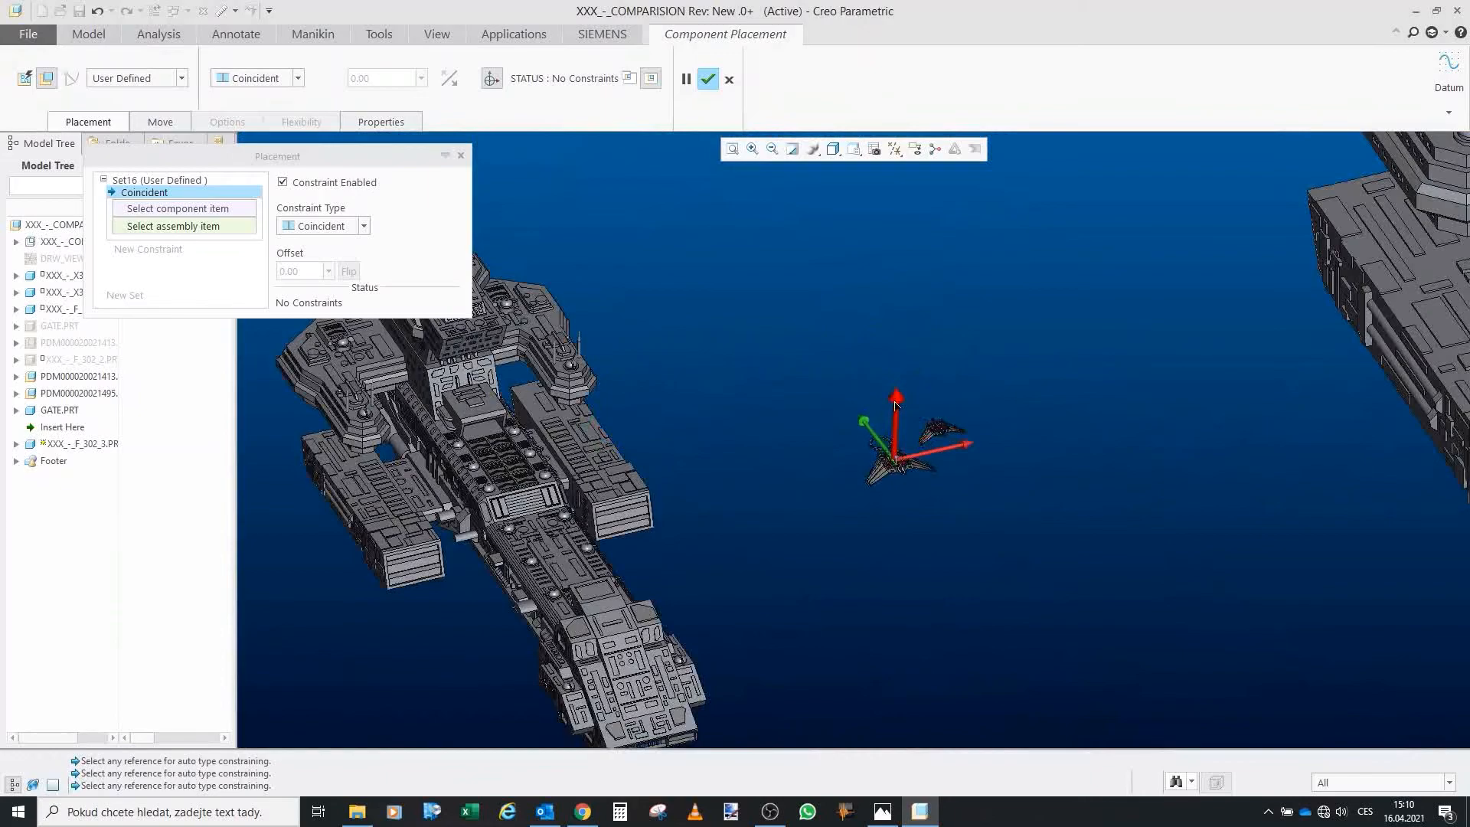